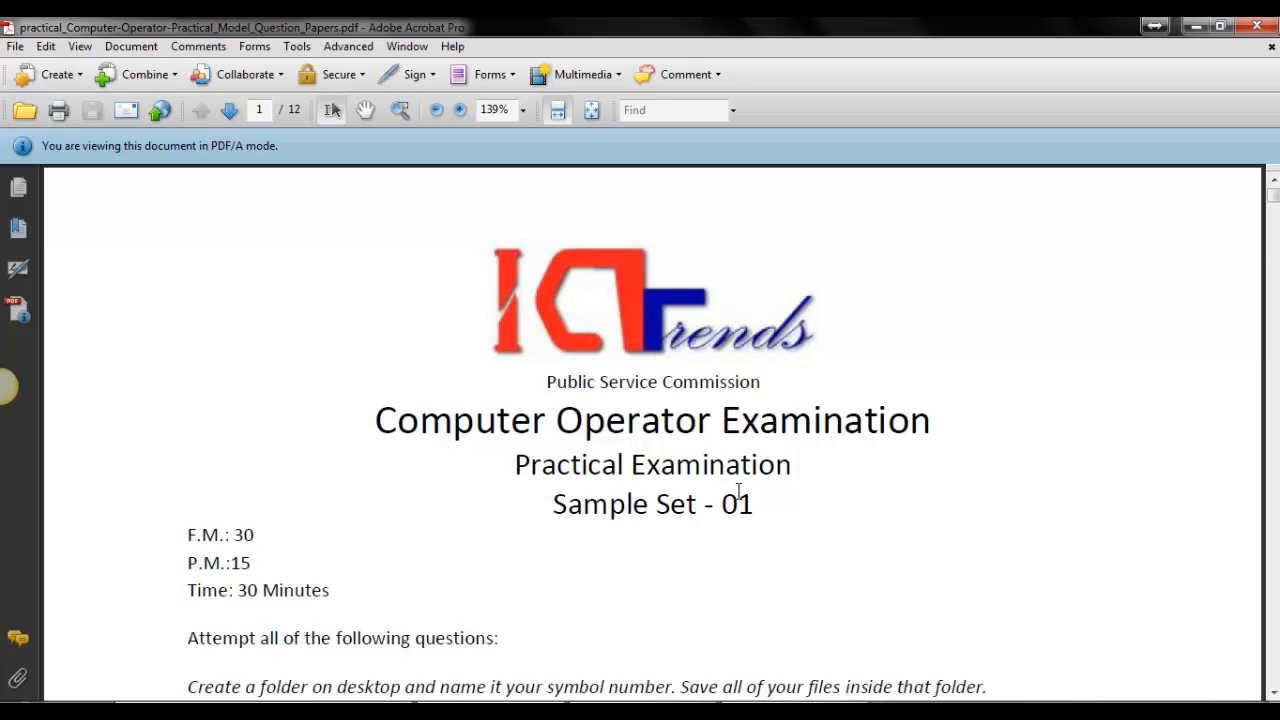
Scroll down the exam paper from page 1 to the database and PowerPoint tasks.
scroll("down", 3)
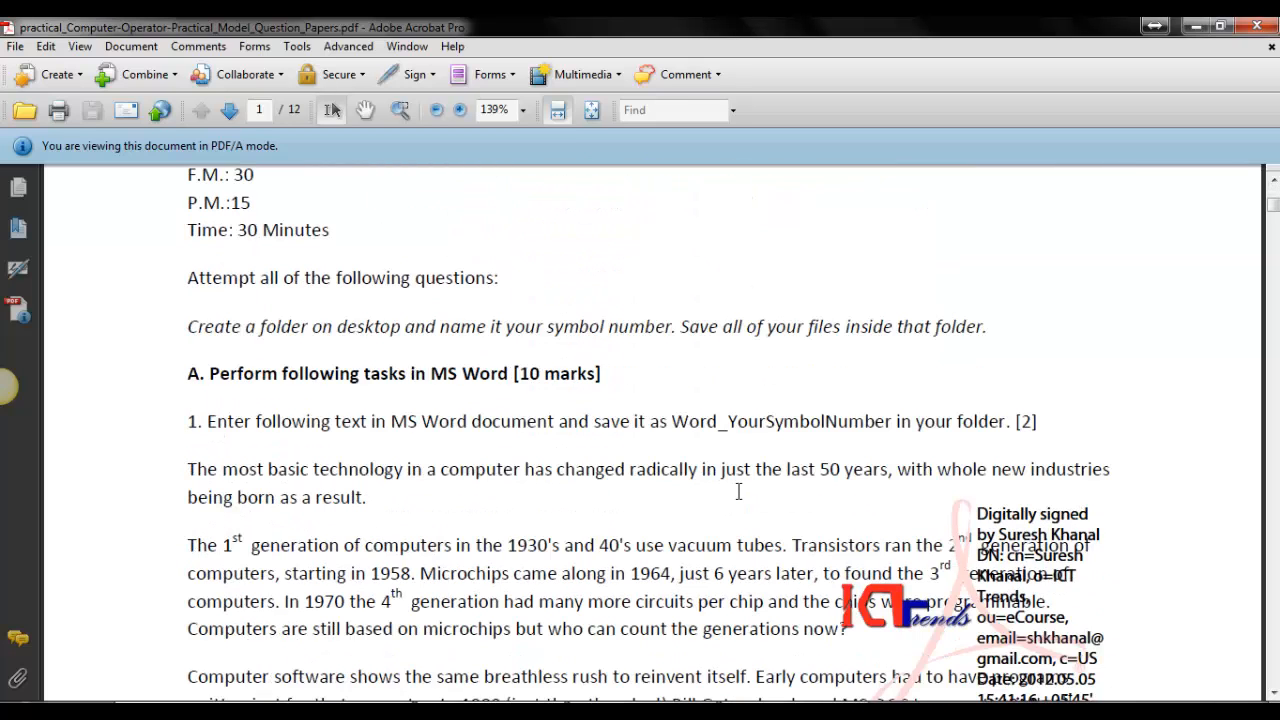
scroll("down", 3)
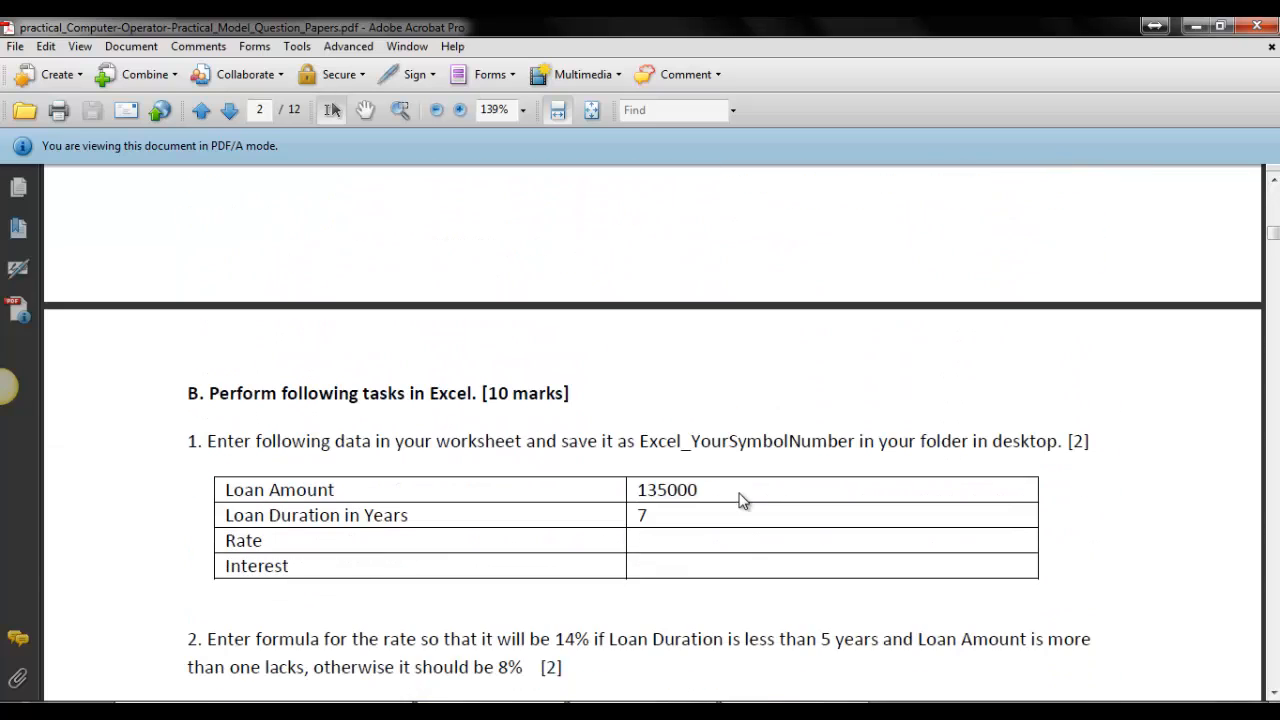
scroll("down", 3)
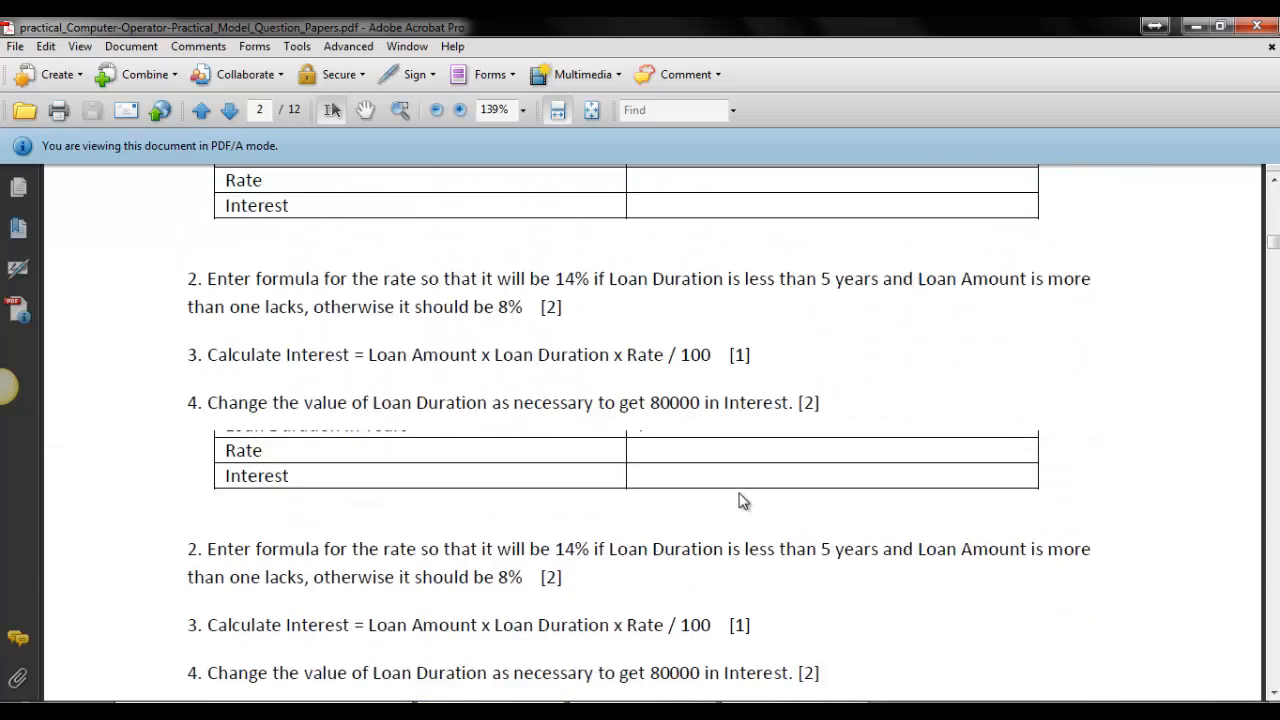
scroll("down", 3)
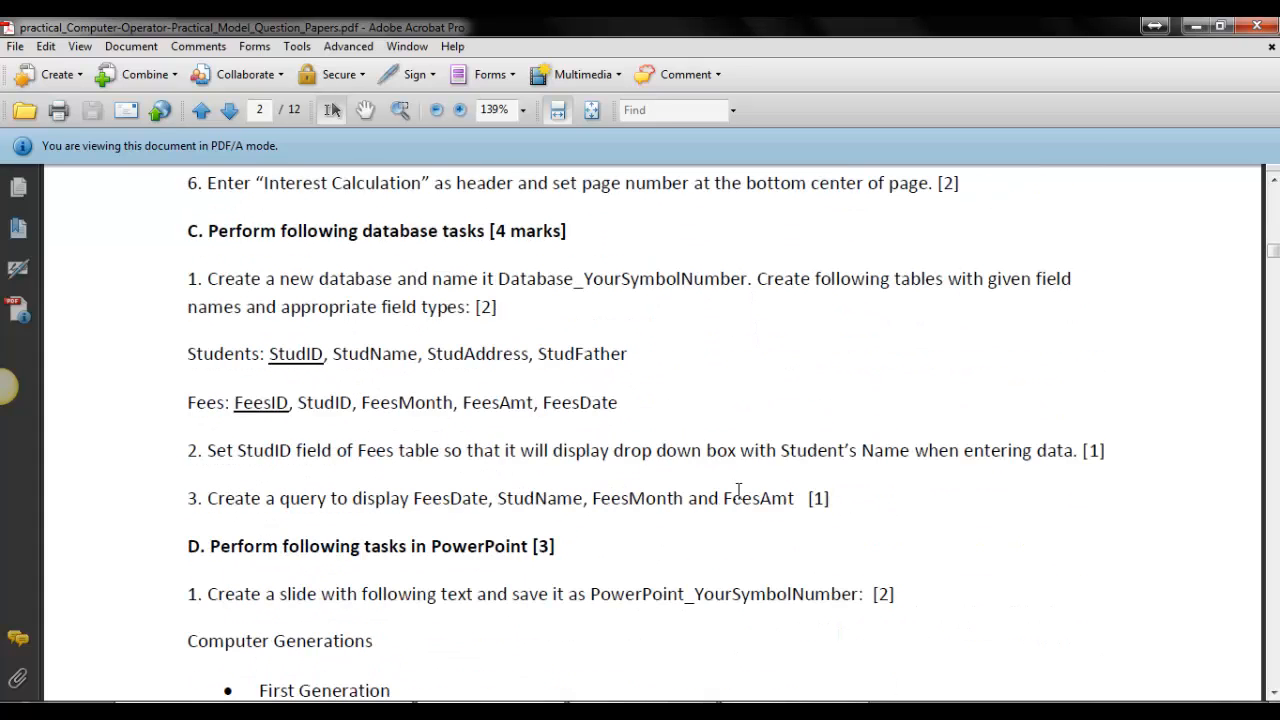
scroll("down", 3)
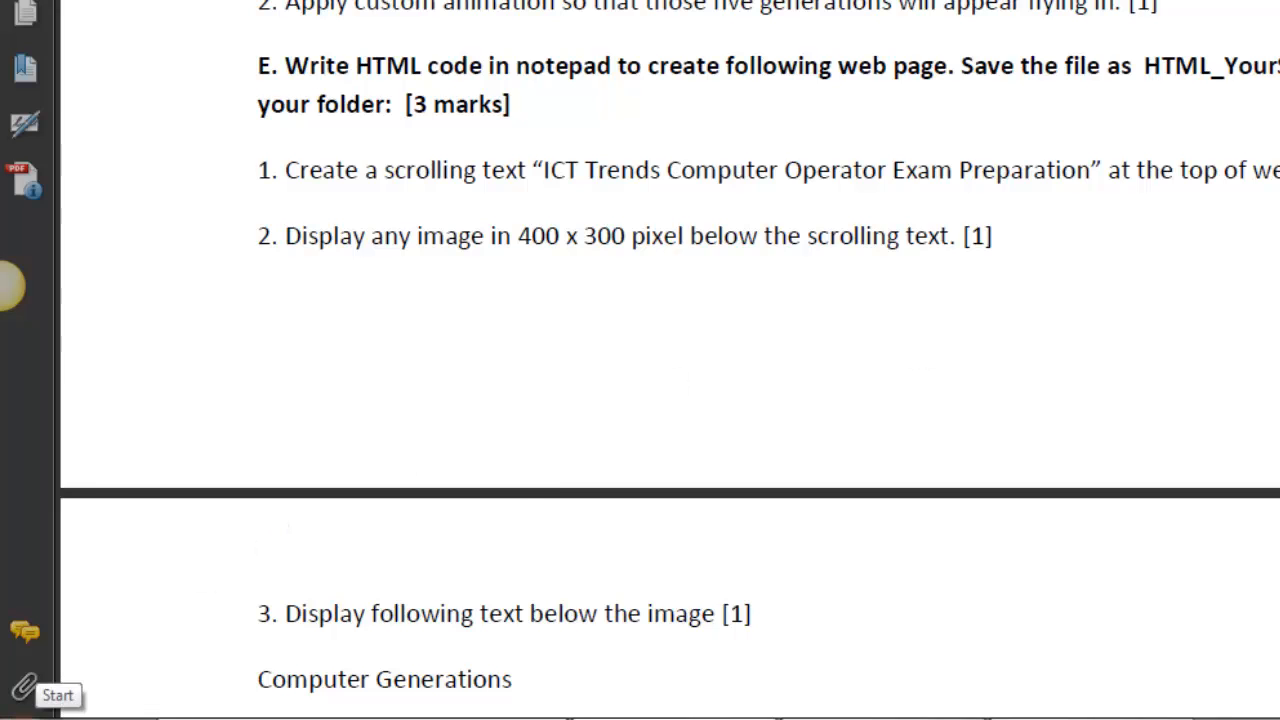
Launch Notepad from the Start search and position its blank window over the exam paper.
left_click(56, 694)
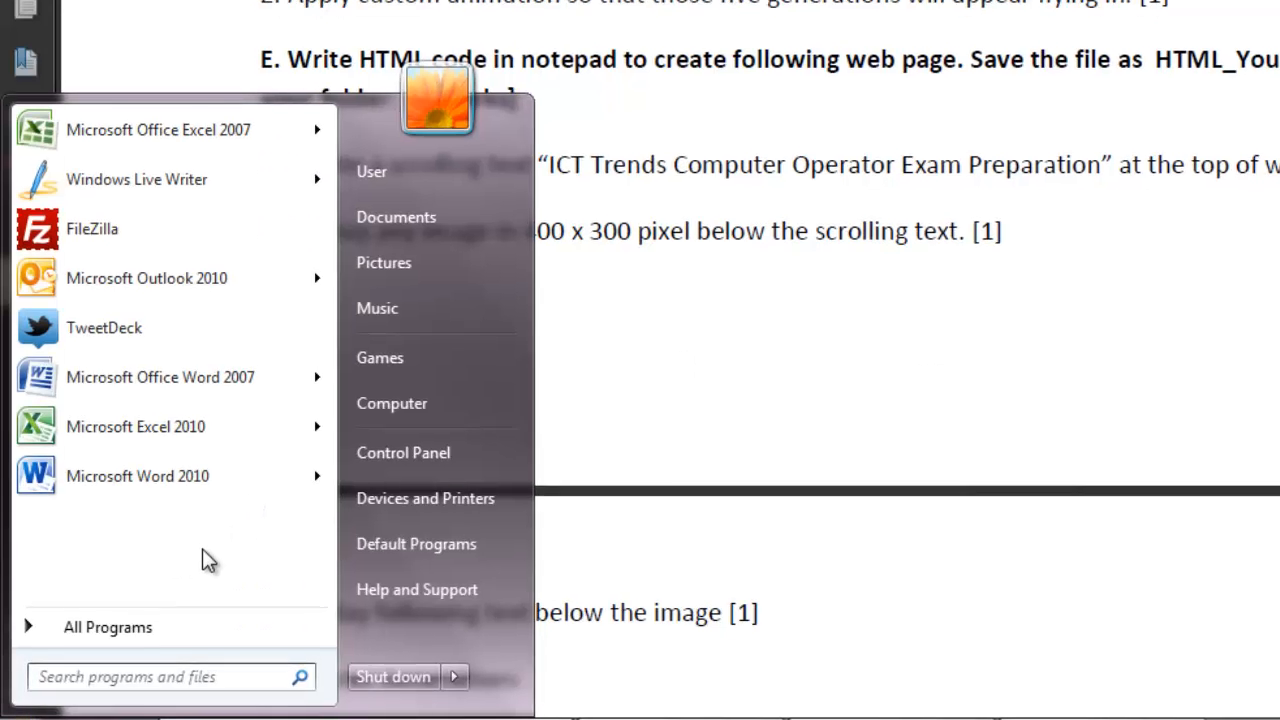
type("notepad")
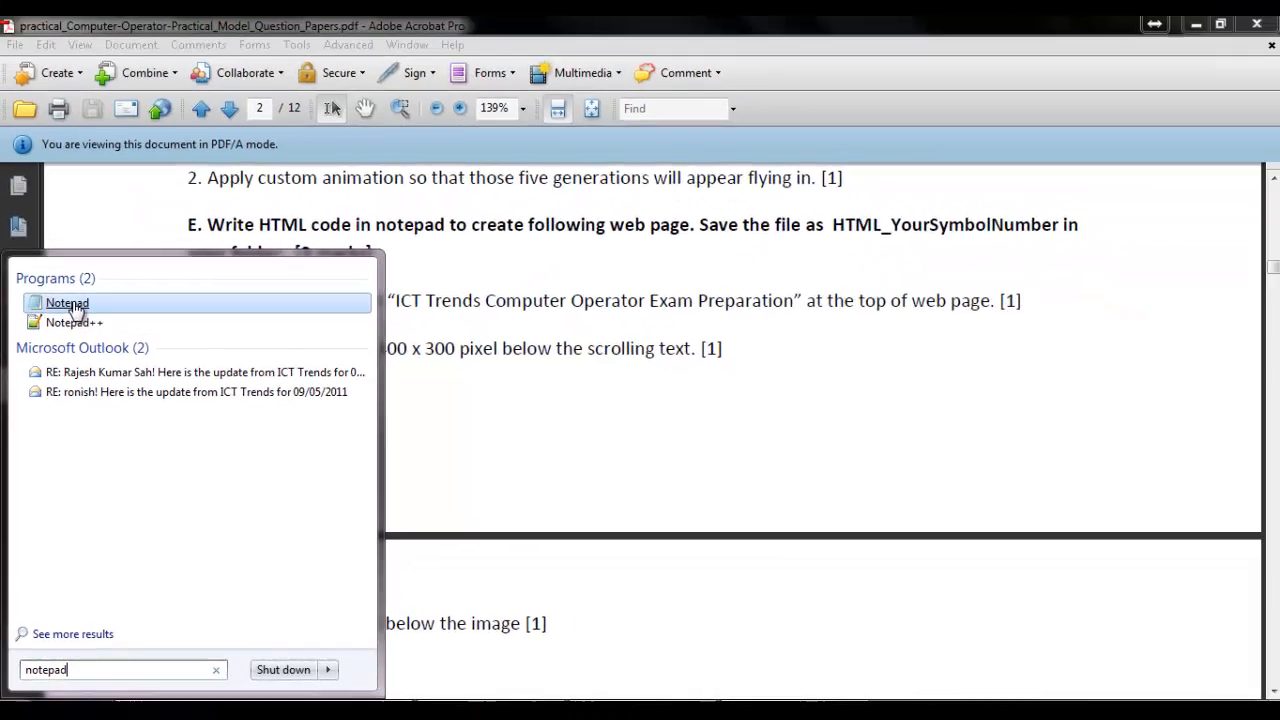
left_click(66, 304)
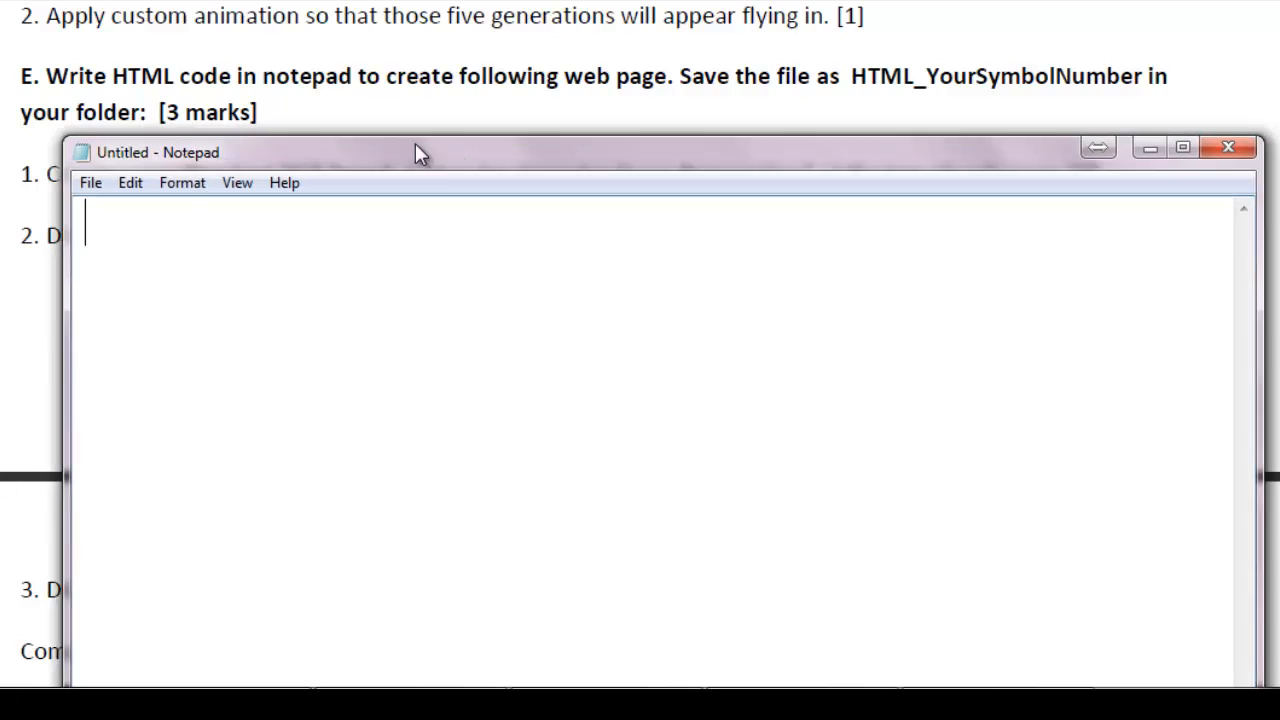
left_click_drag(420, 152, 418, 140)
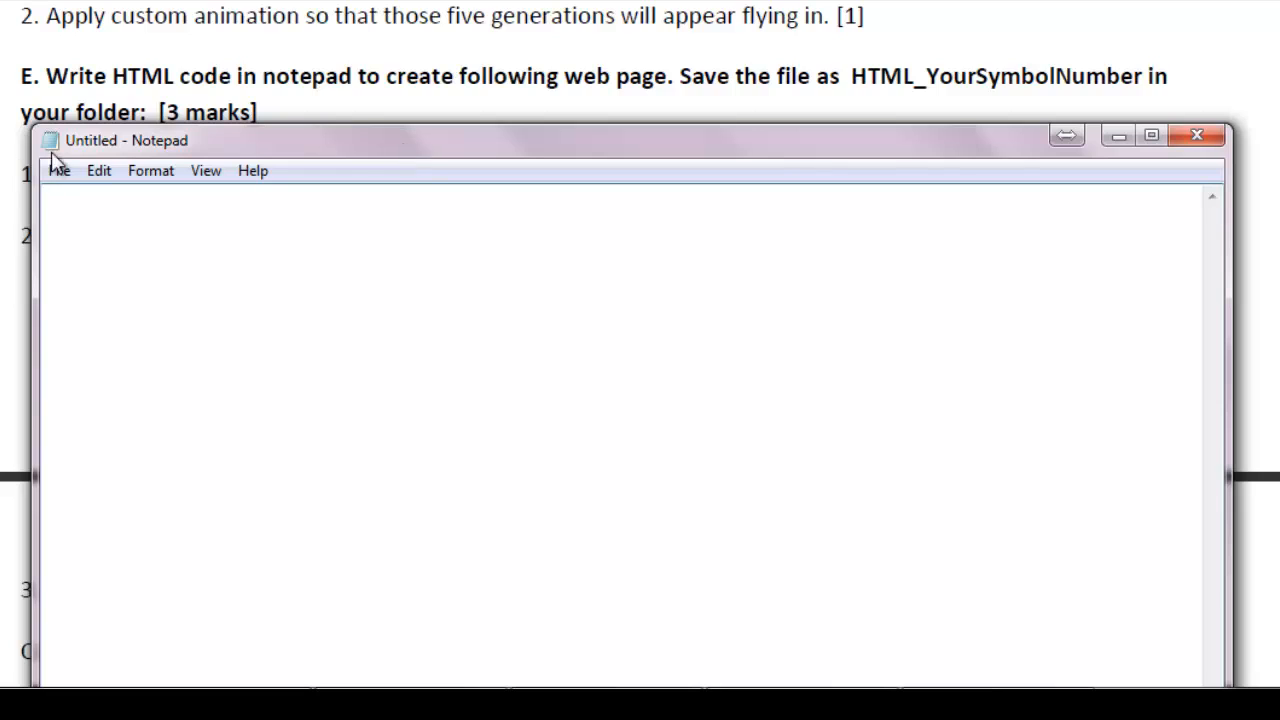
Start Save As and navigate to the 98510032 folder on the Desktop.
left_click(58, 170)
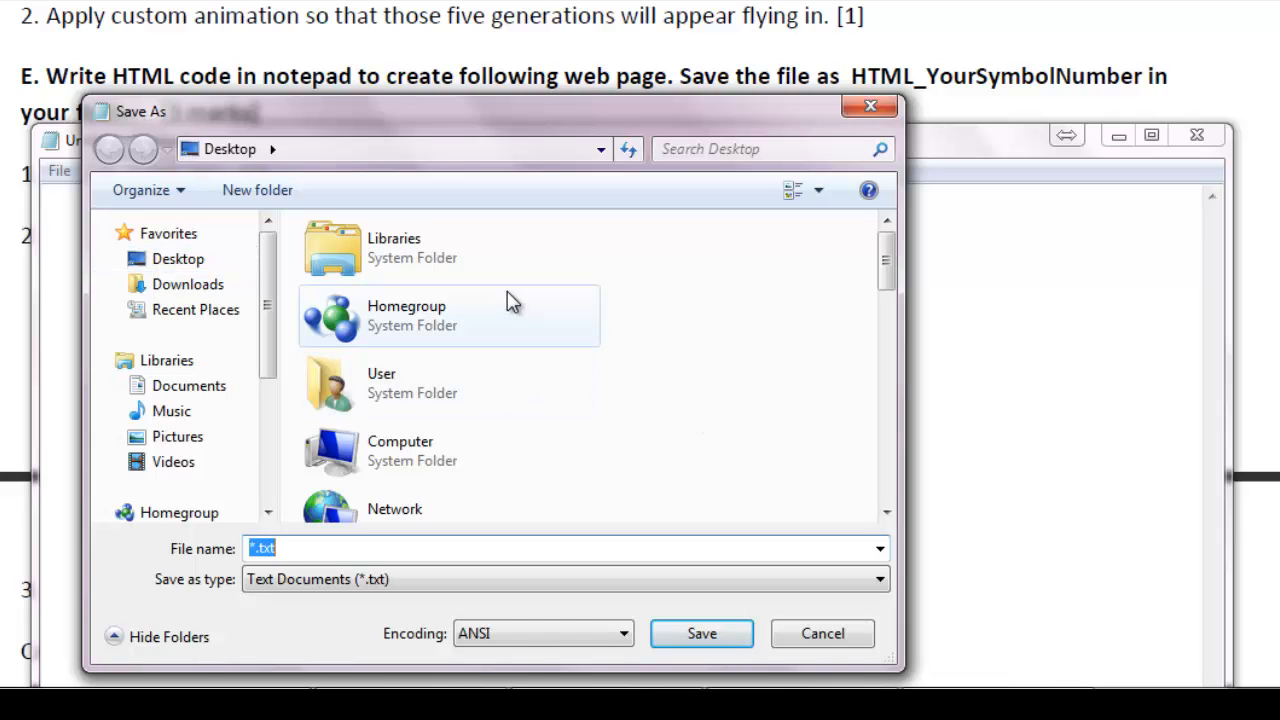
left_click(178, 258)
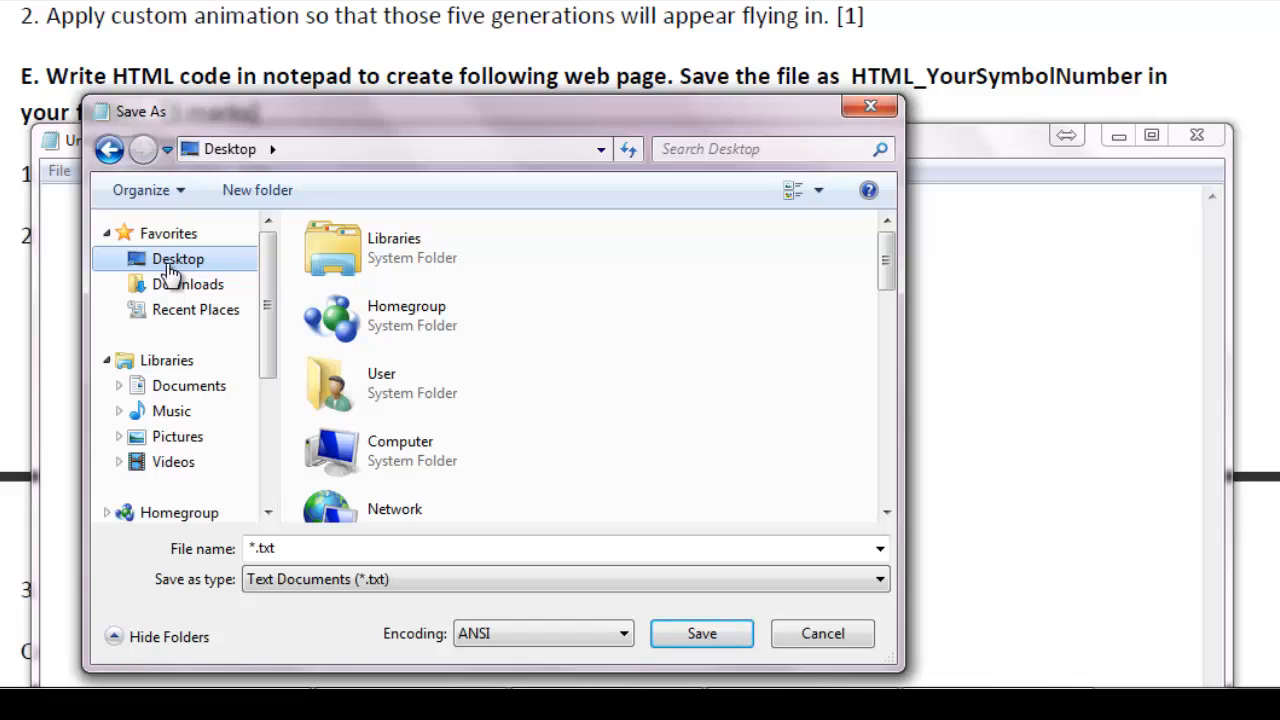
mouse_move(888, 264)
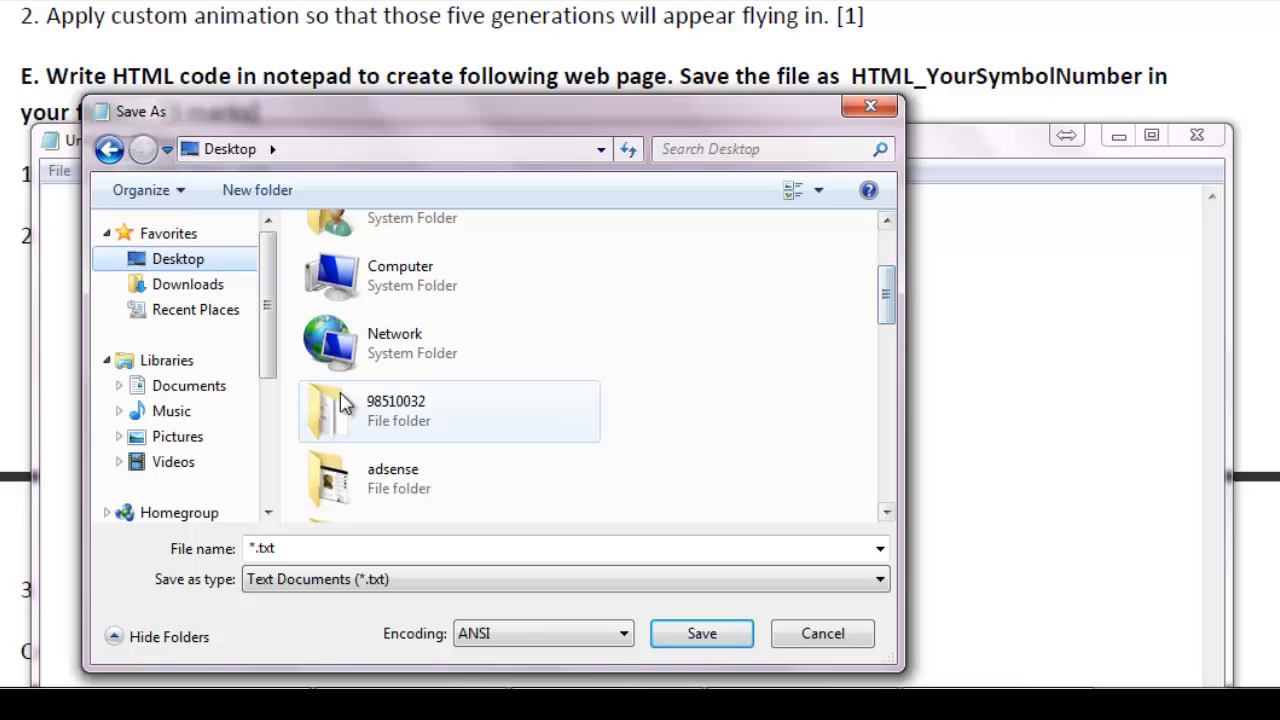
double_click(396, 410)
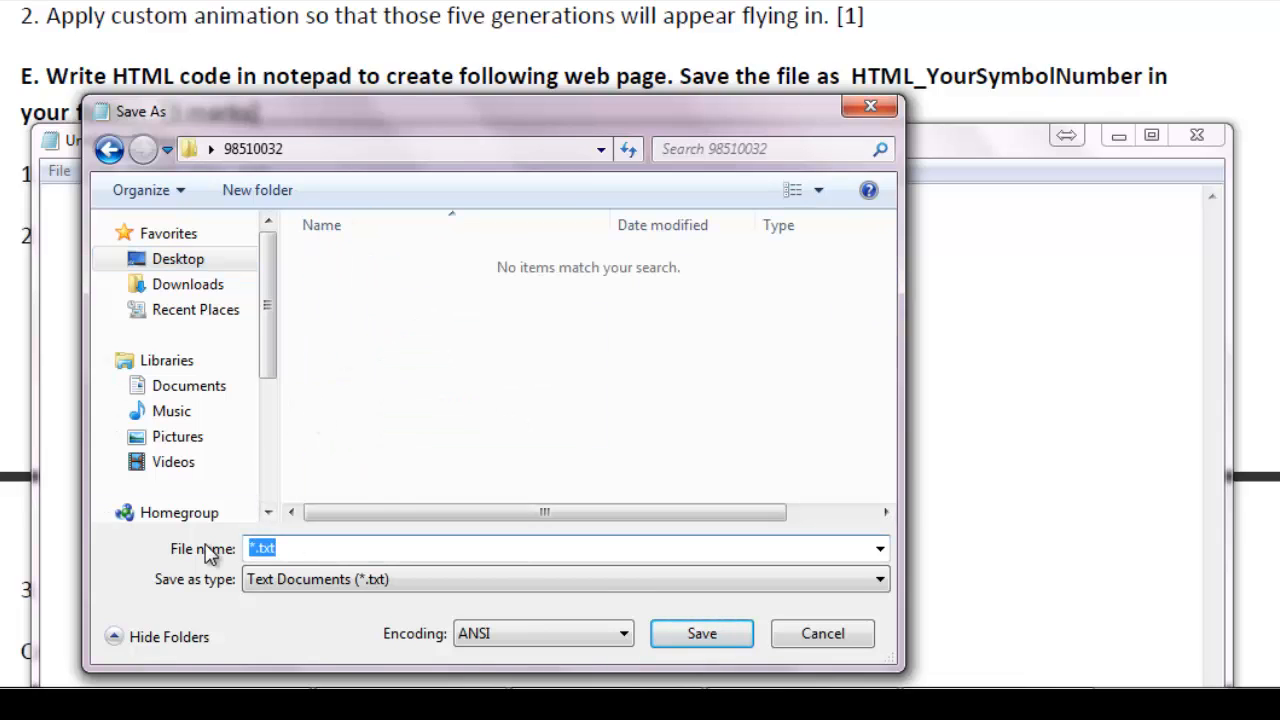
Save the document as HTML_98510032.htm with Save as type set to All Files.
type("H")
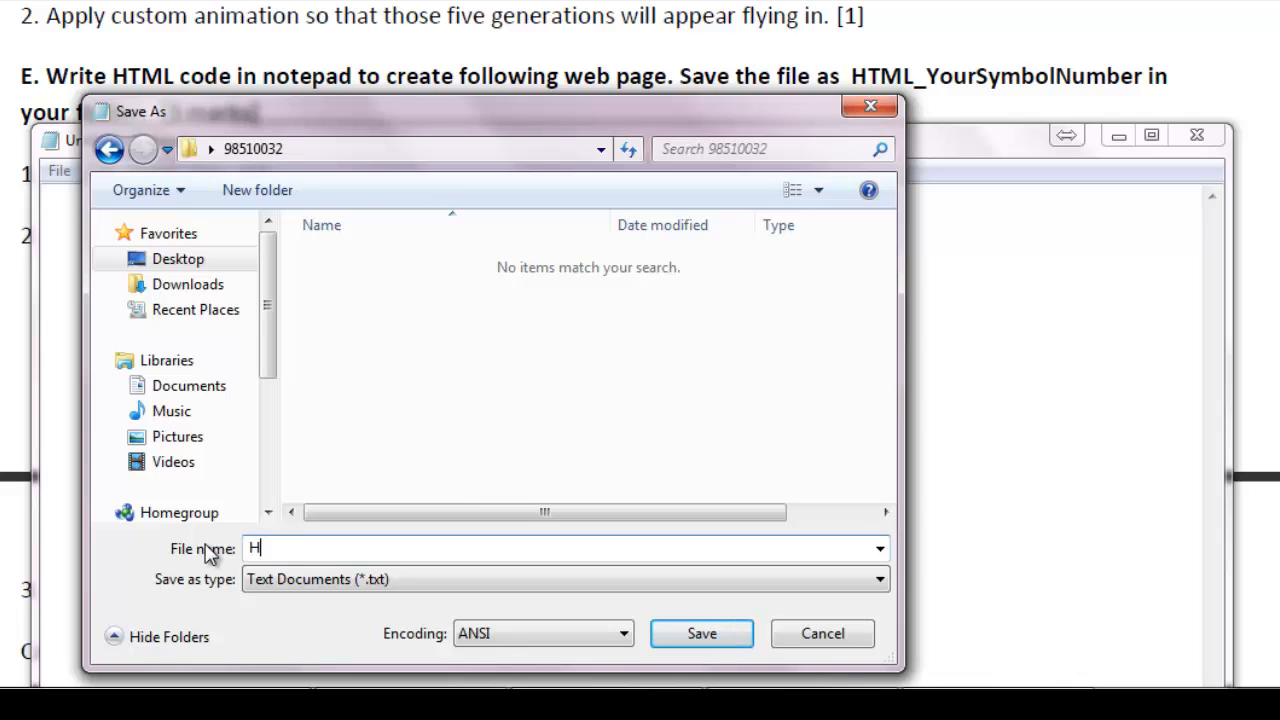
type("TML_98510032")
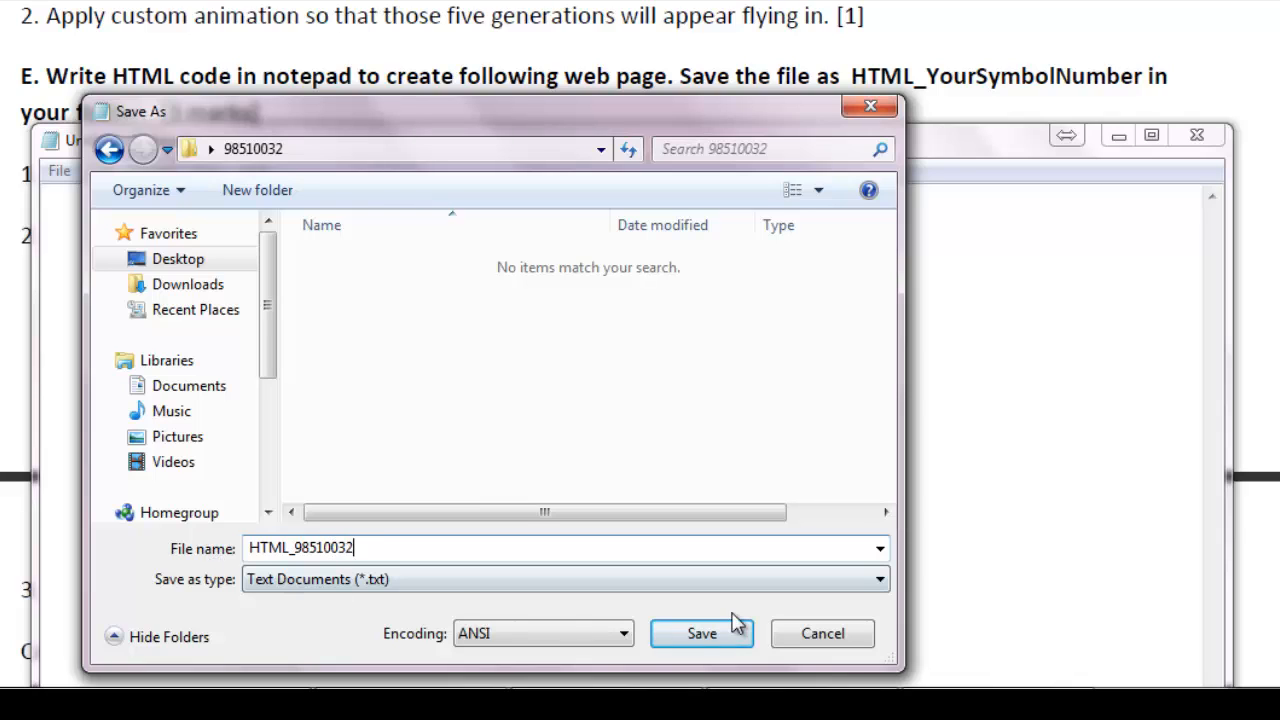
type(".")
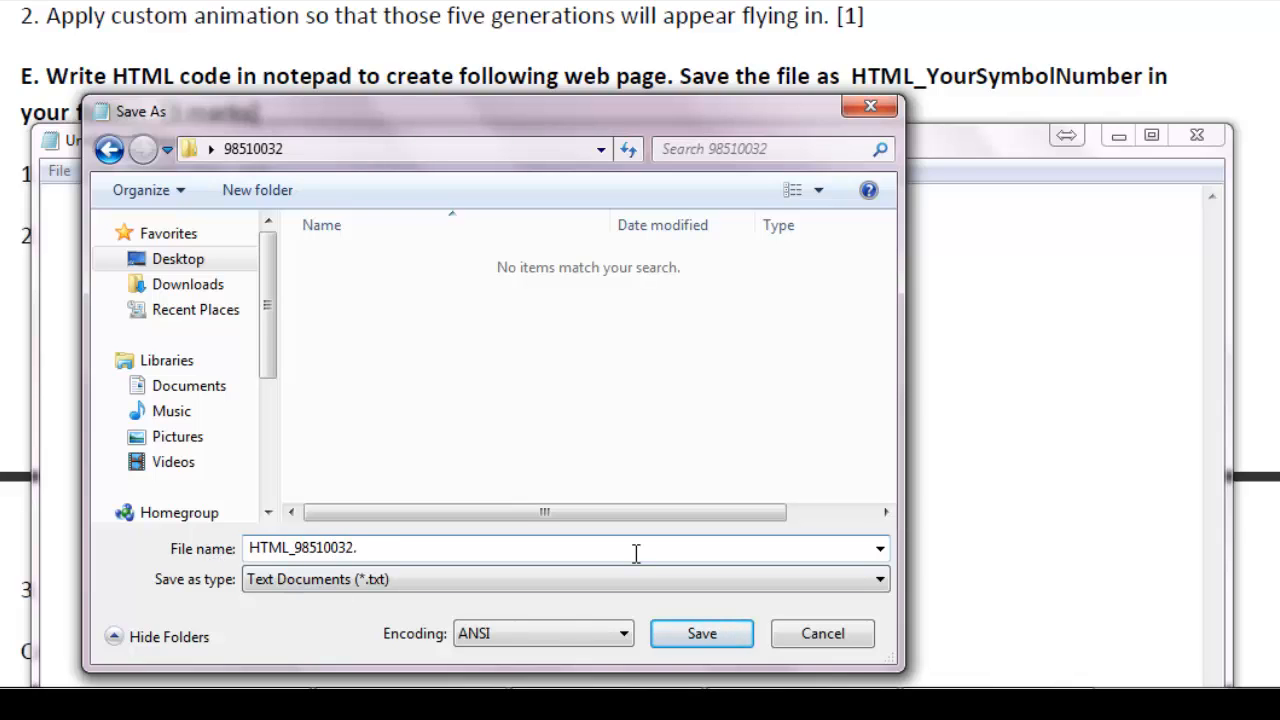
type("htm")
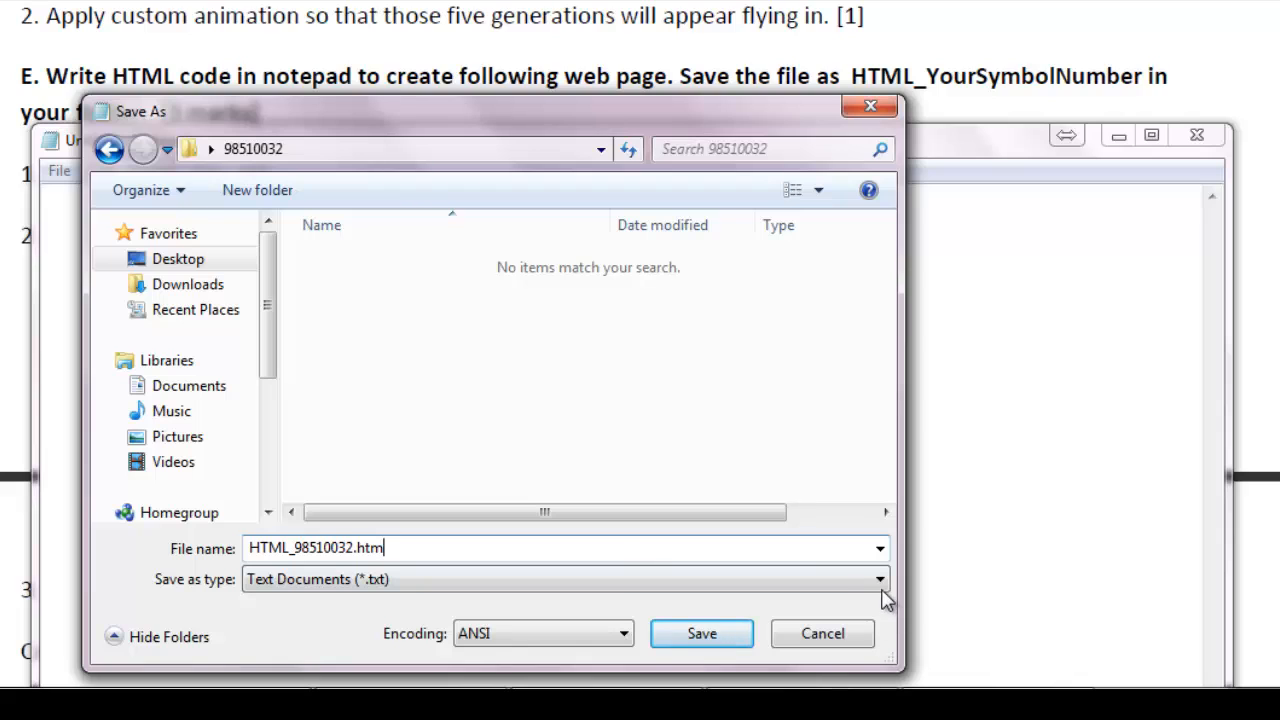
left_click(564, 580)
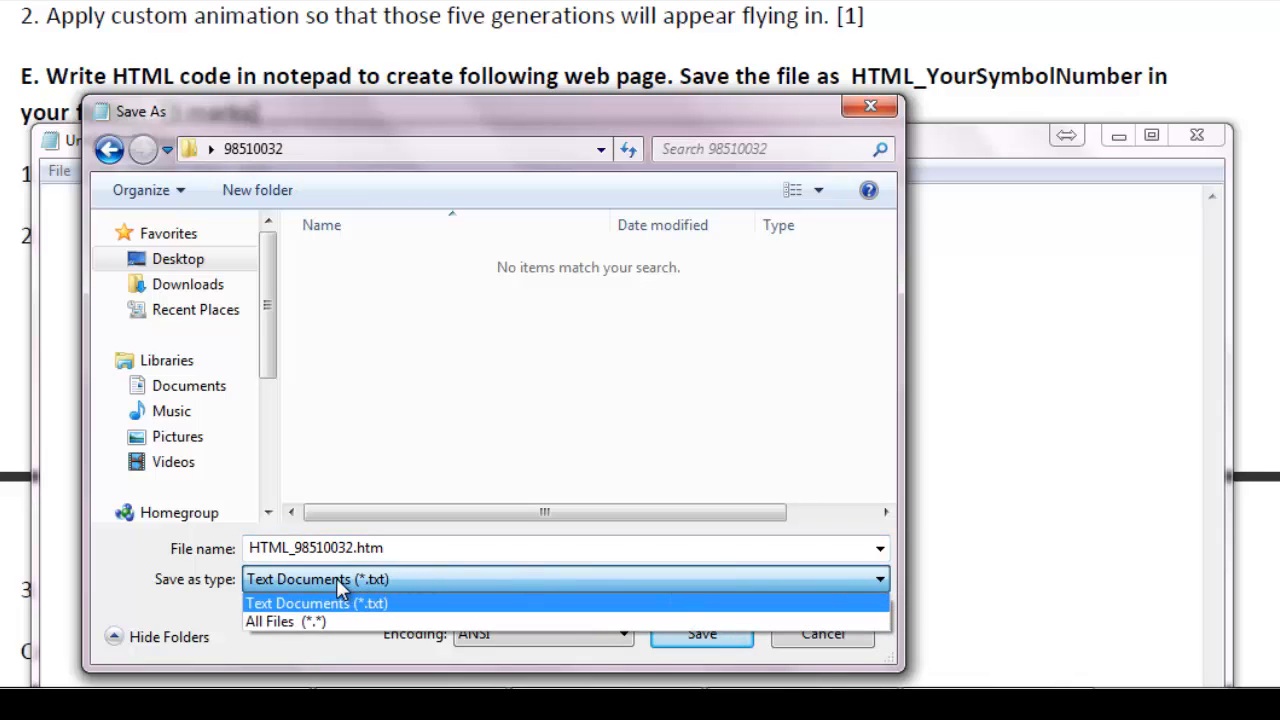
mouse_move(284, 620)
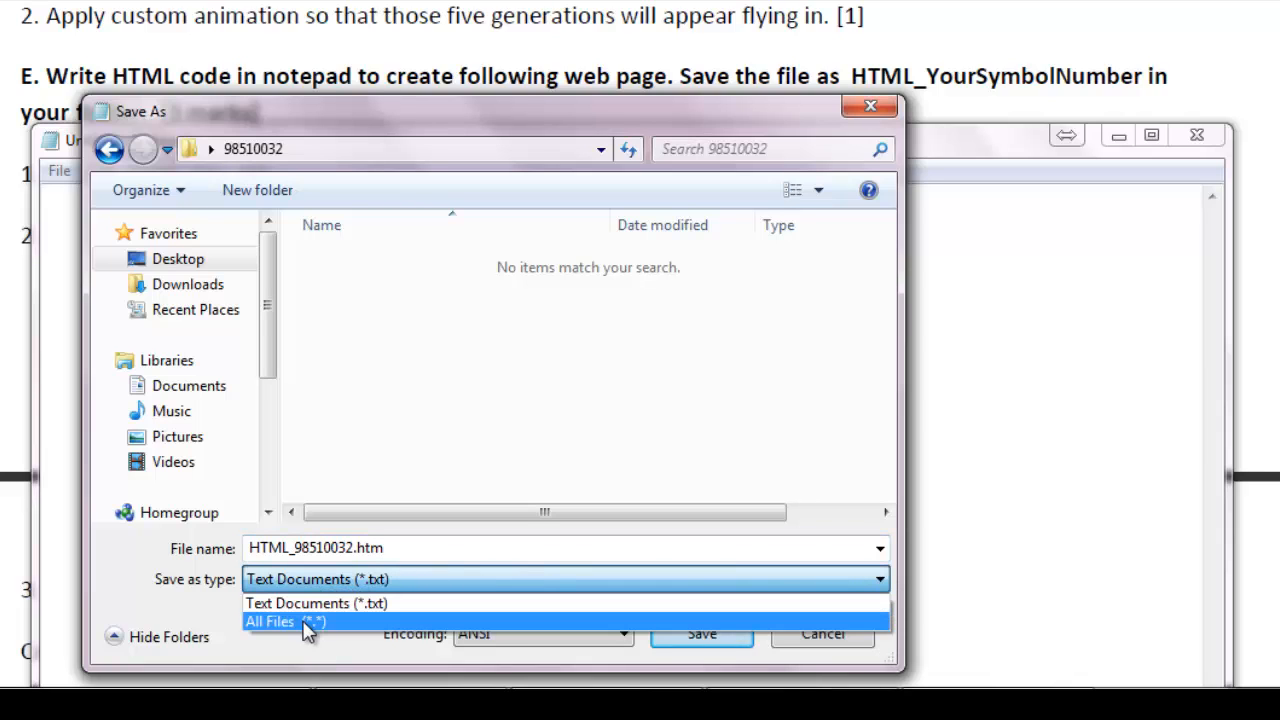
left_click(286, 620)
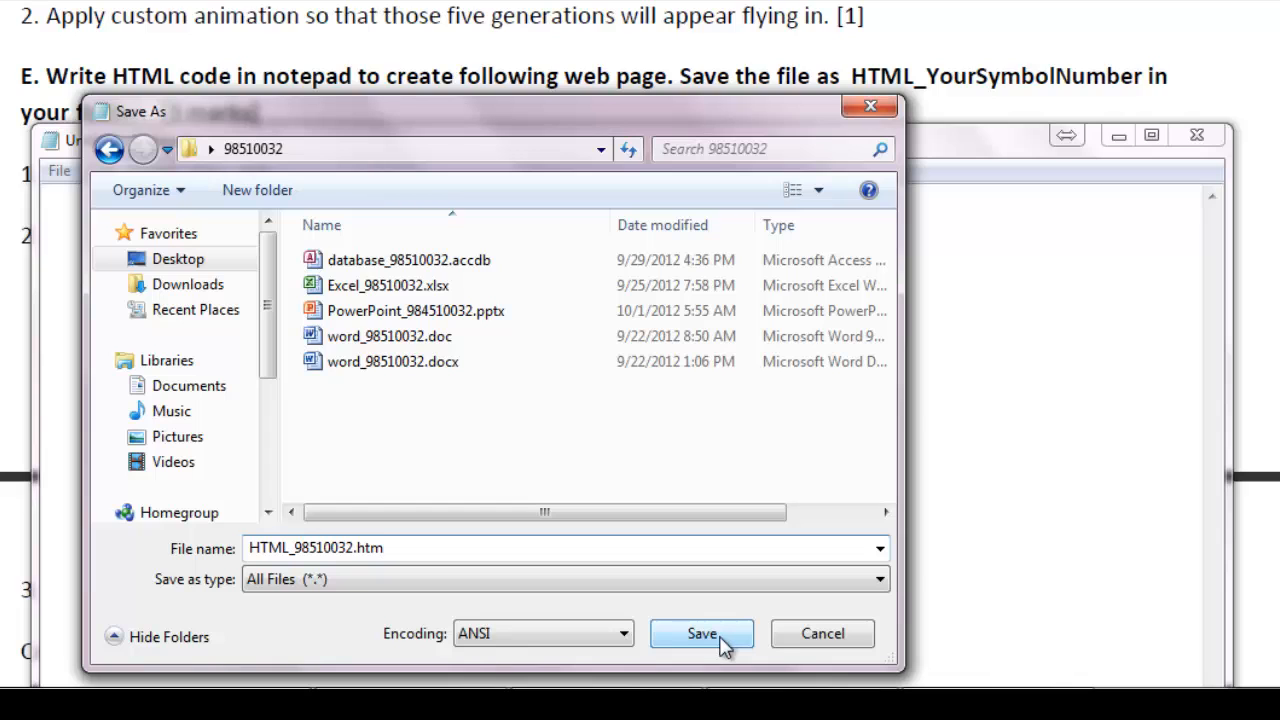
left_click(700, 632)
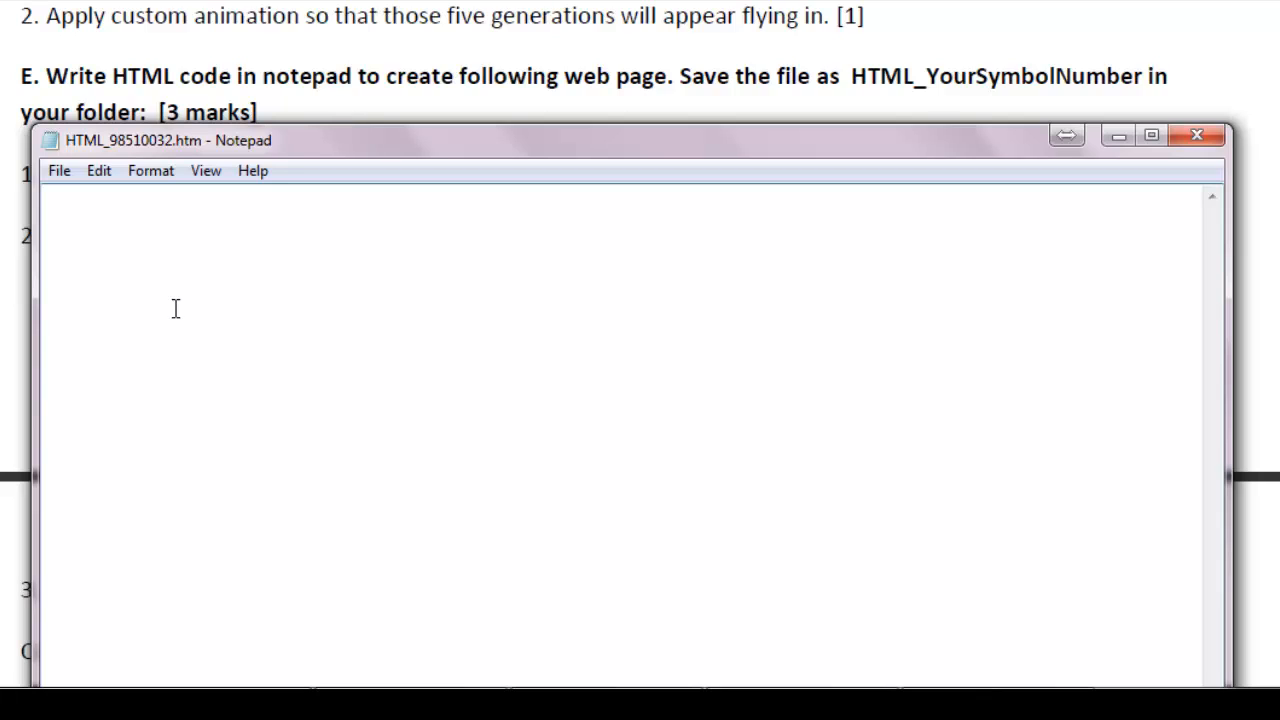
mouse_move(316, 88)
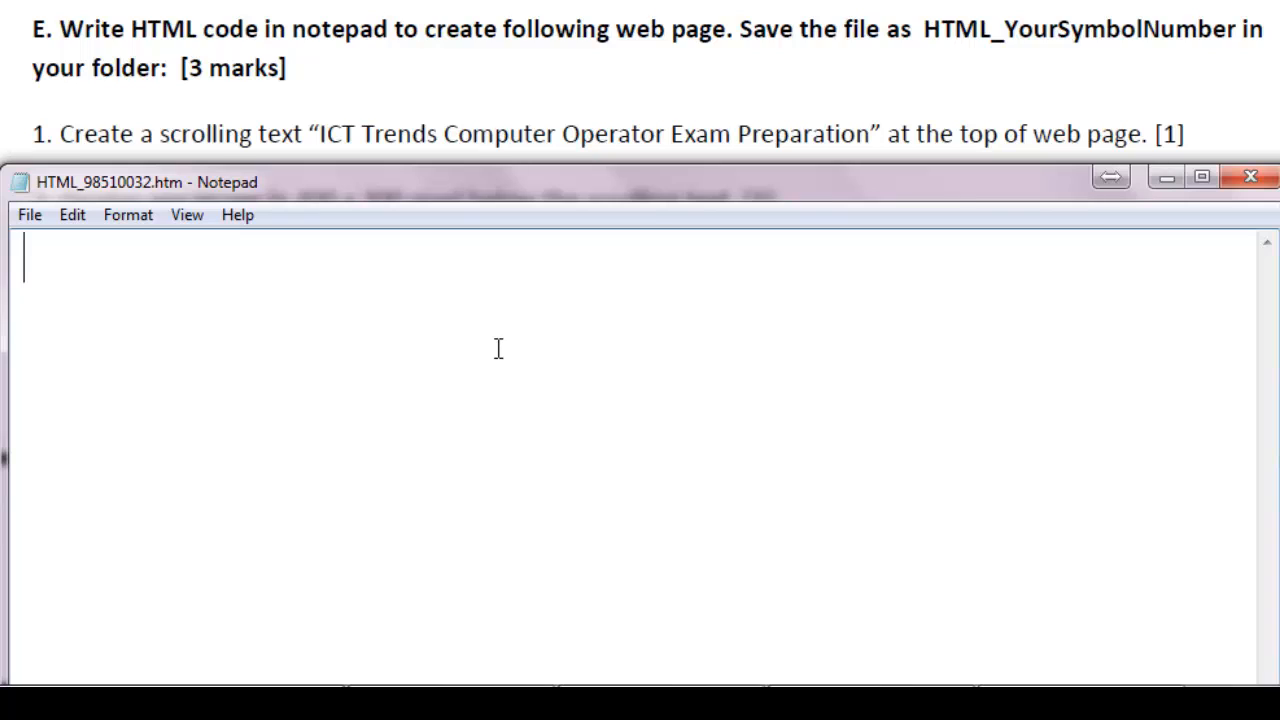
Write the opening skeleton: <html>, <head></head> and <body> tags.
type("<")
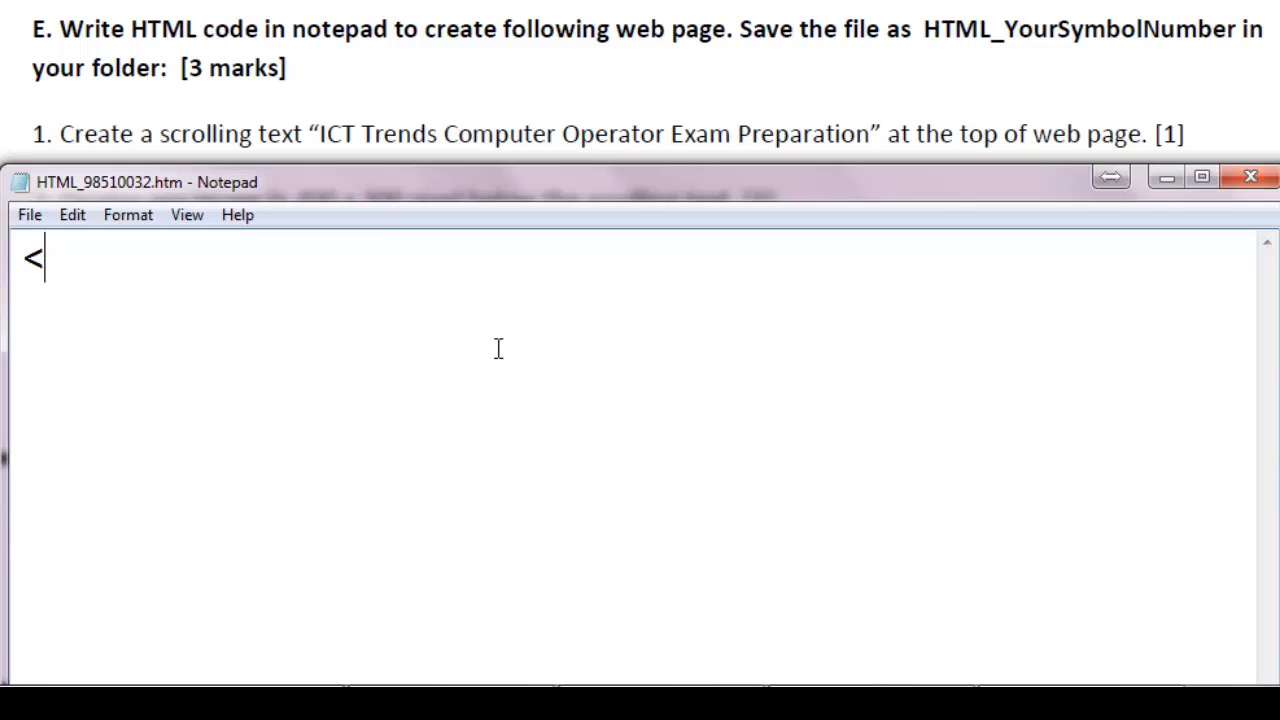
type("ht")
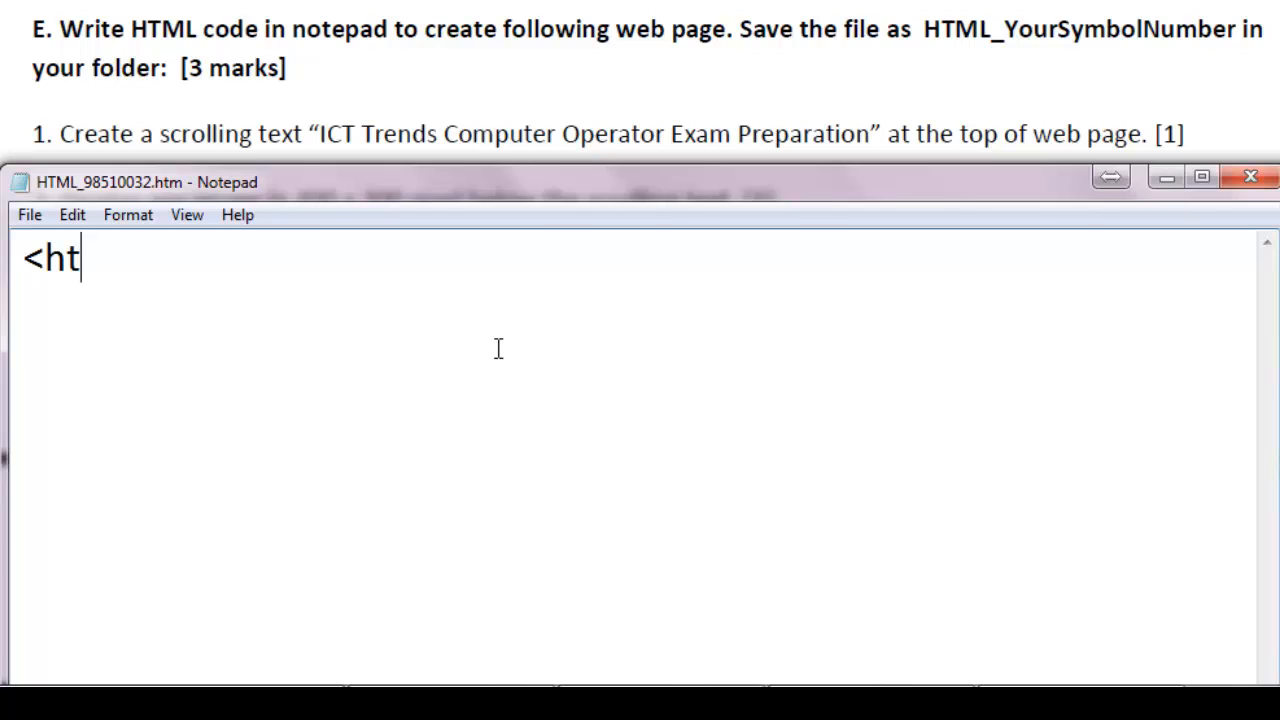
type("ml>")
type("<")
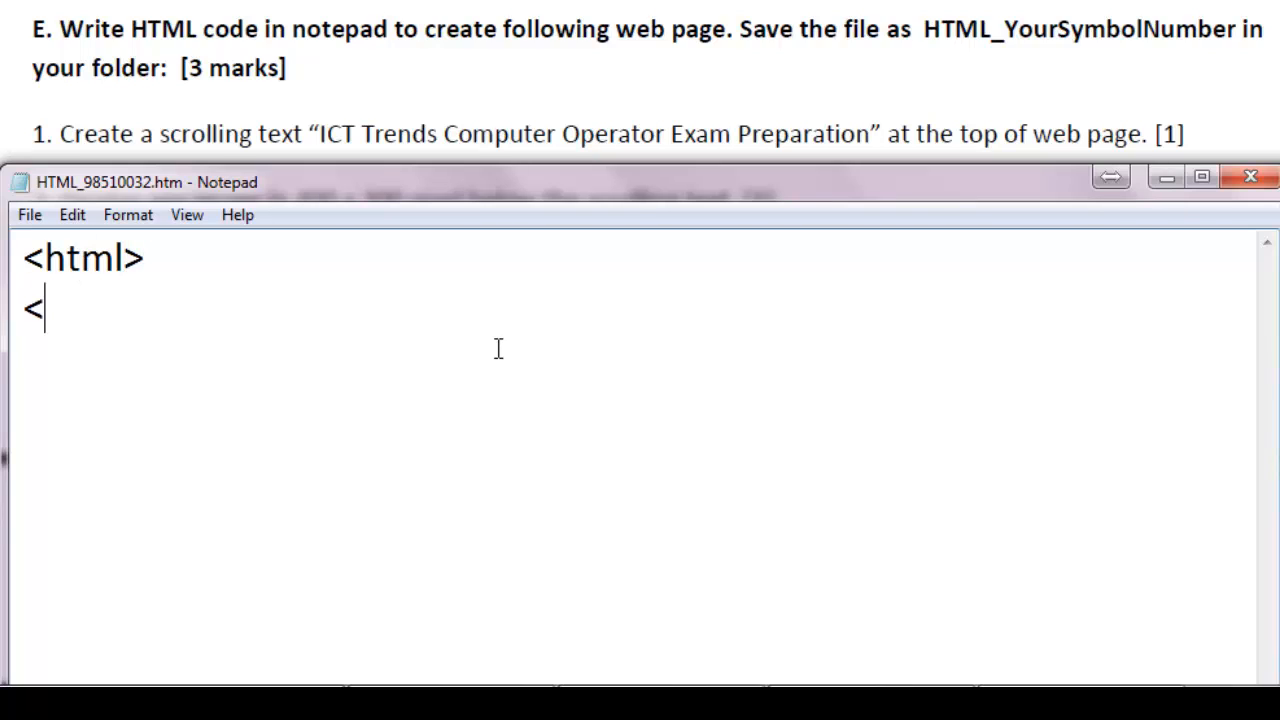
type("head>")
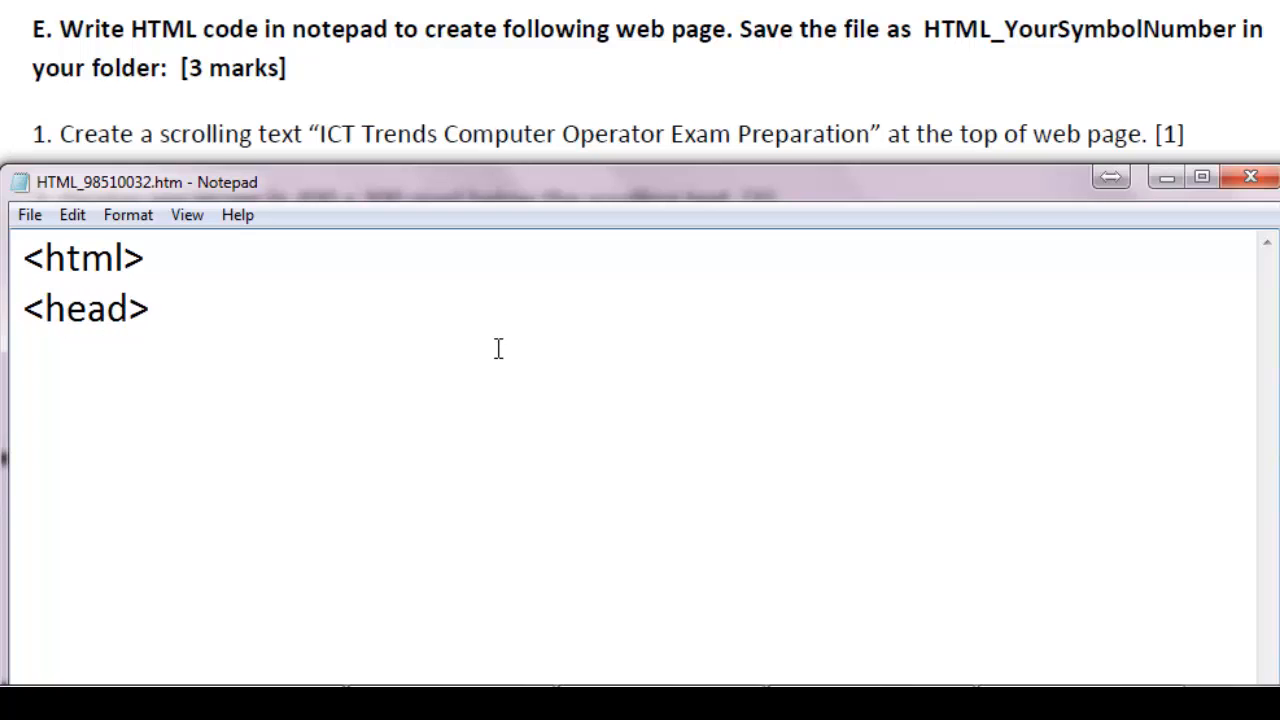
type("<")
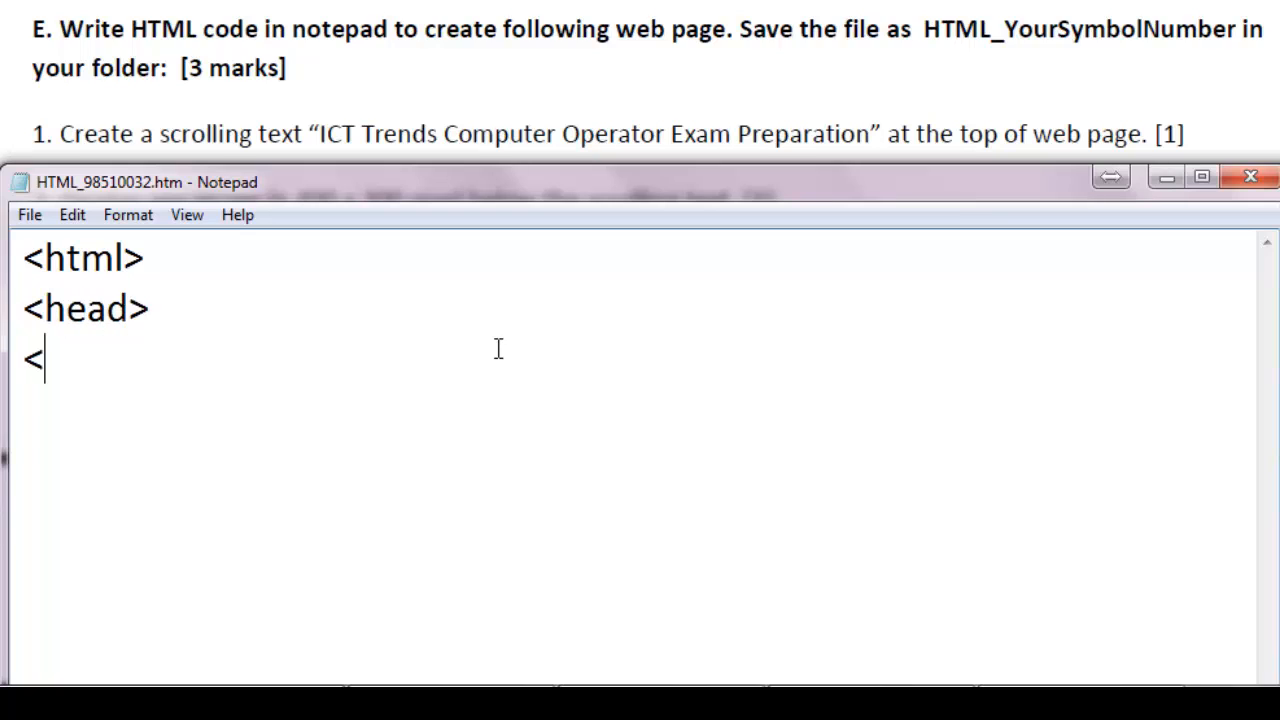
type("/head>")
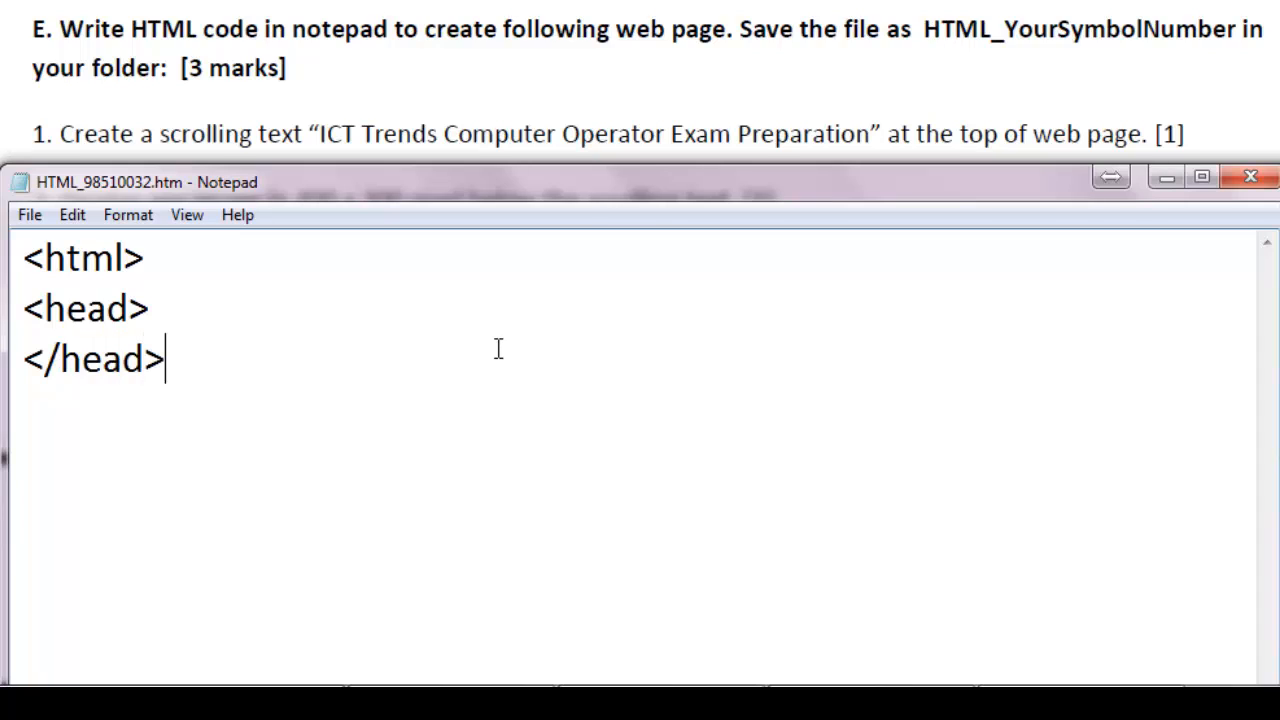
type("<")
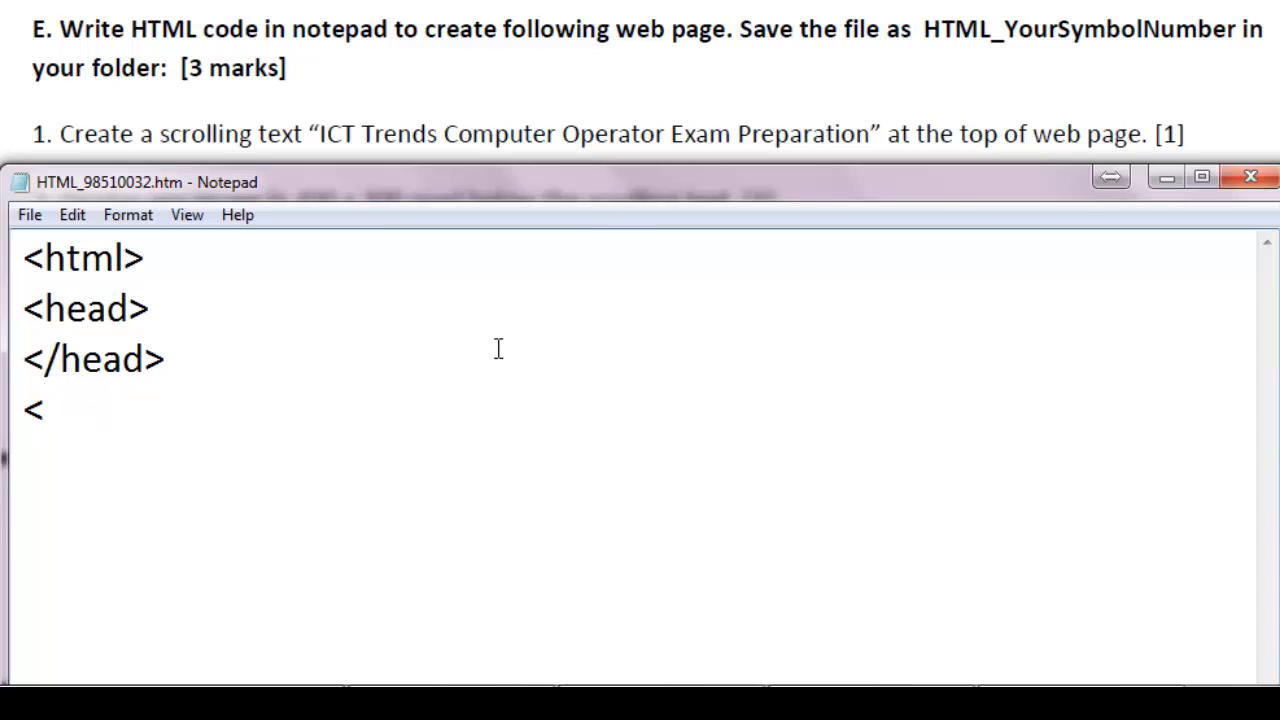
type("body>")
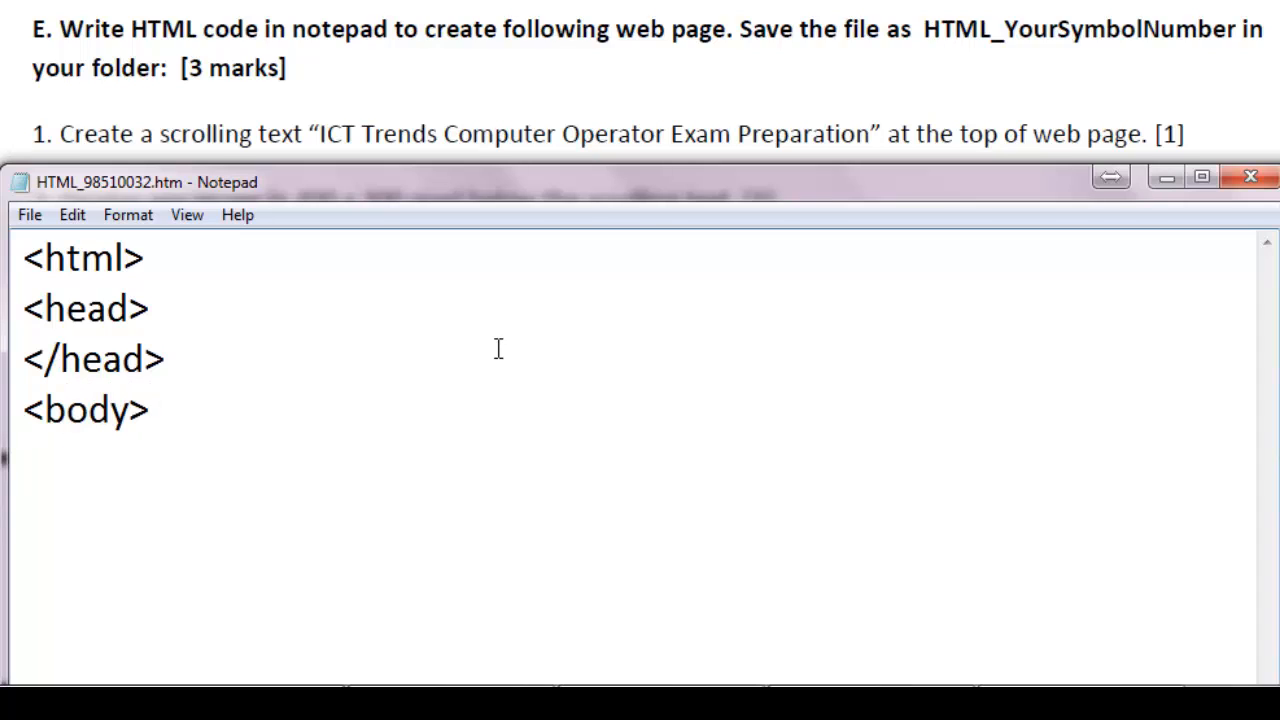
Close the skeleton with </body> and </html> and return the cursor to the body line.
key("Enter")
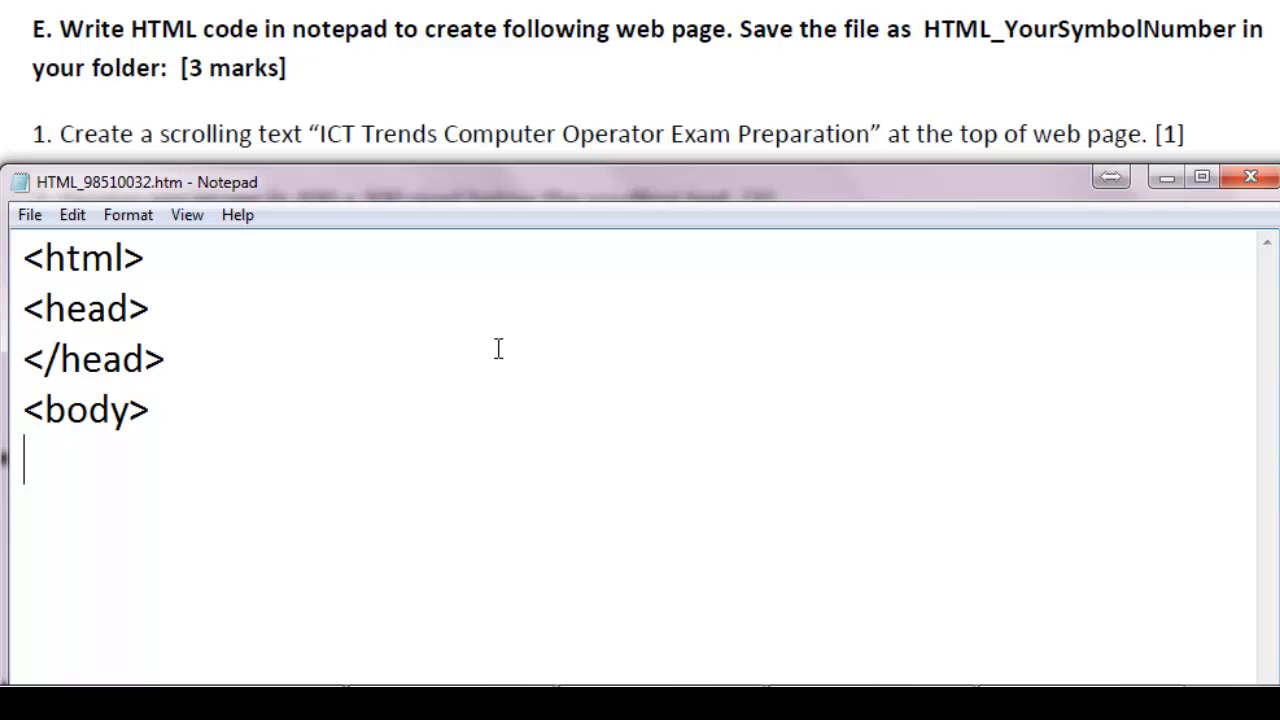
type("</")
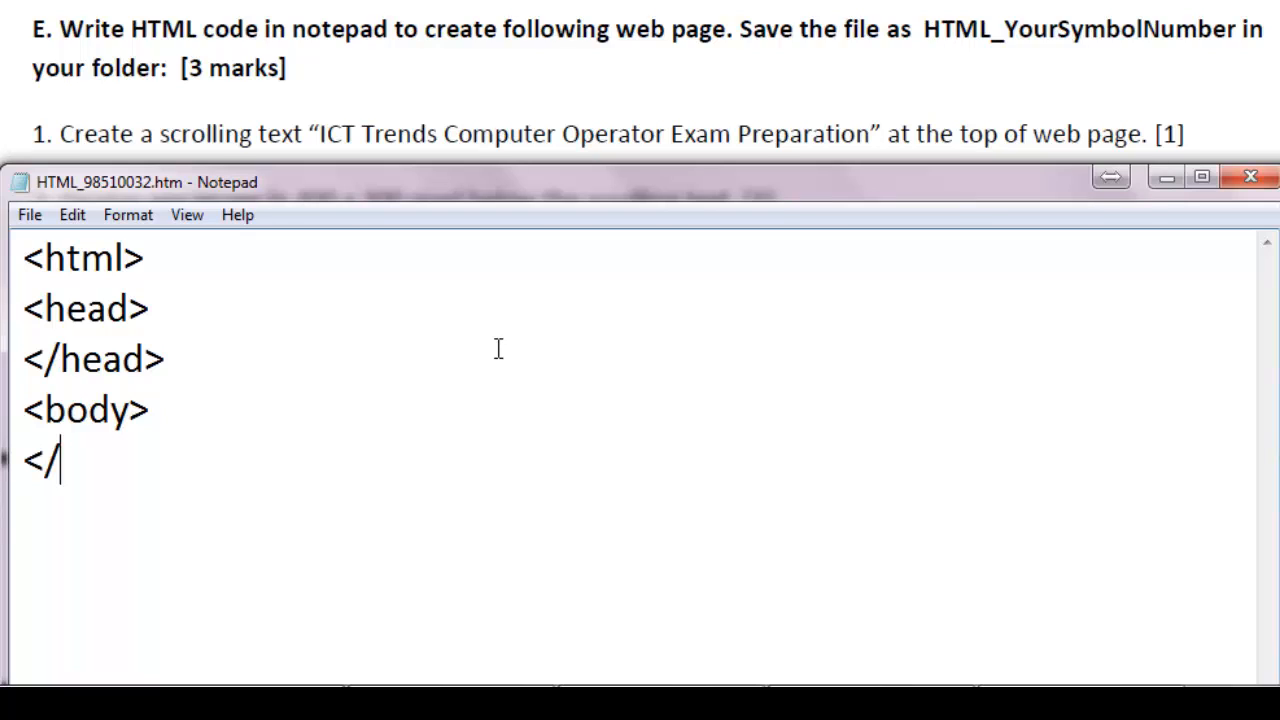
type("body>")
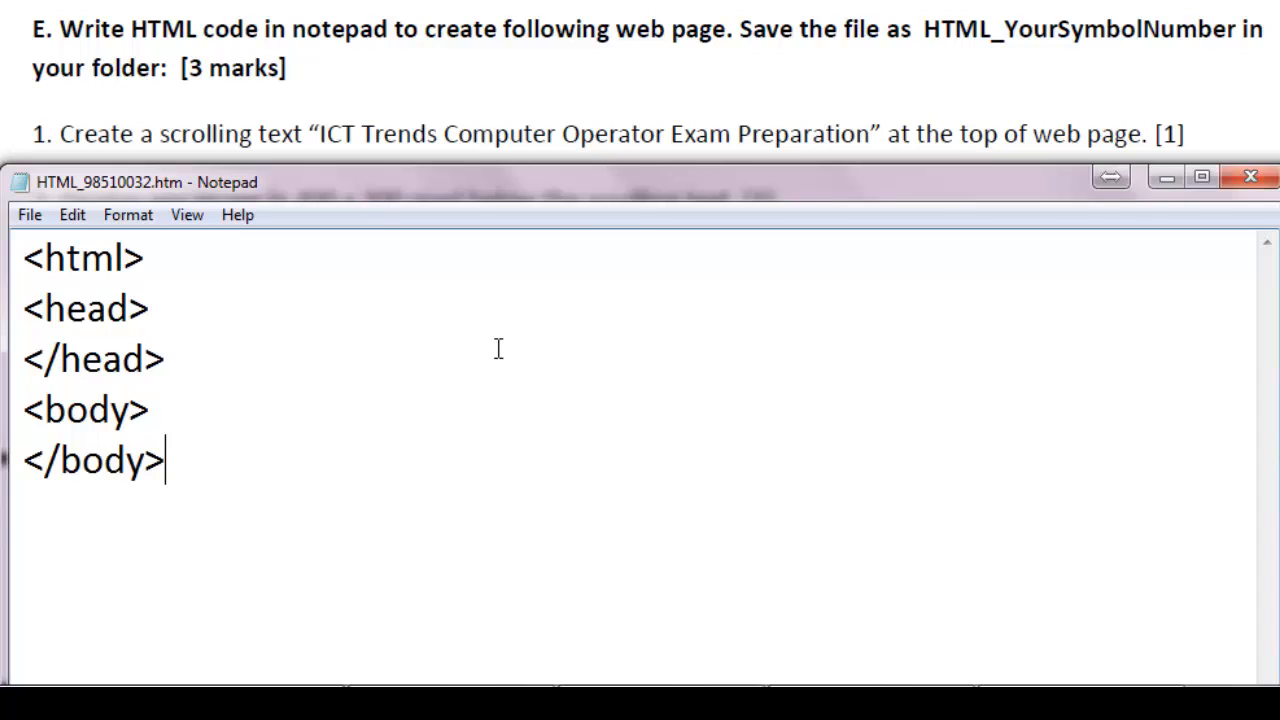
type("</")
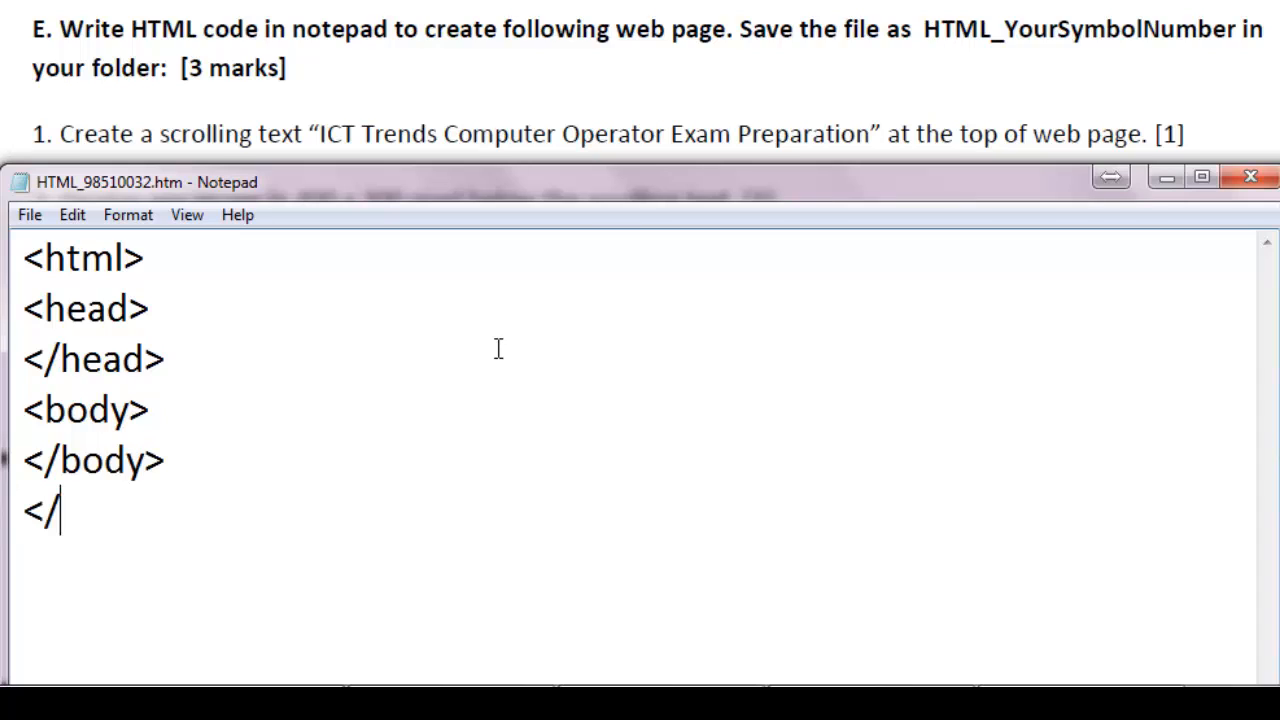
type("hem")
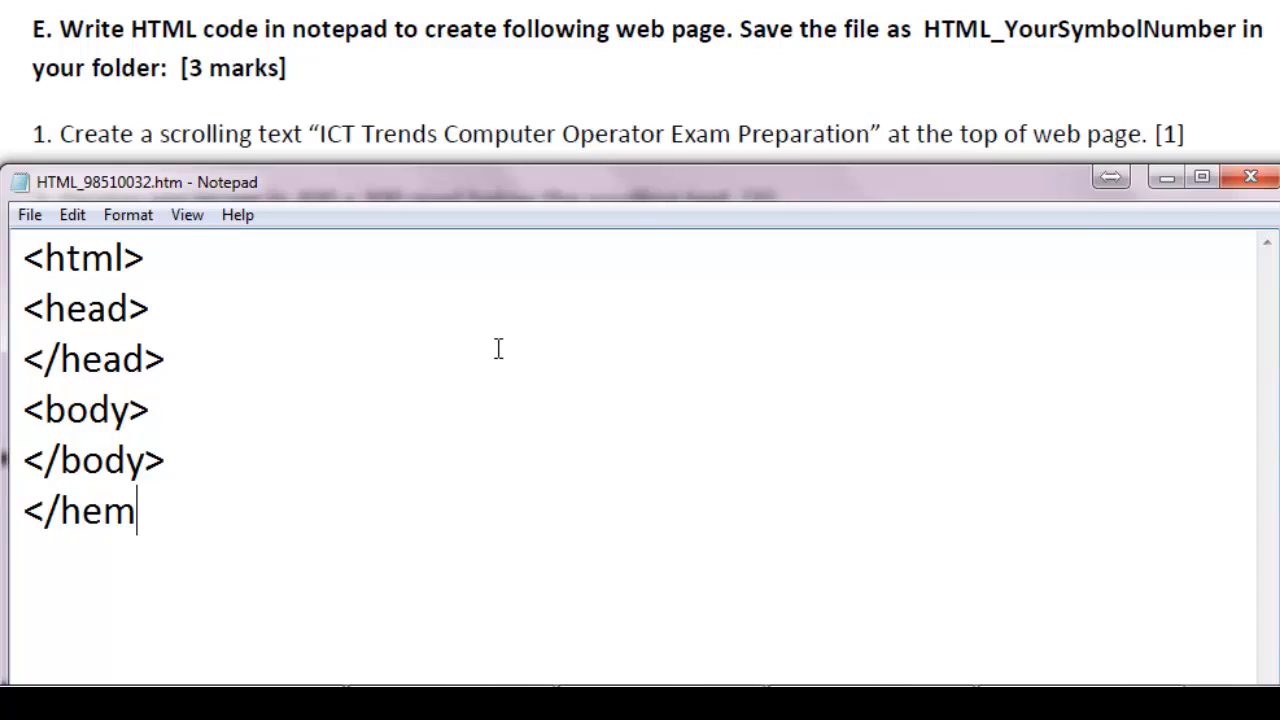
type("tml>")
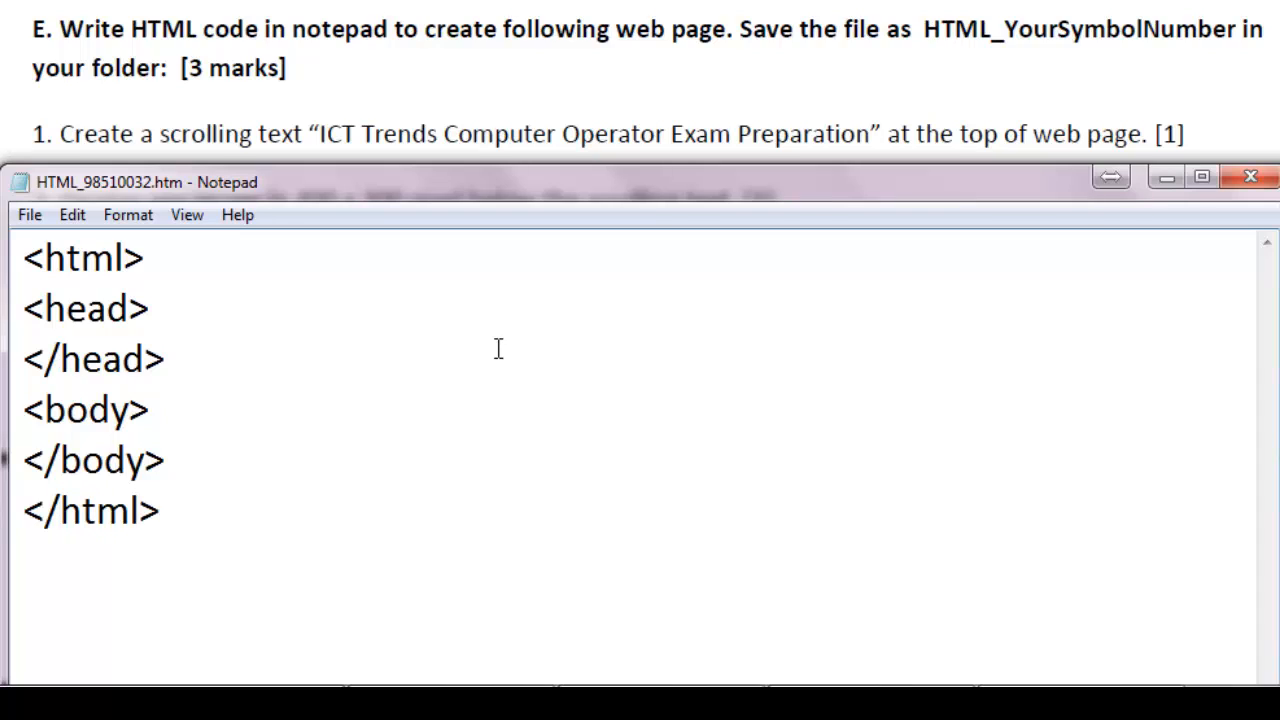
left_click(162, 512)
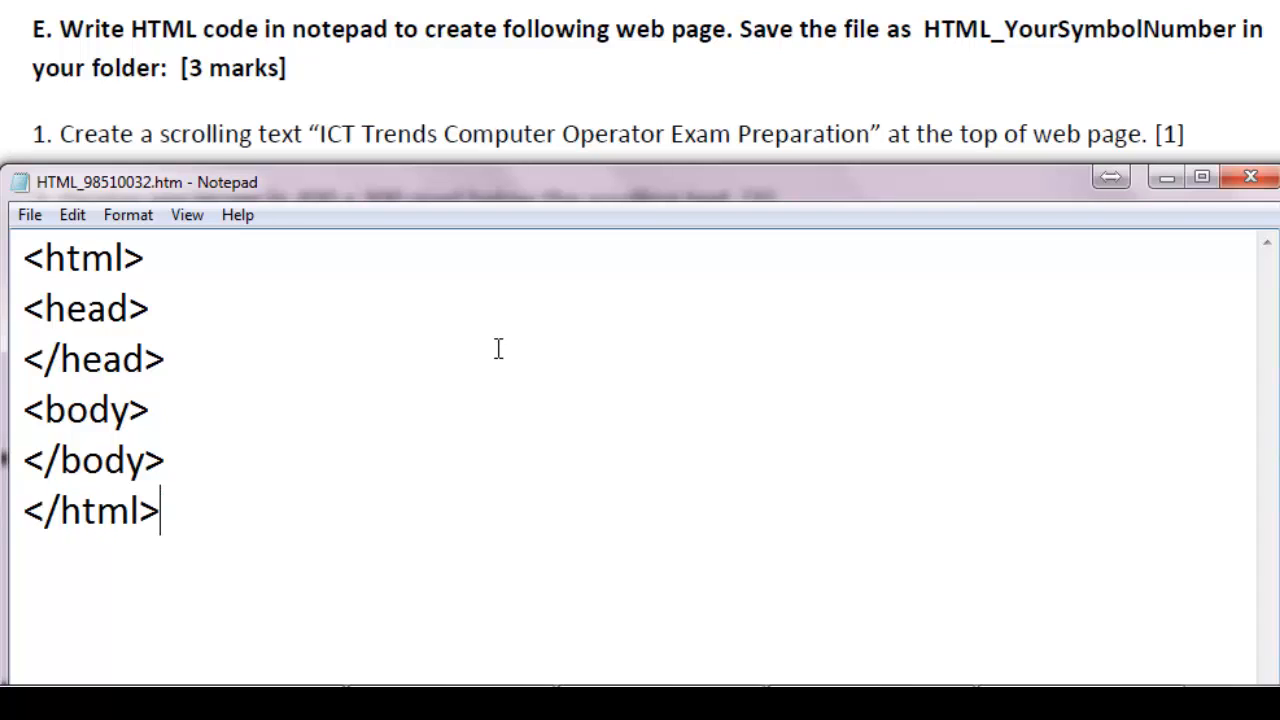
mouse_move(200, 408)
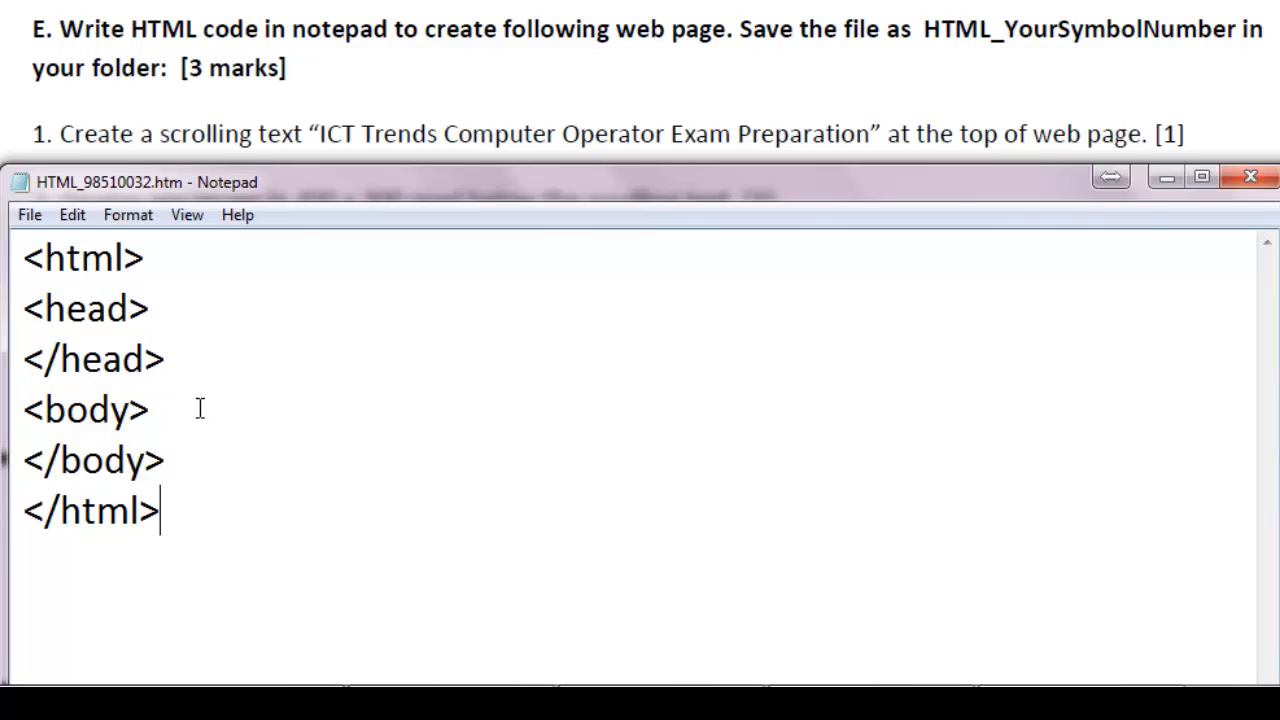
Add <marquee>ICT Trends Computer Operator Exam Preparation</marquee> inside the body on its own line.
key("Enter")
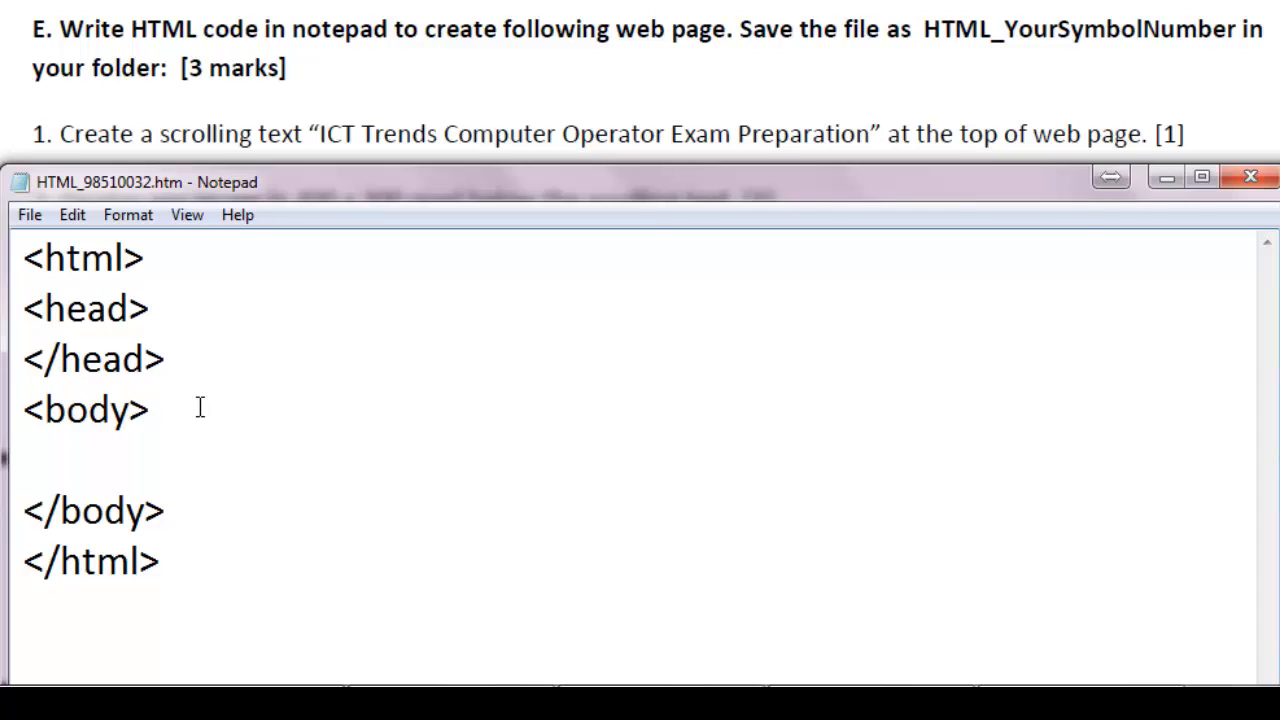
type("<m")
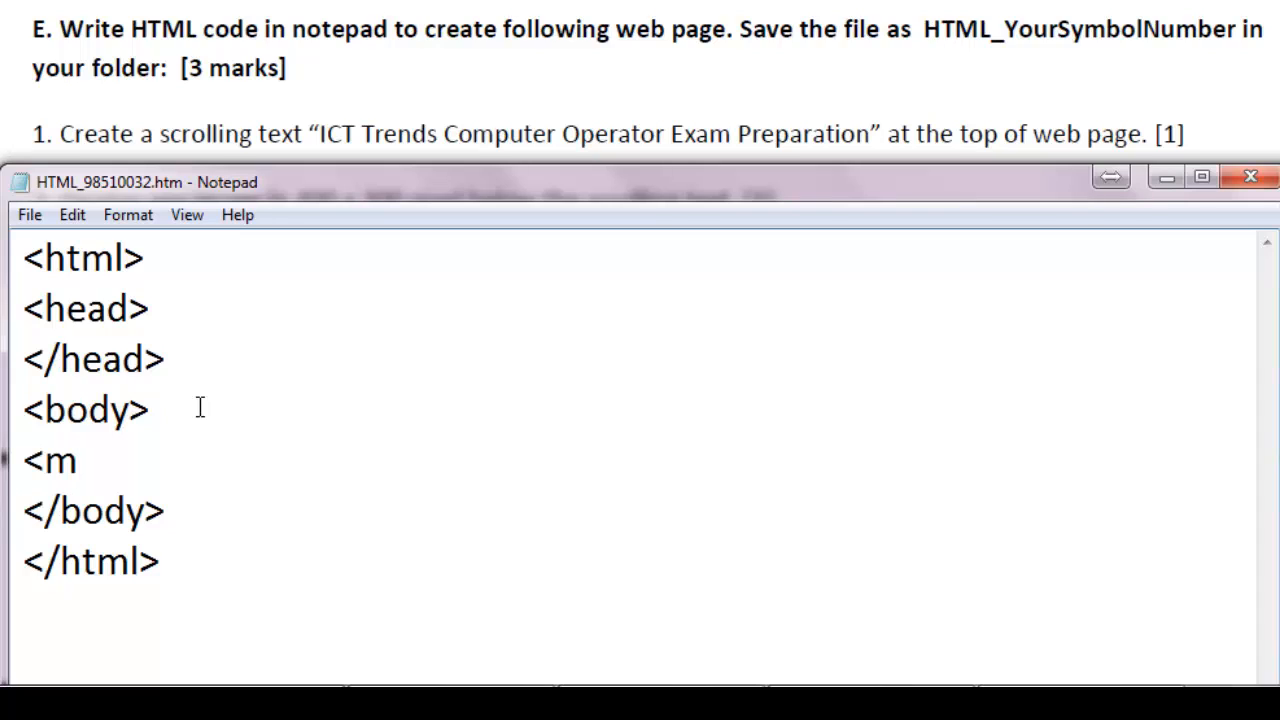
type("arquee")
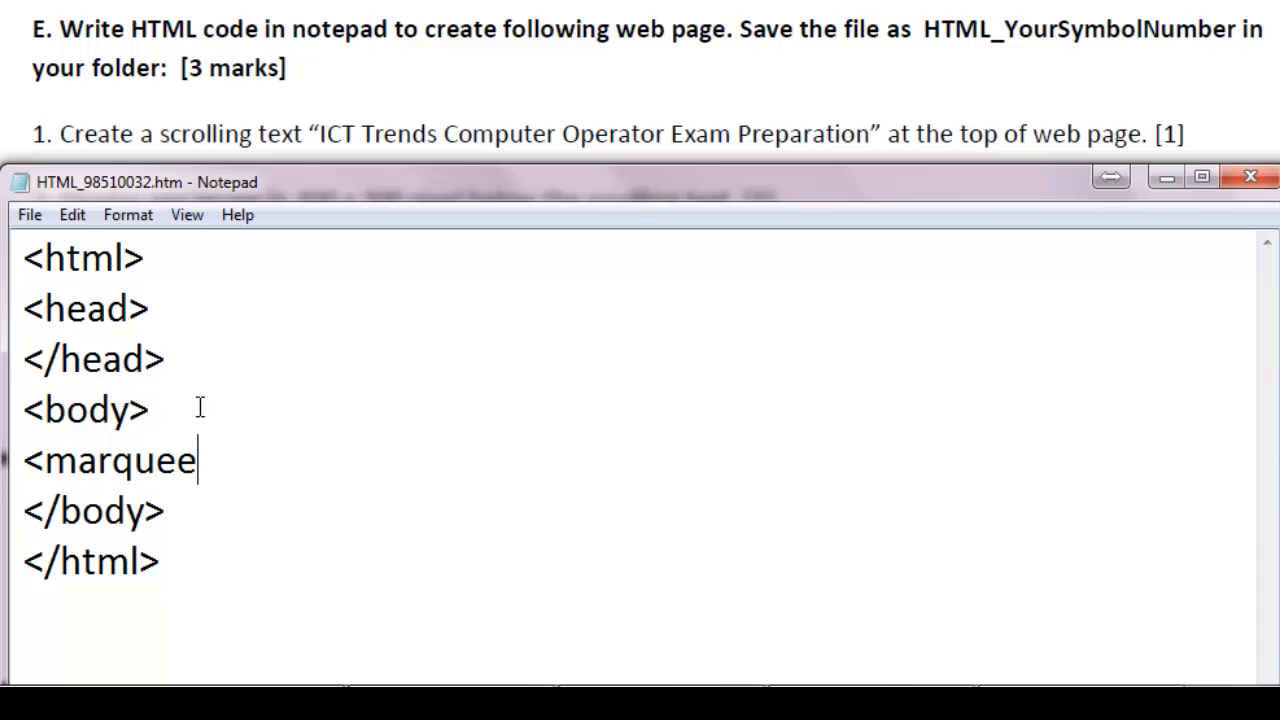
type(">")
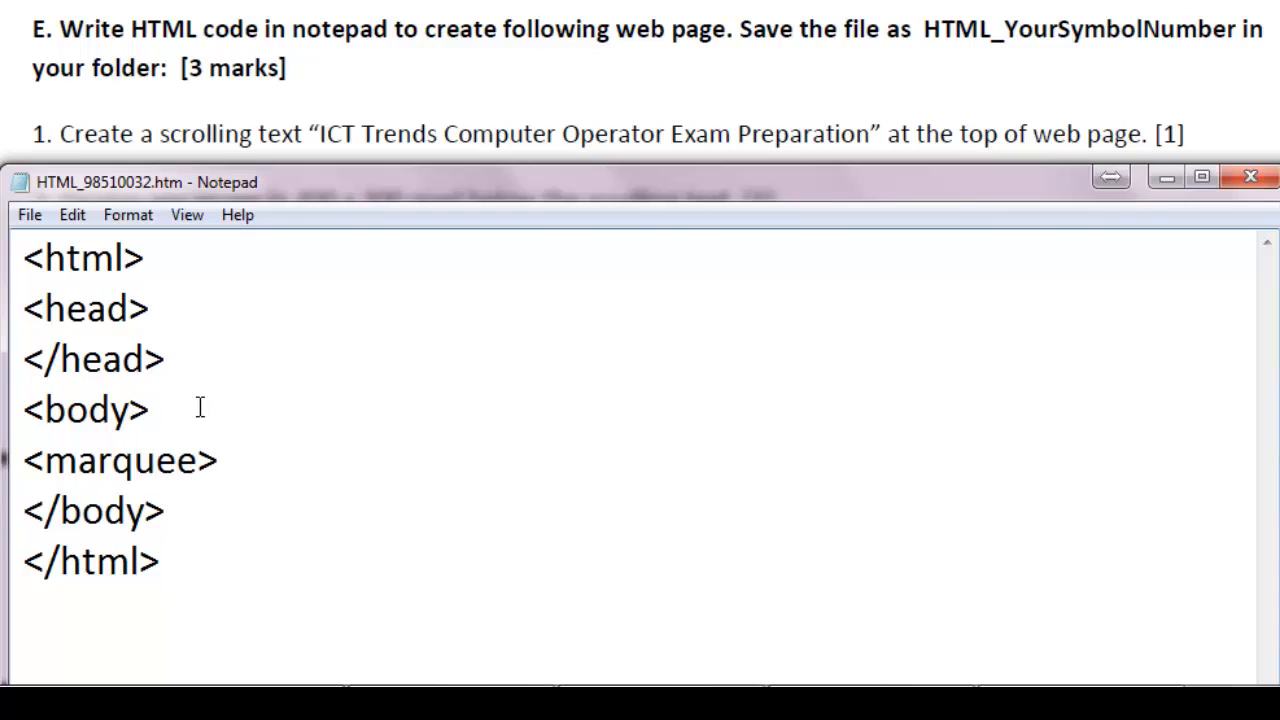
type("ICT Trends")
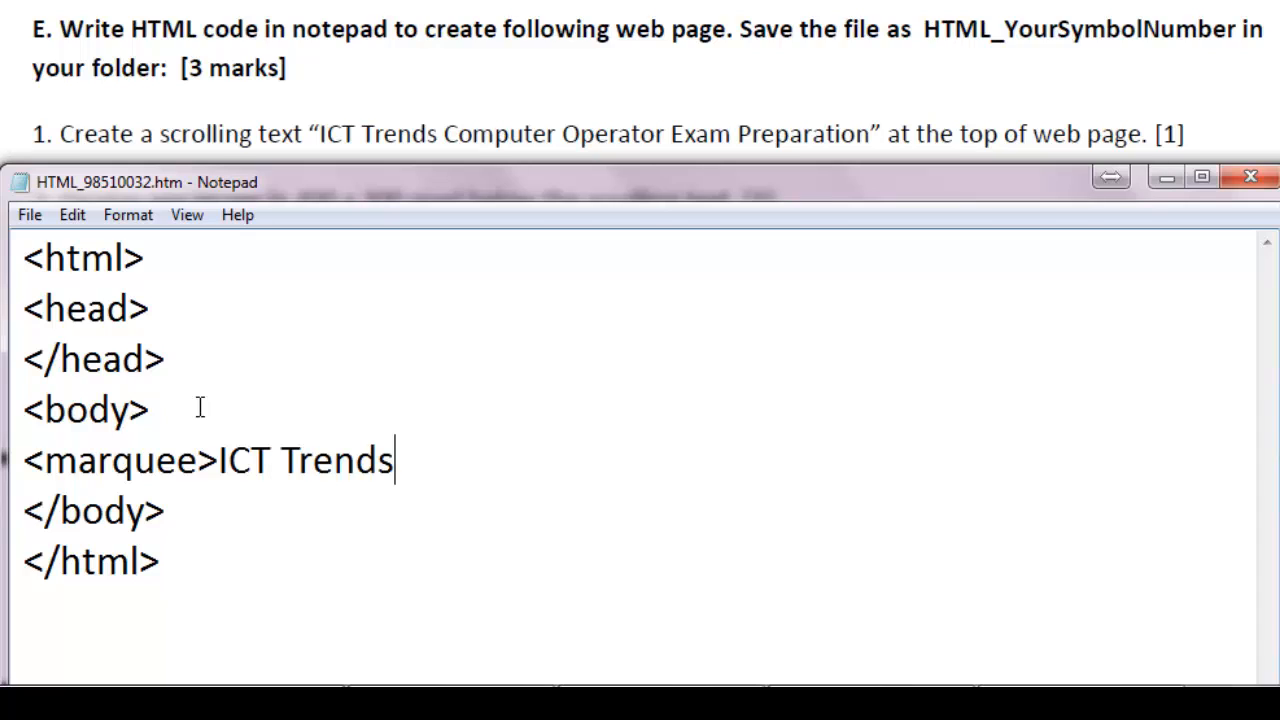
type("Compu")
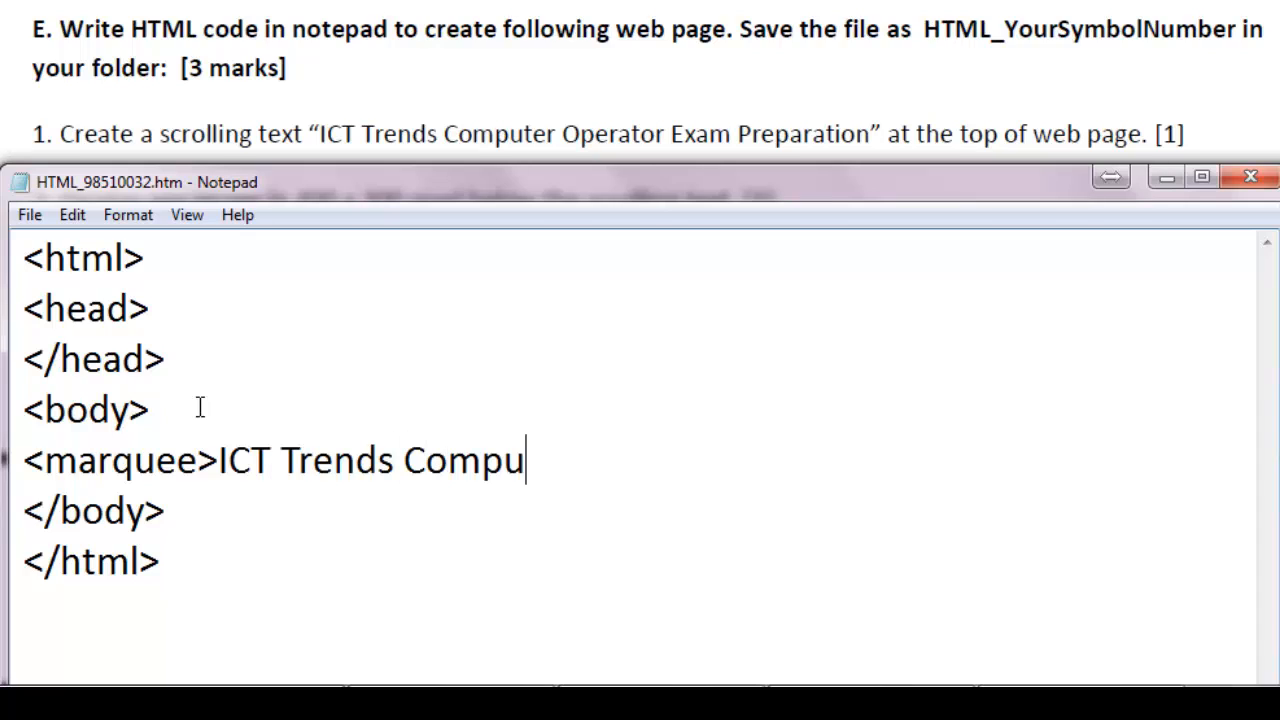
type("ter Operator")
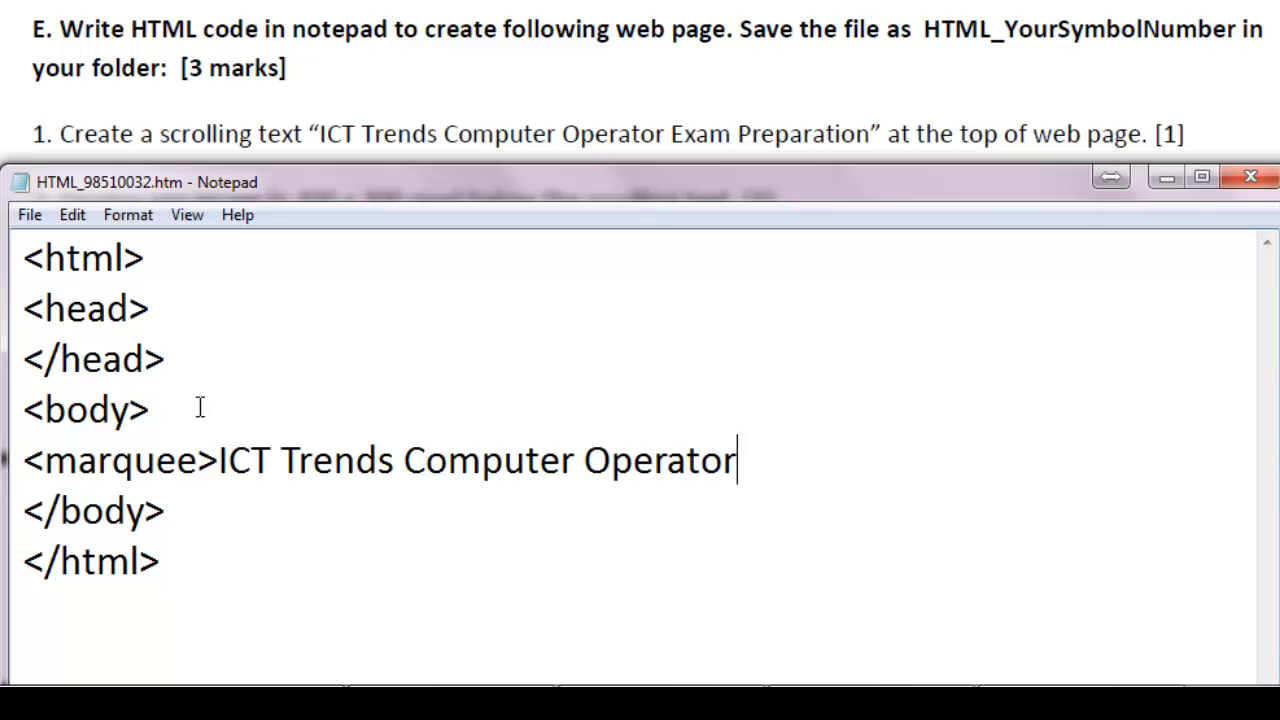
type("Exam Prep")
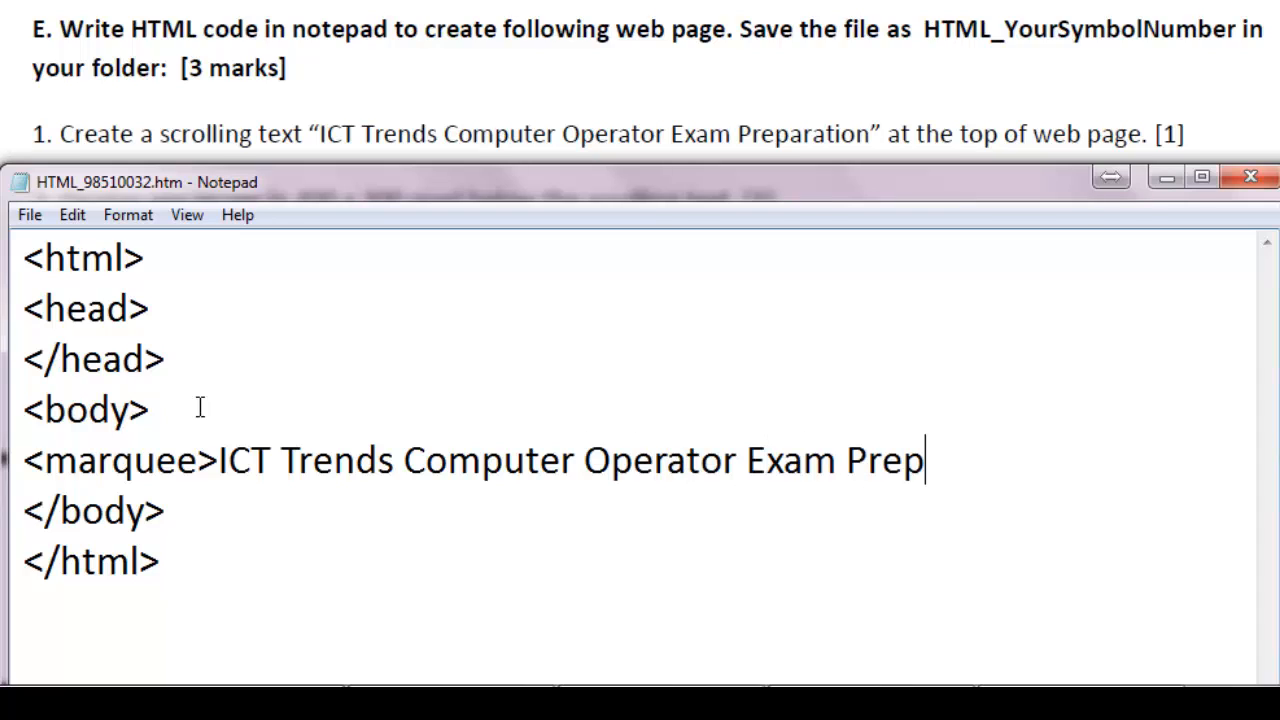
type("aration\"")
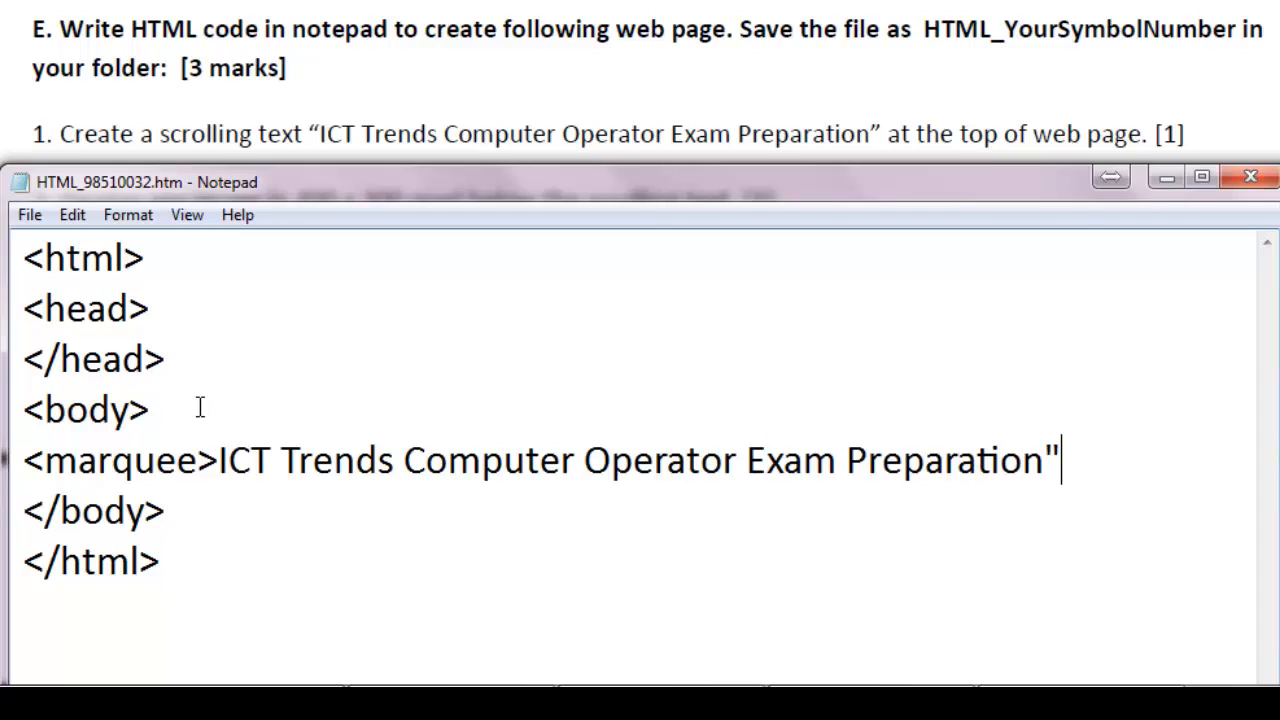
key("Backspace")
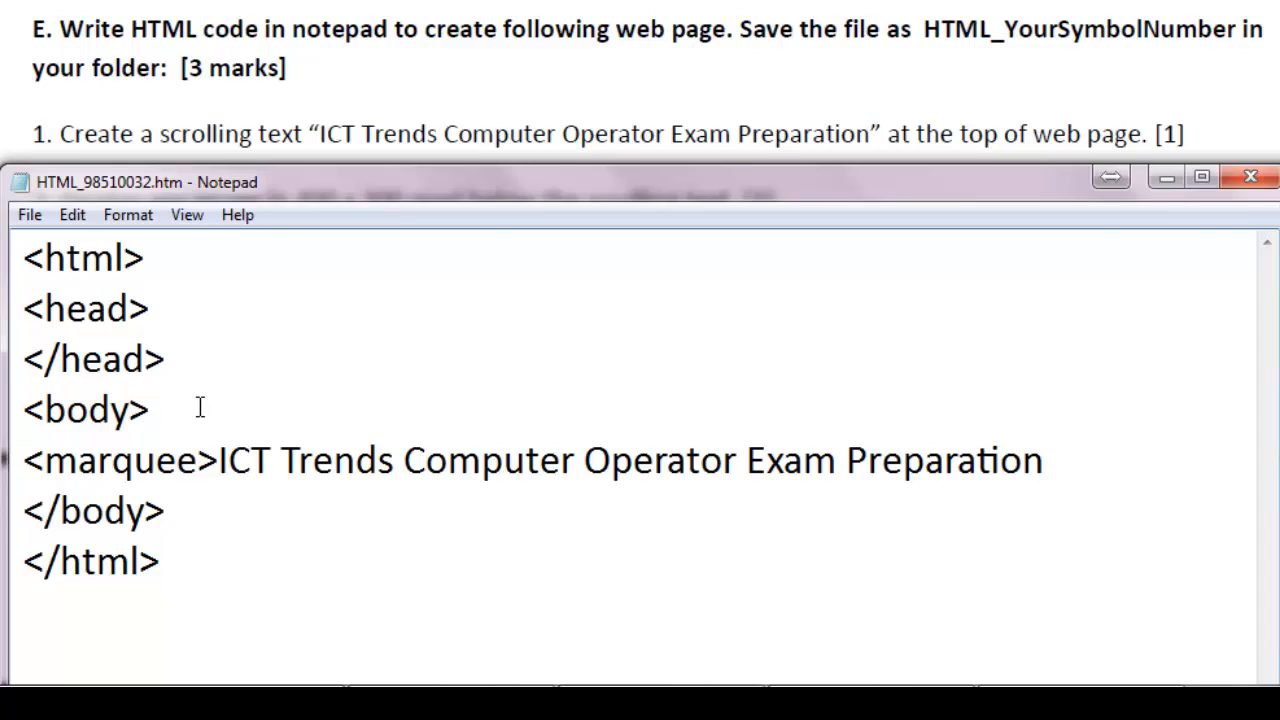
type("</")
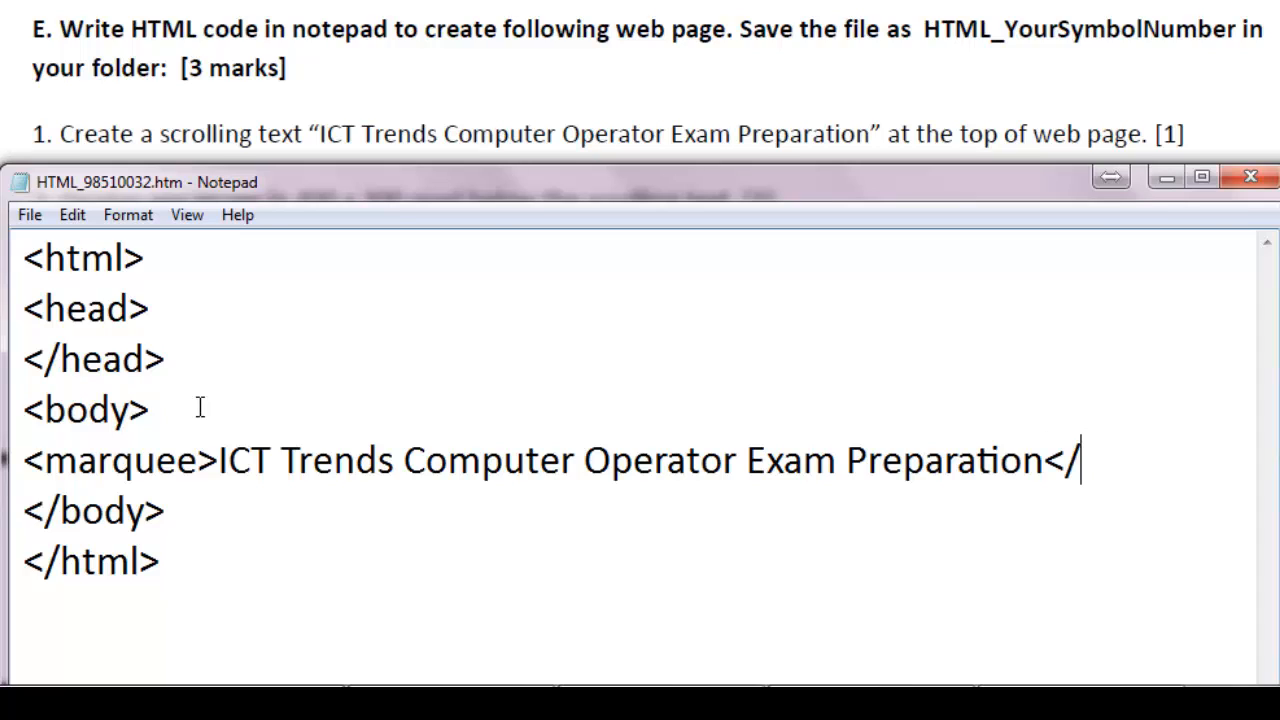
type("marquee>")
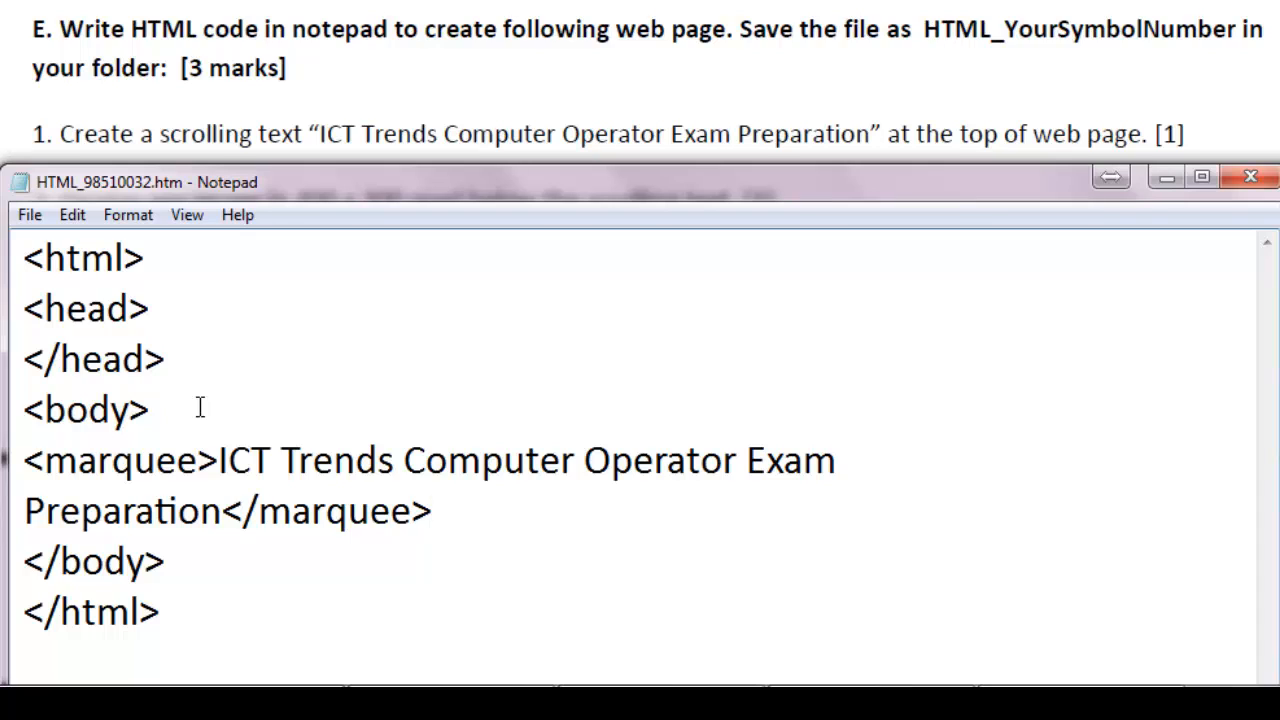
mouse_move(336, 528)
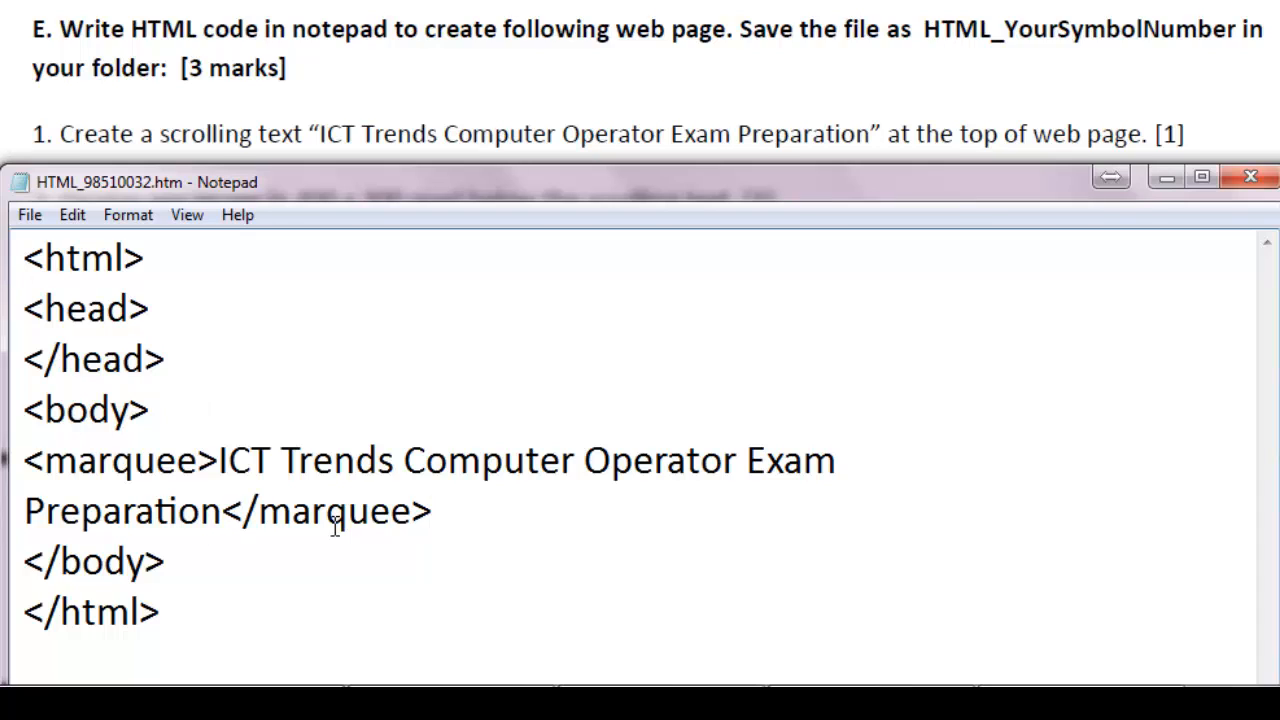
mouse_move(584, 556)
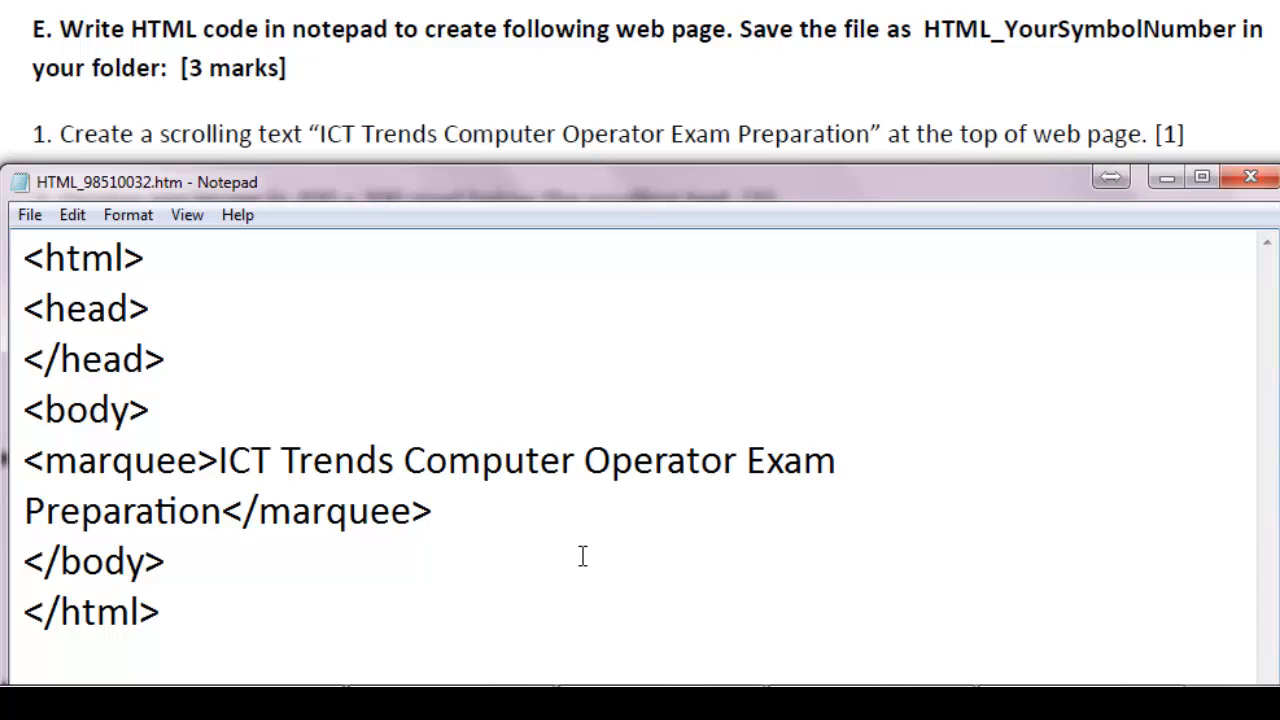
key("Enter")
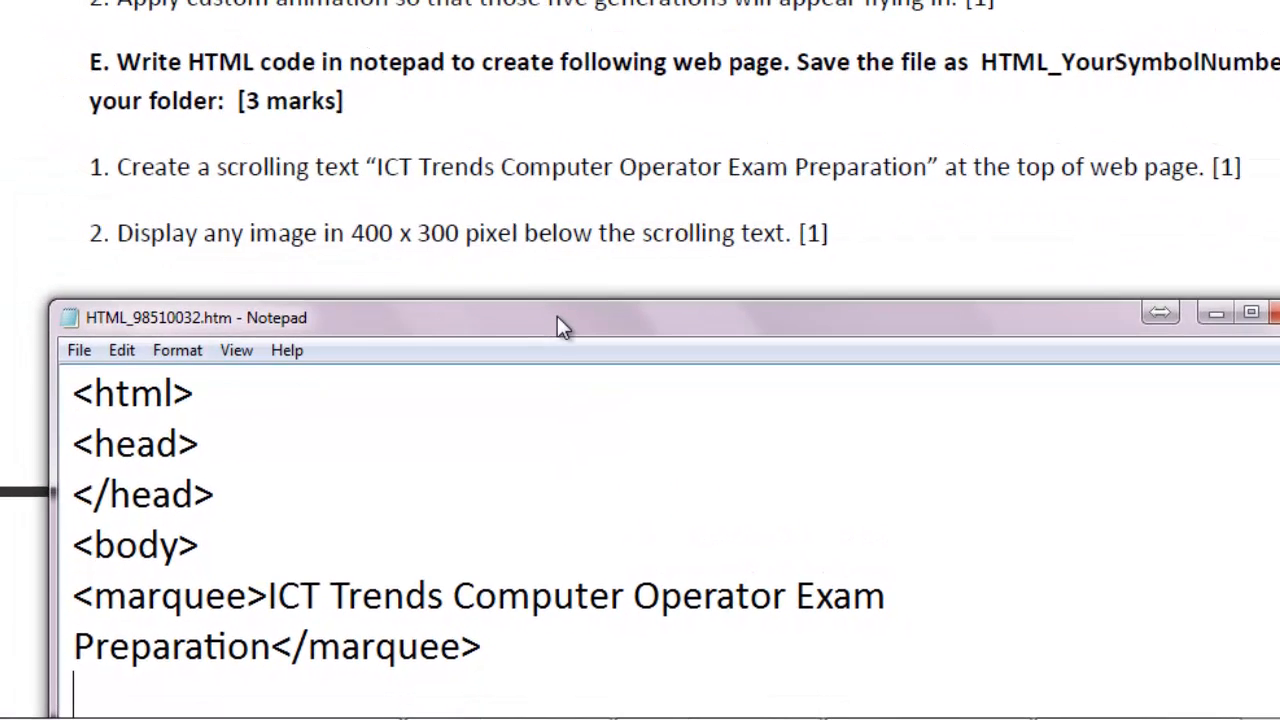
Begin an img tag below the marquee with an empty src="" attribute.
left_click_drag(560, 318, 550, 296)
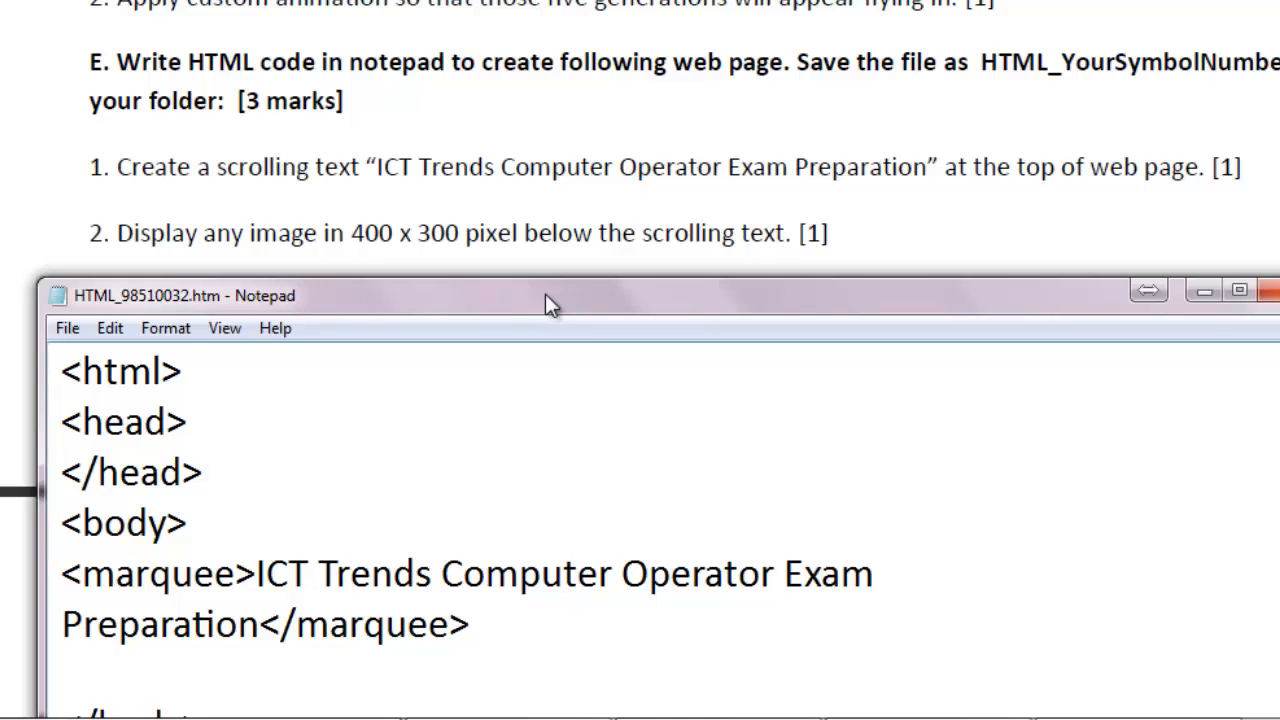
type("<img src")
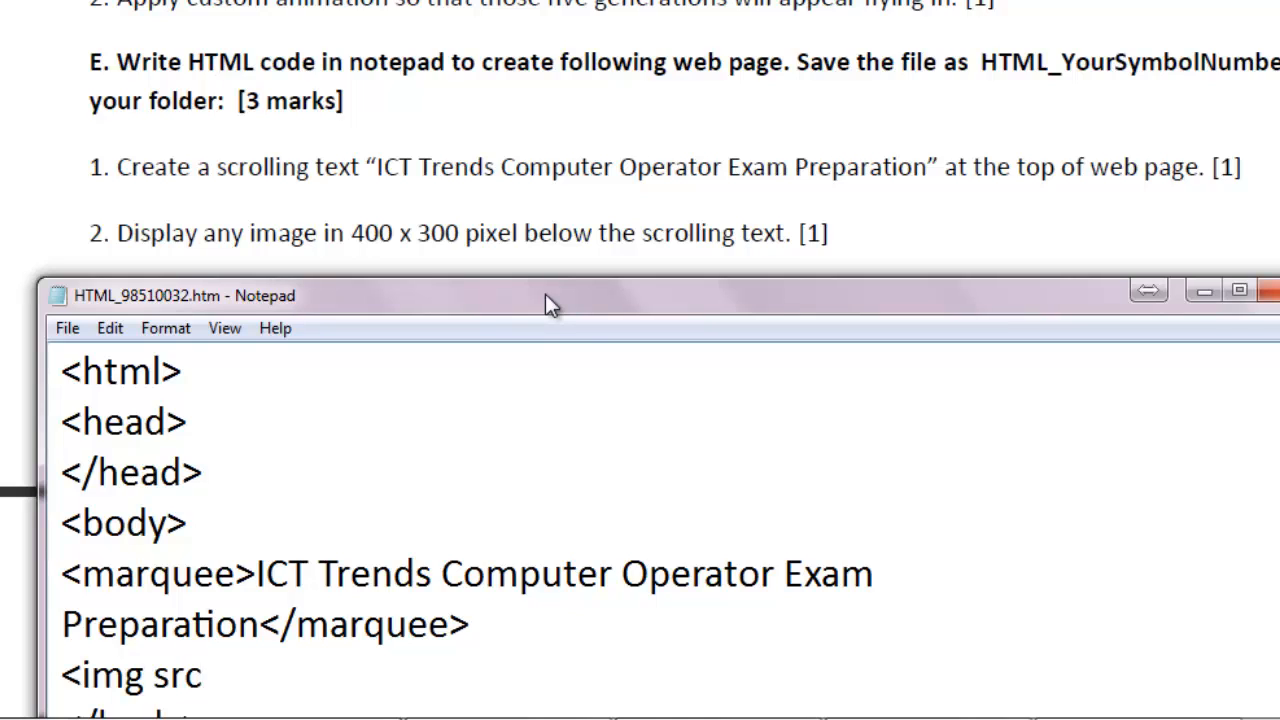
type("=")
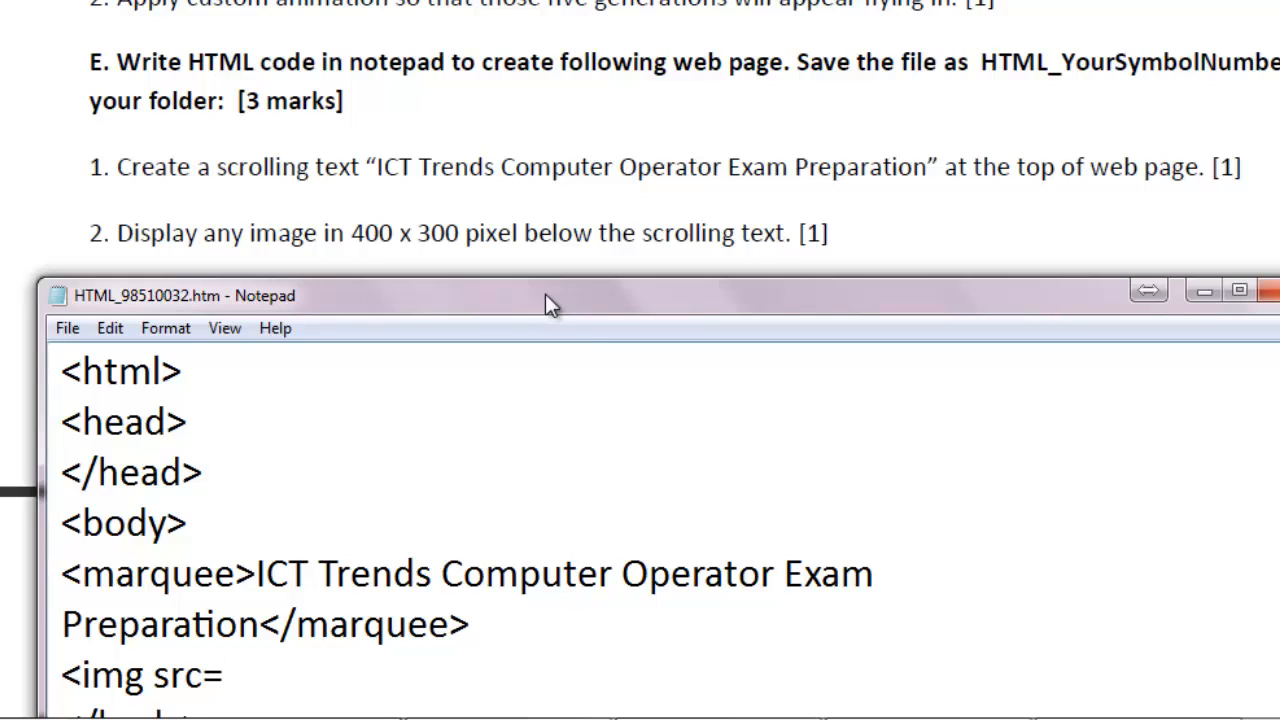
type("\"")
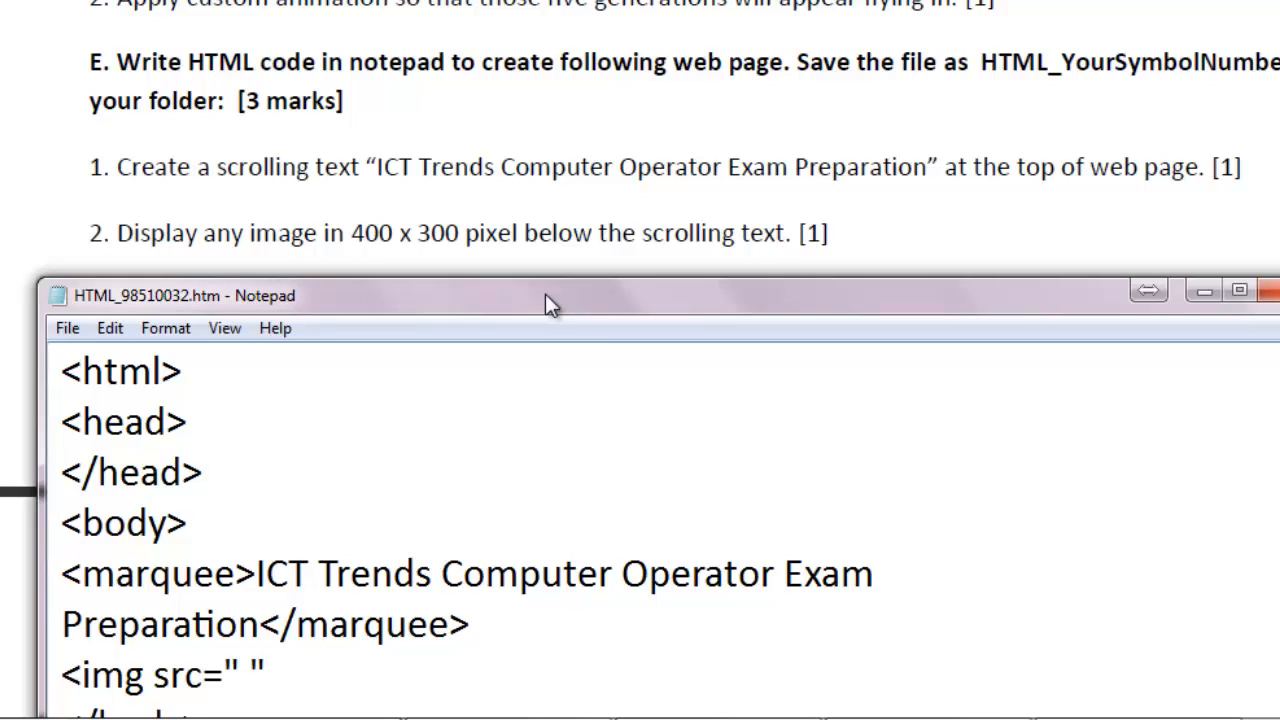
left_click(264, 672)
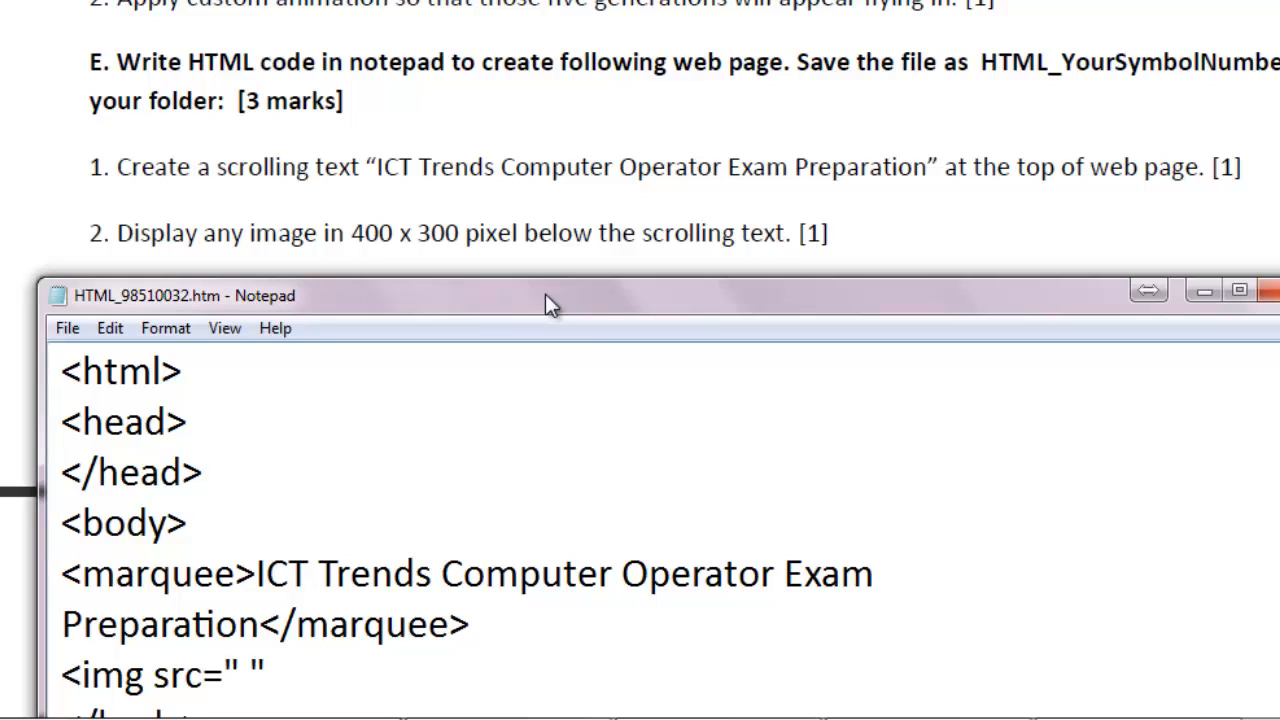
Give the img tag width="400px" and height="300px" and close it.
type("wi")
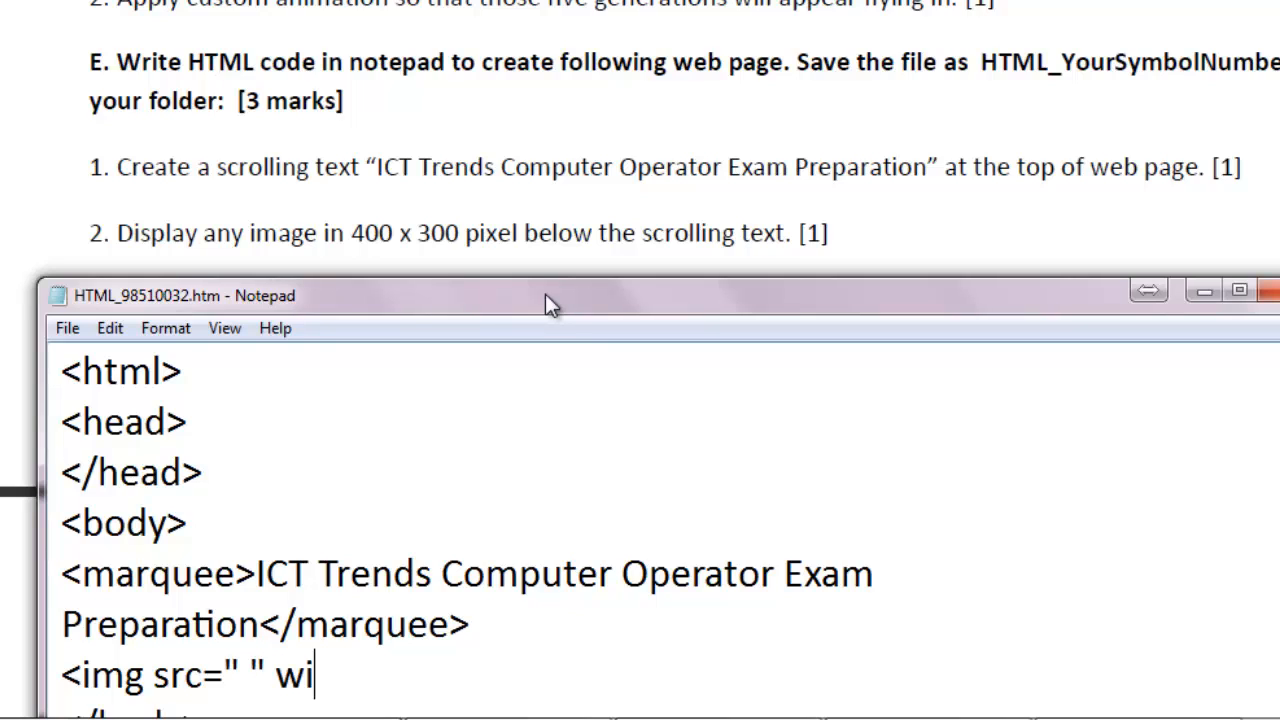
type("dth=")
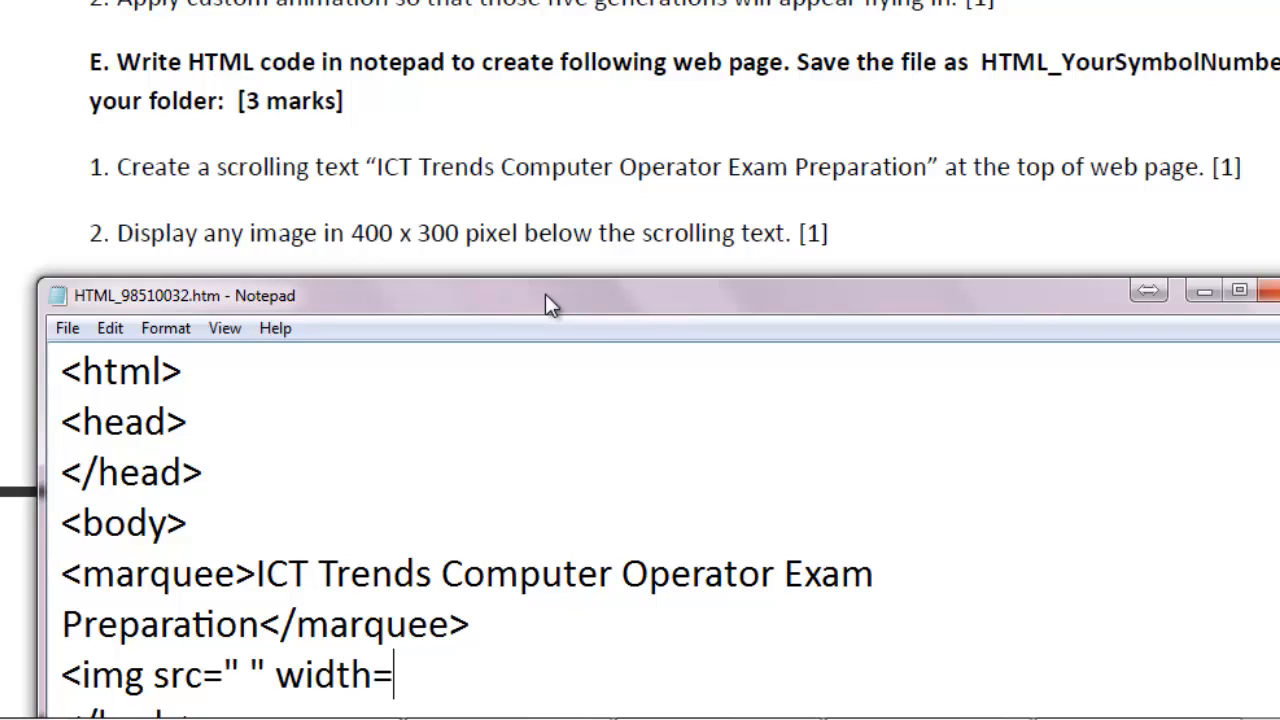
type("\"400")
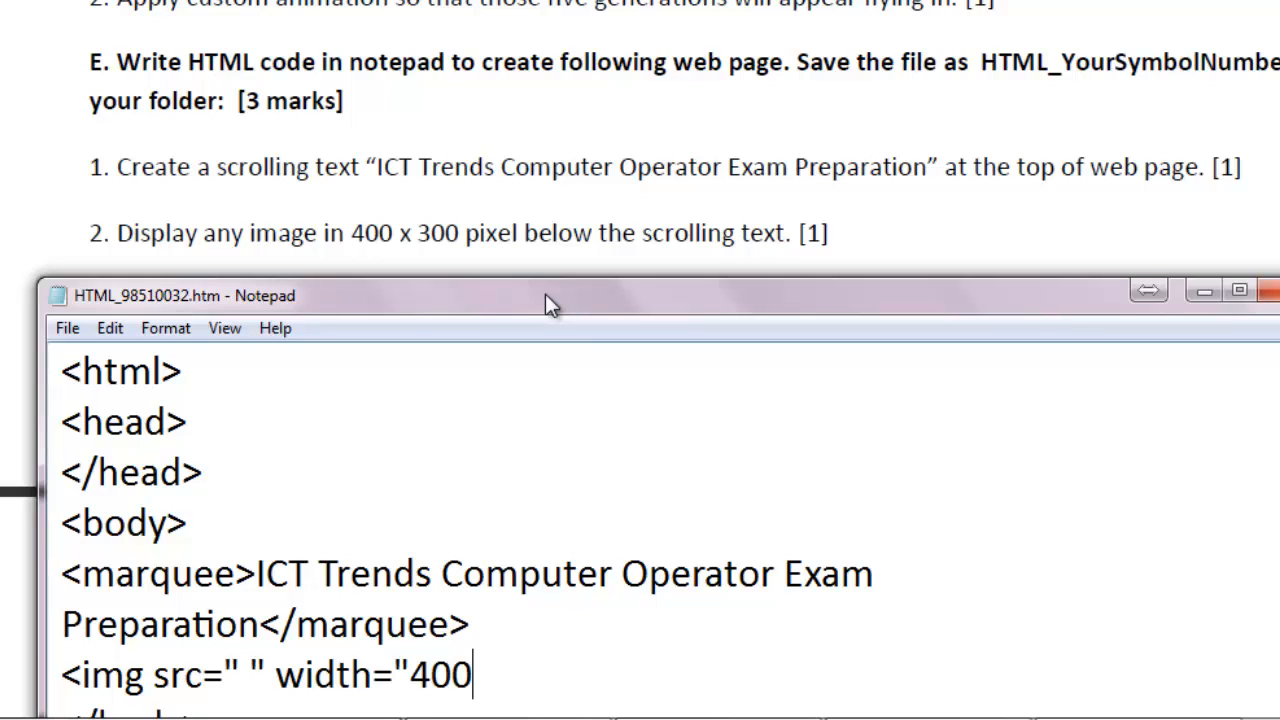
type("px\"")
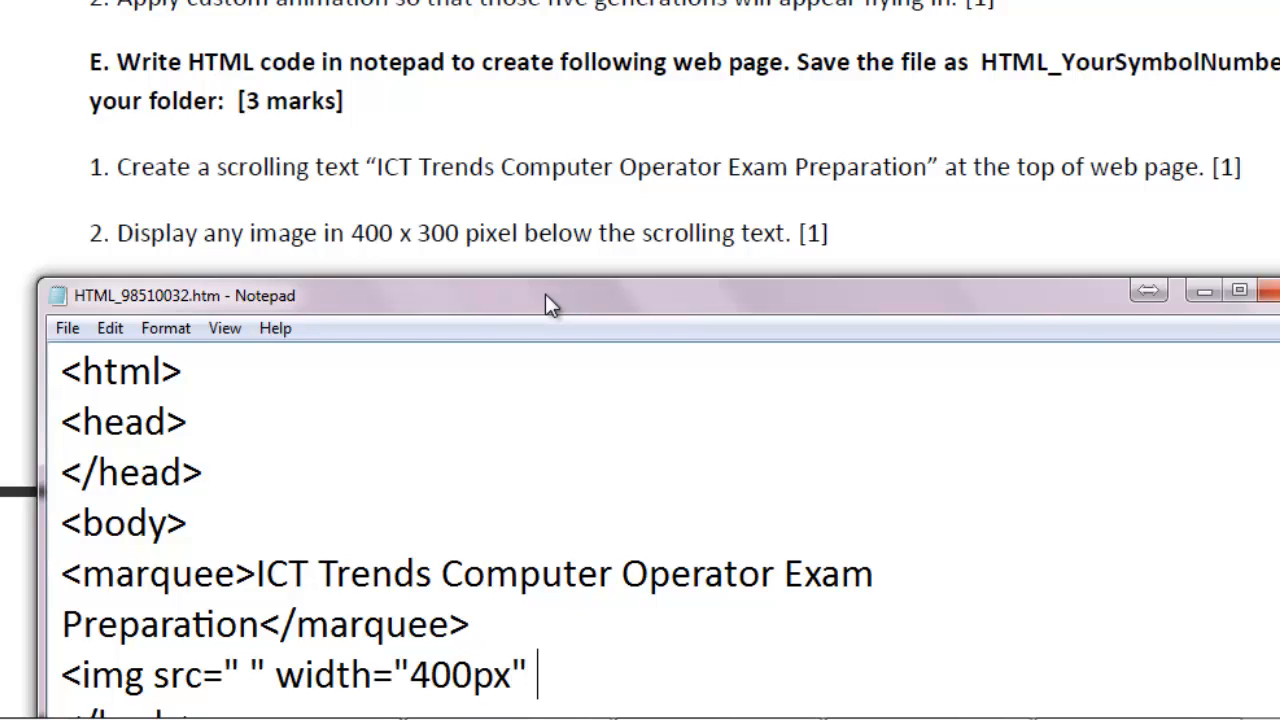
type("height")
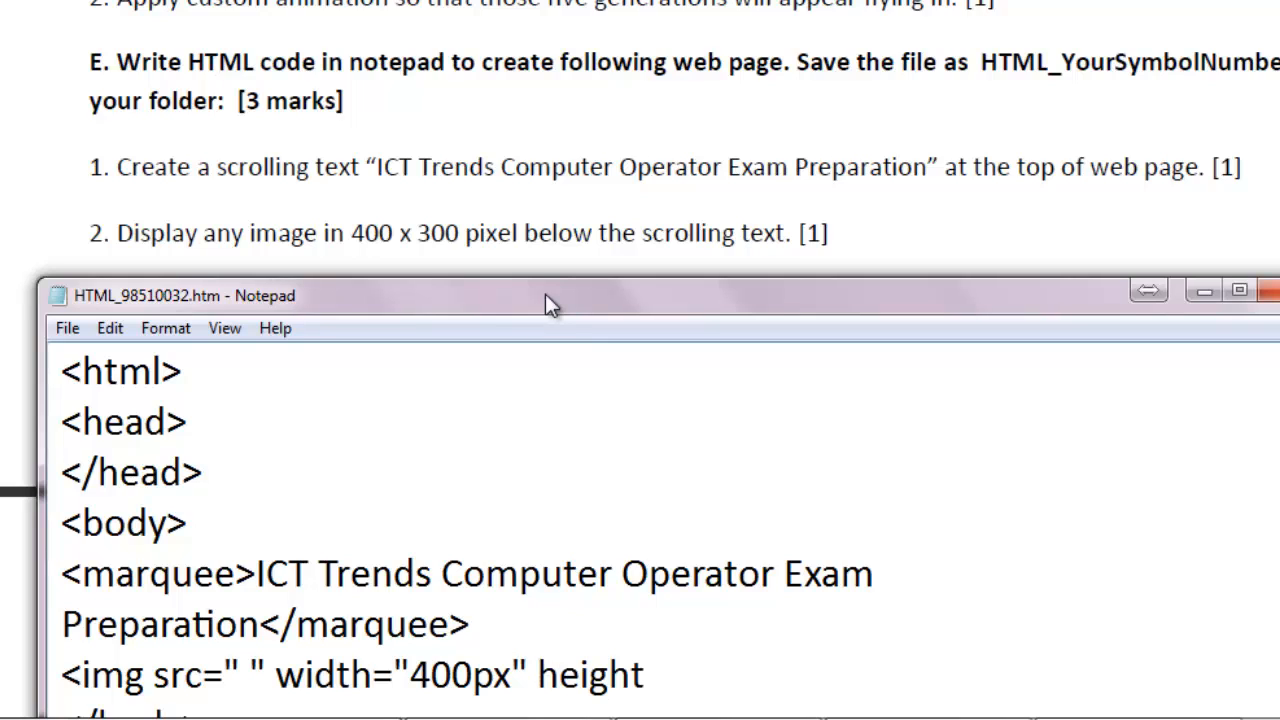
type("=\"300")
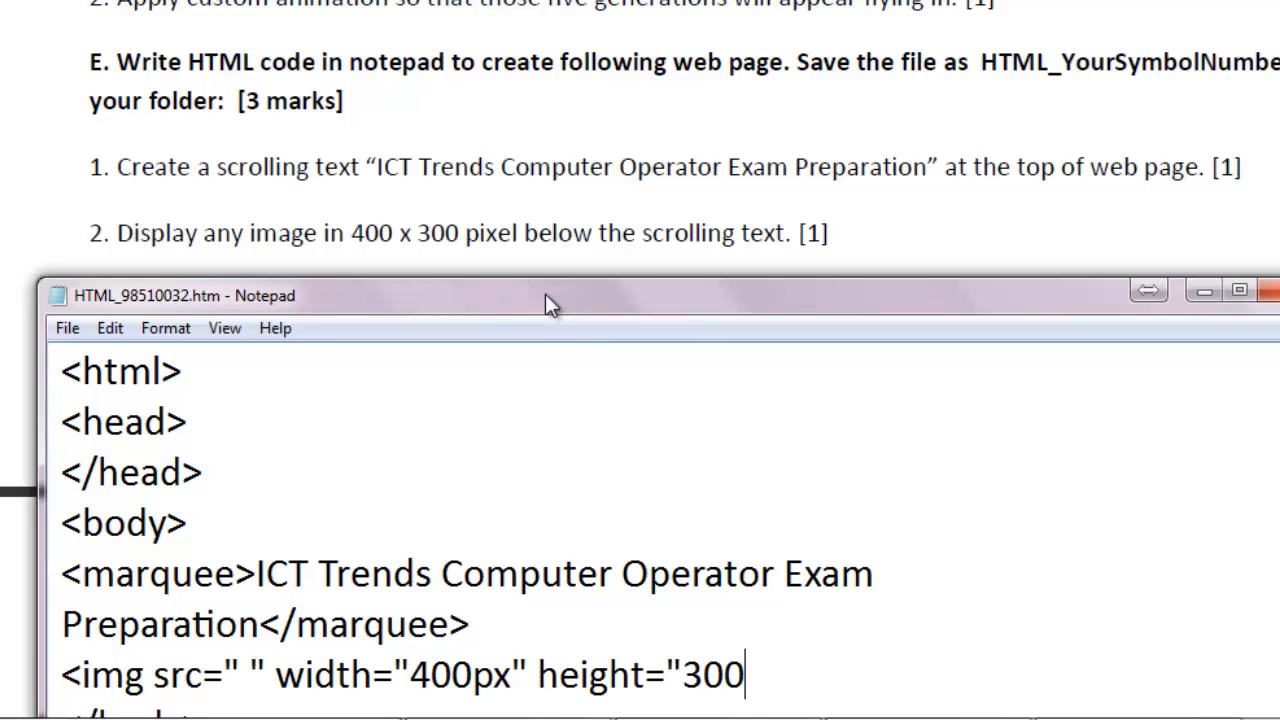
type("px\"")
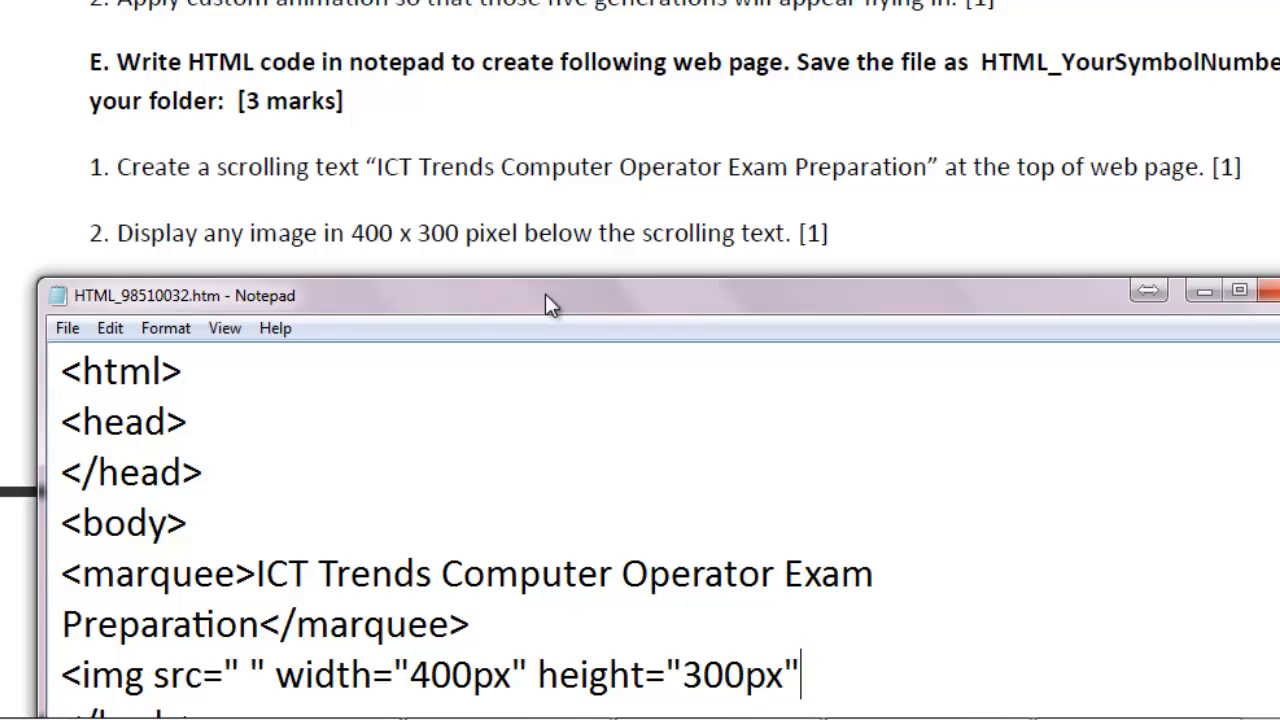
type(">")
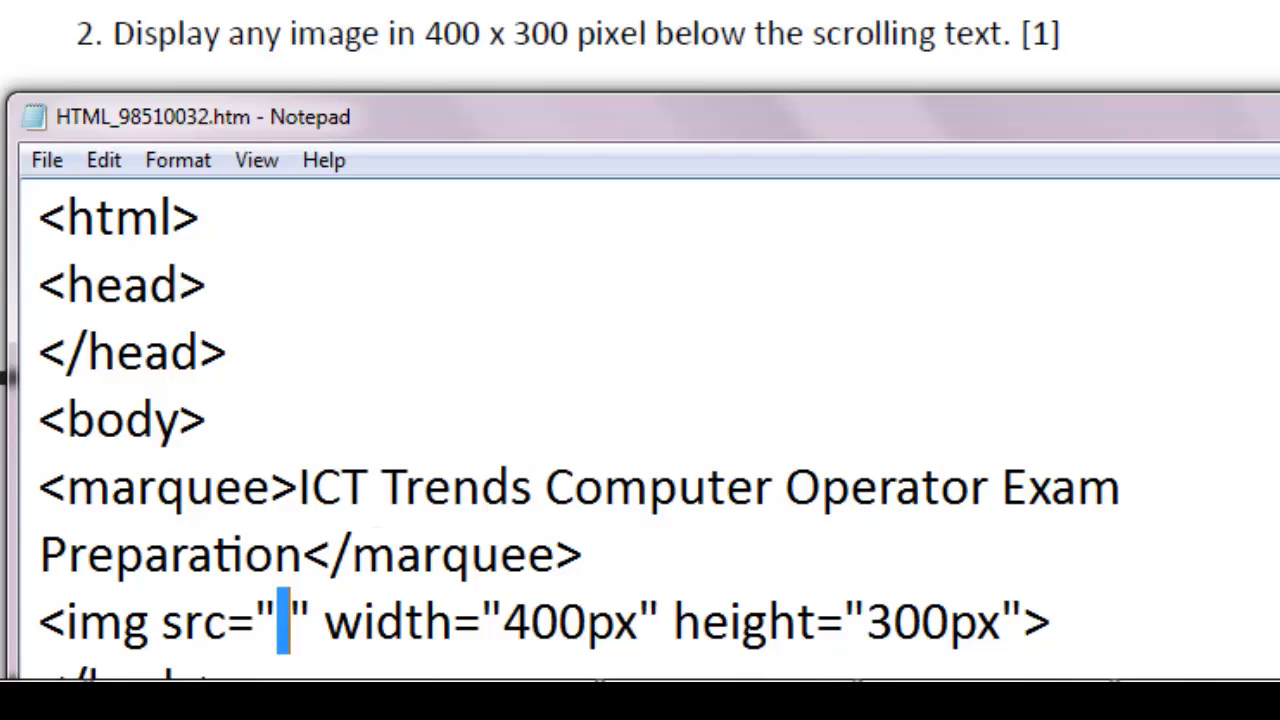
Browse from Start > Computer > Desktop into the 98510032 folder in Windows Explorer.
left_click(20, 700)
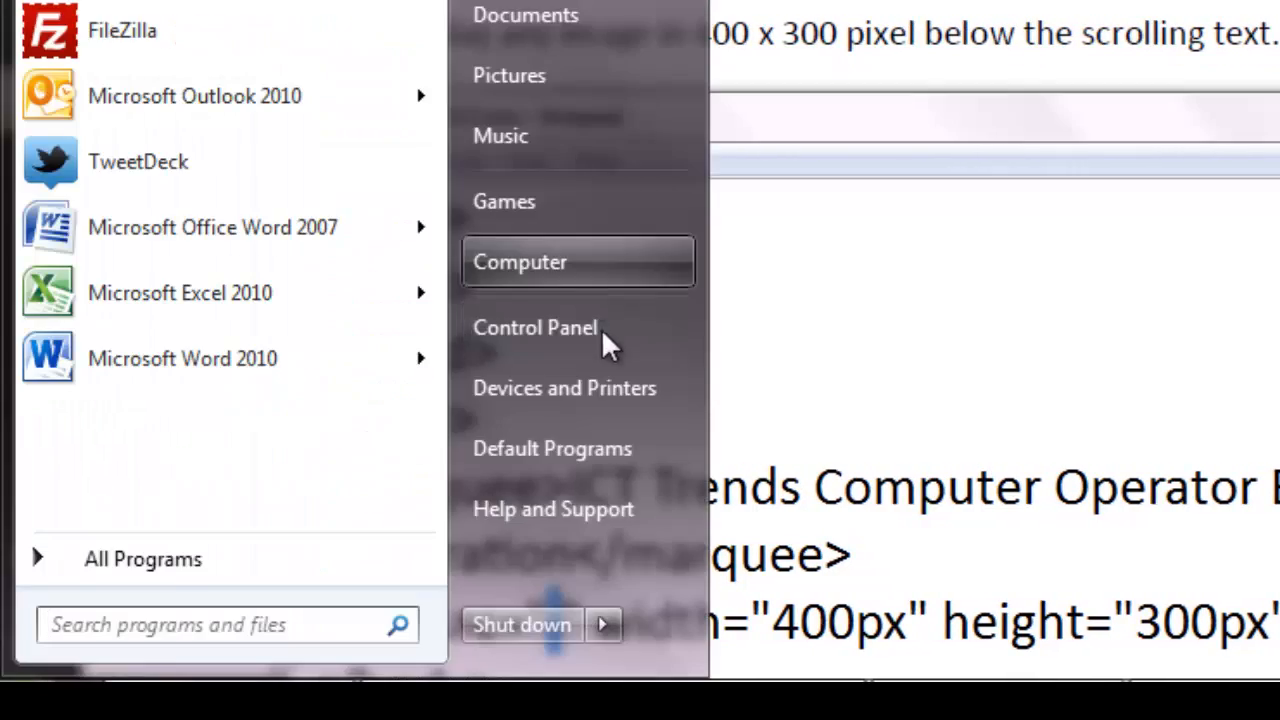
left_click(520, 260)
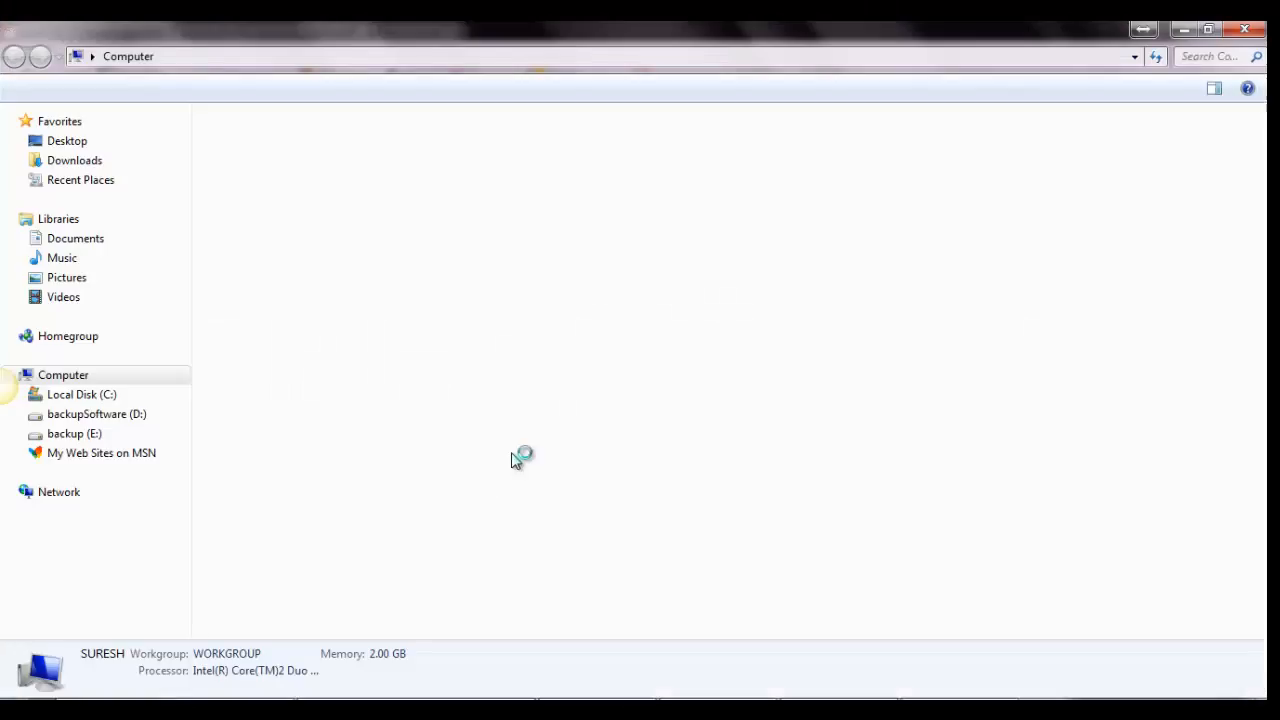
left_click(64, 374)
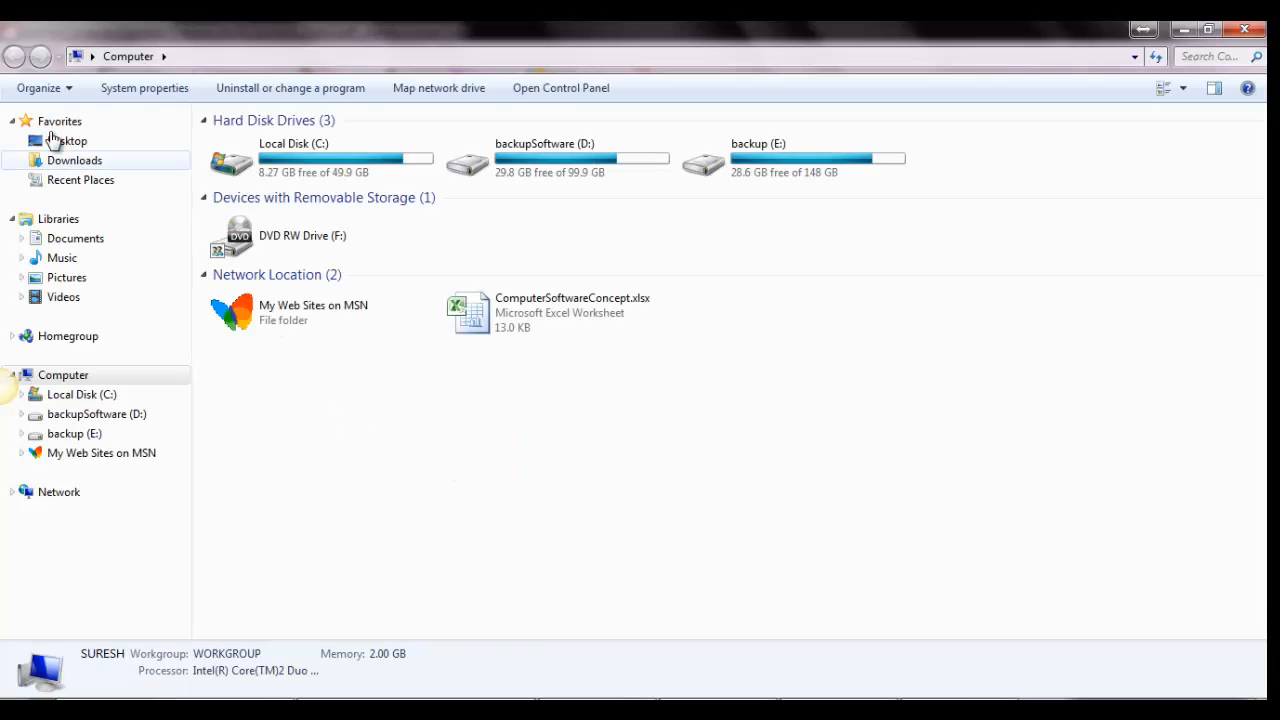
left_click(68, 140)
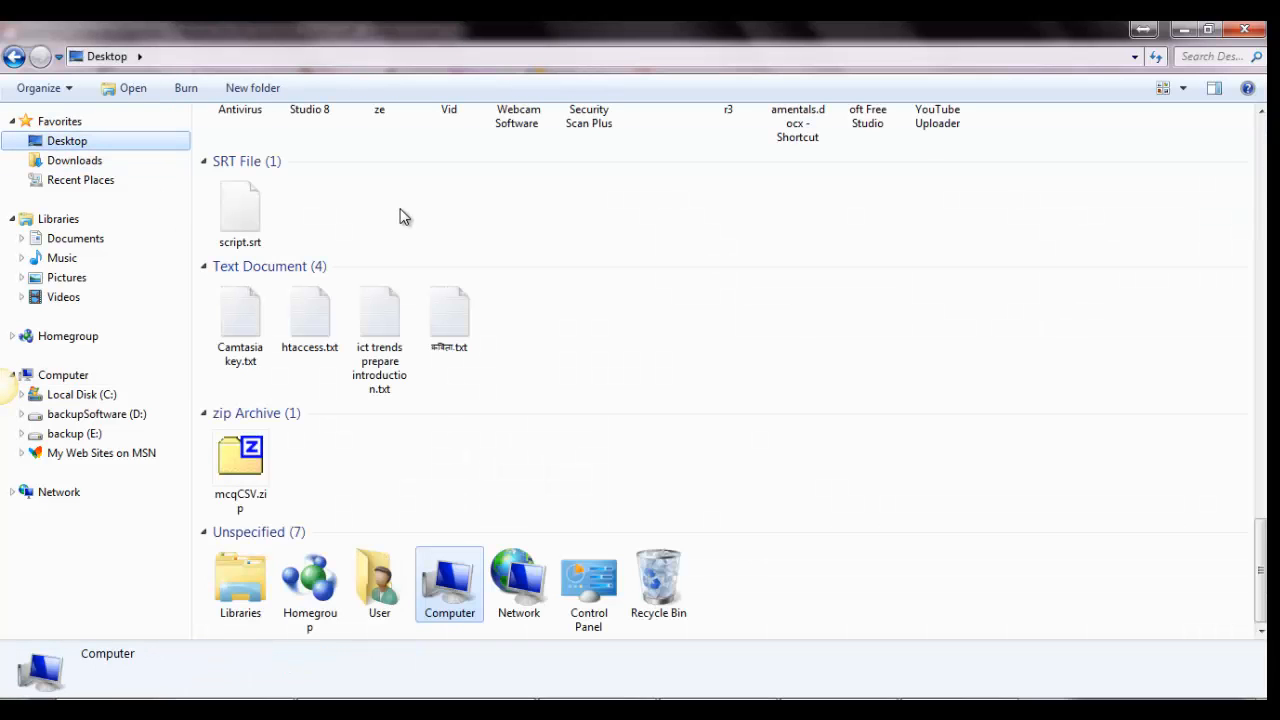
mouse_move(614, 332)
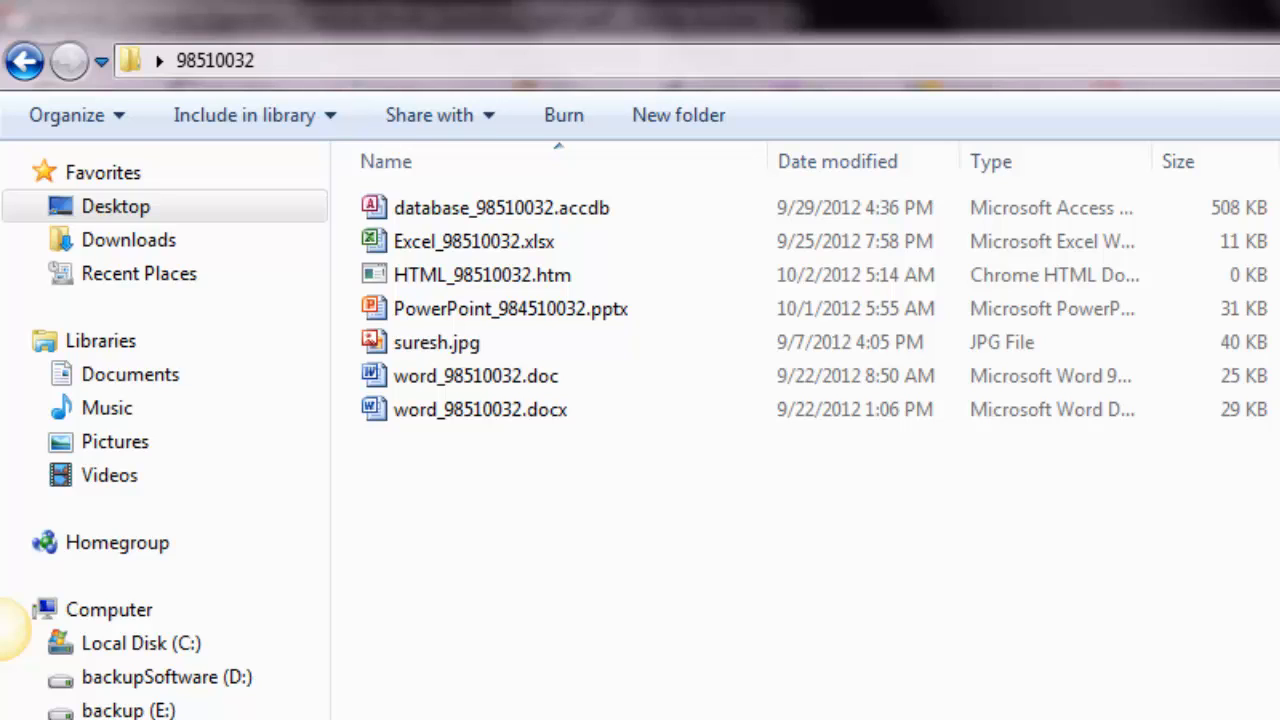
mouse_move(504, 480)
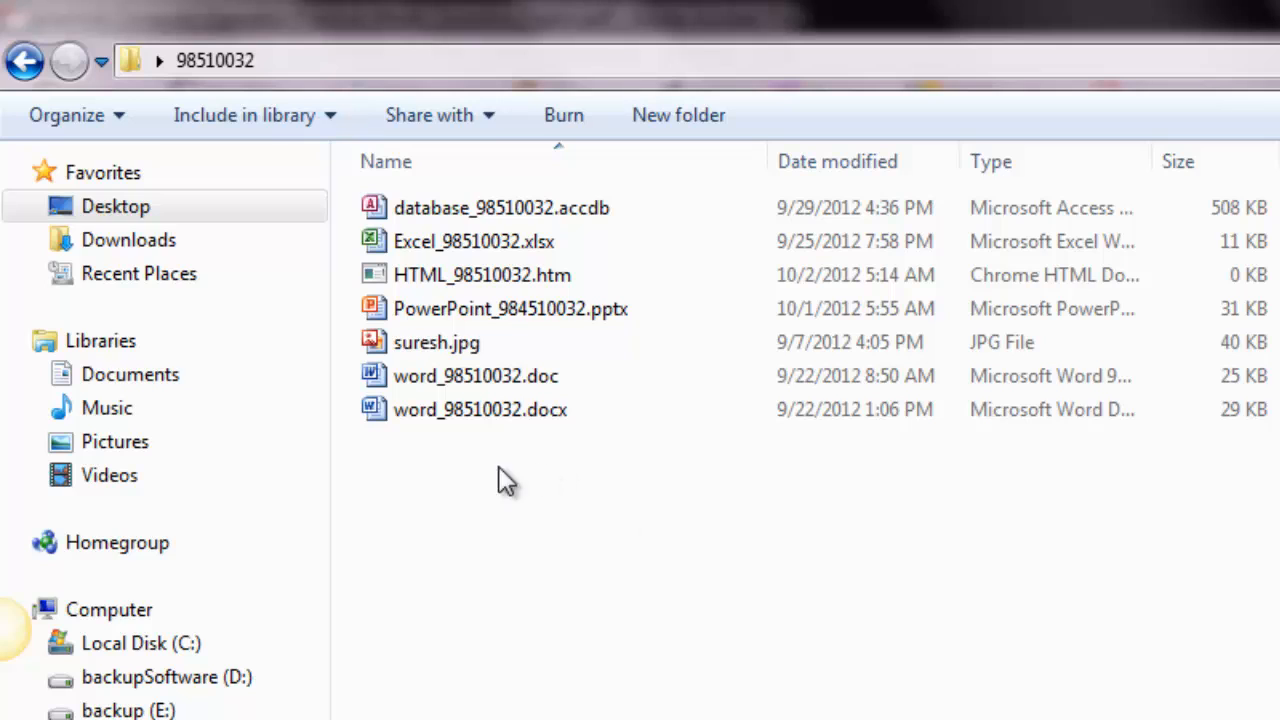
Show the folder as large thumbnails and inspect suresh.jpg to confirm the photo's file name.
left_click(436, 342)
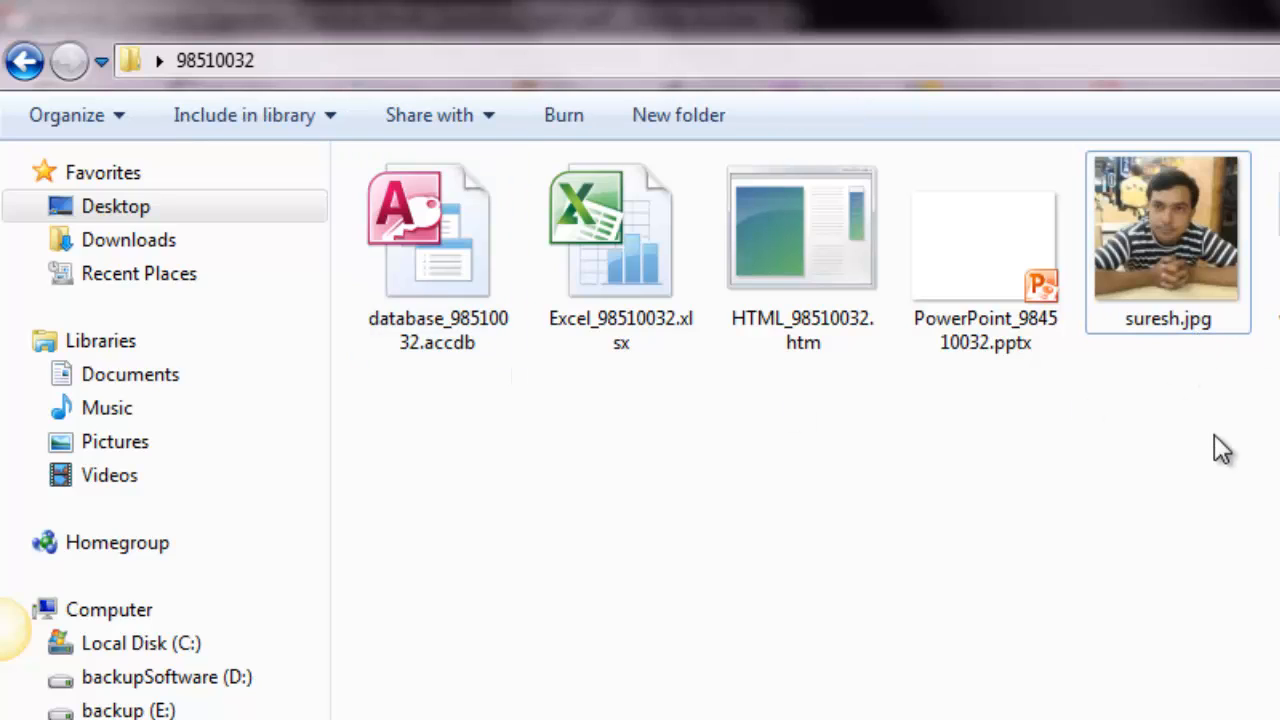
left_click(1168, 230)
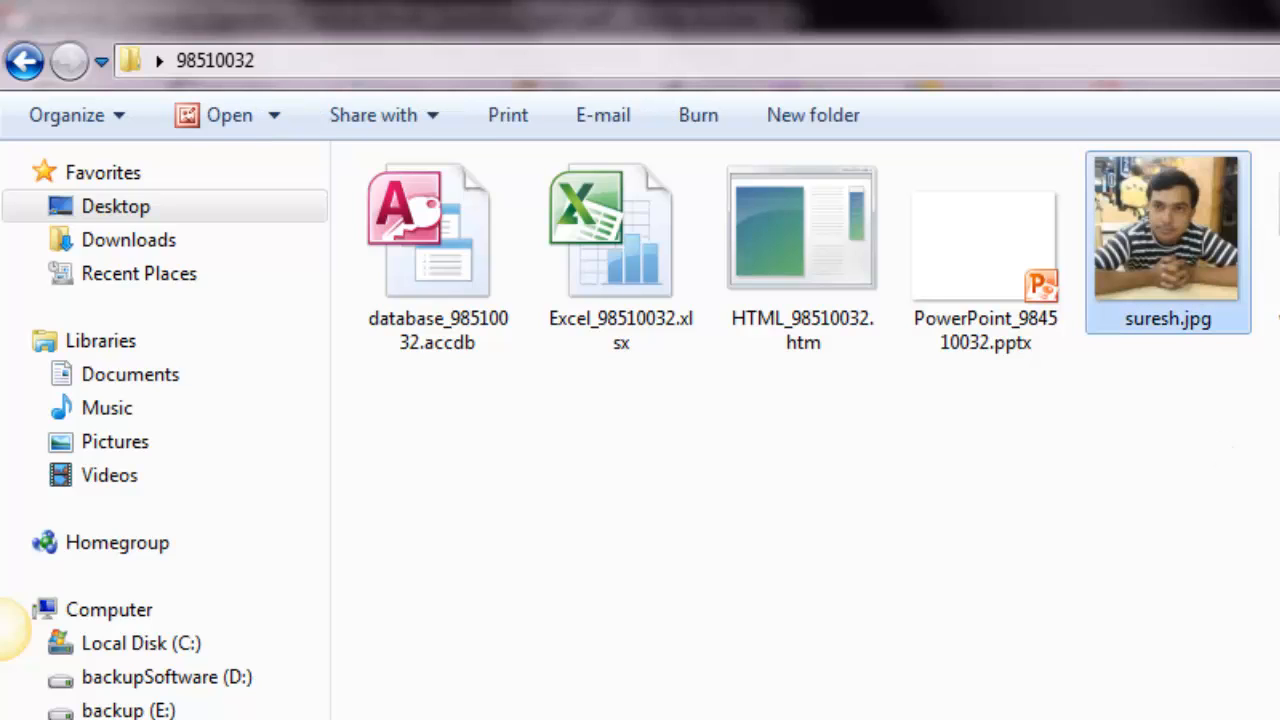
mouse_move(1176, 244)
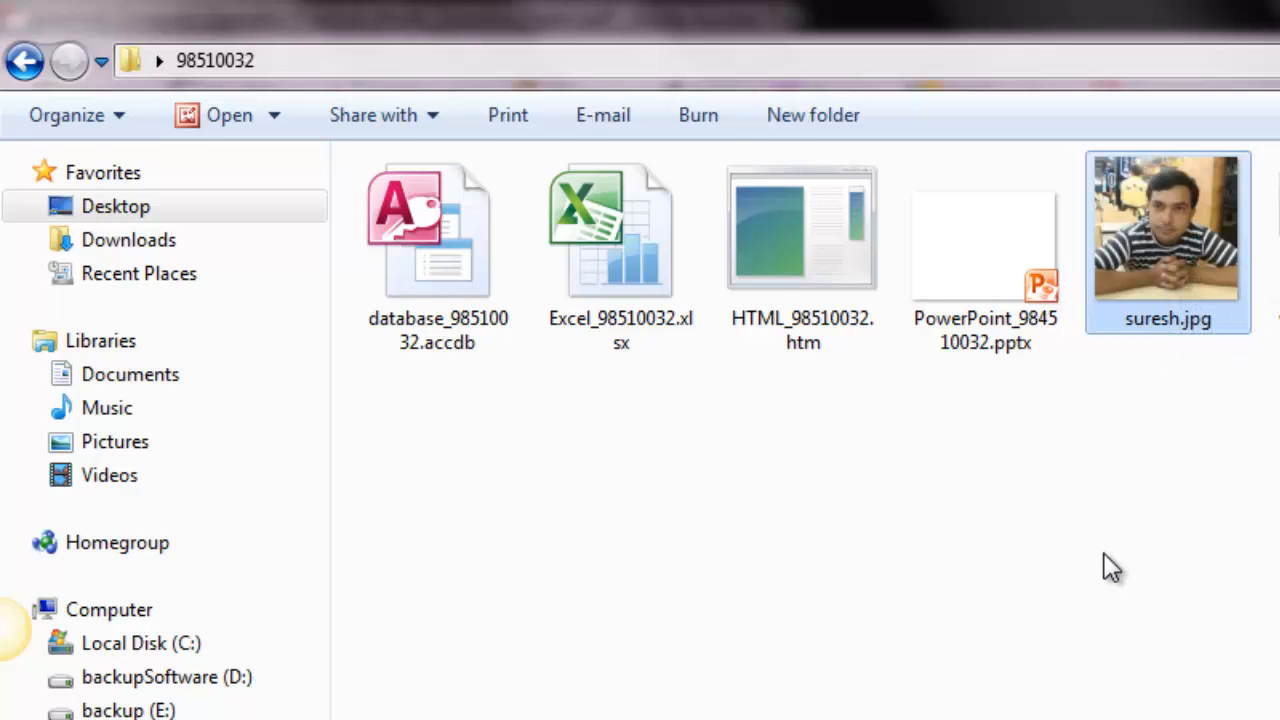
left_click(804, 230)
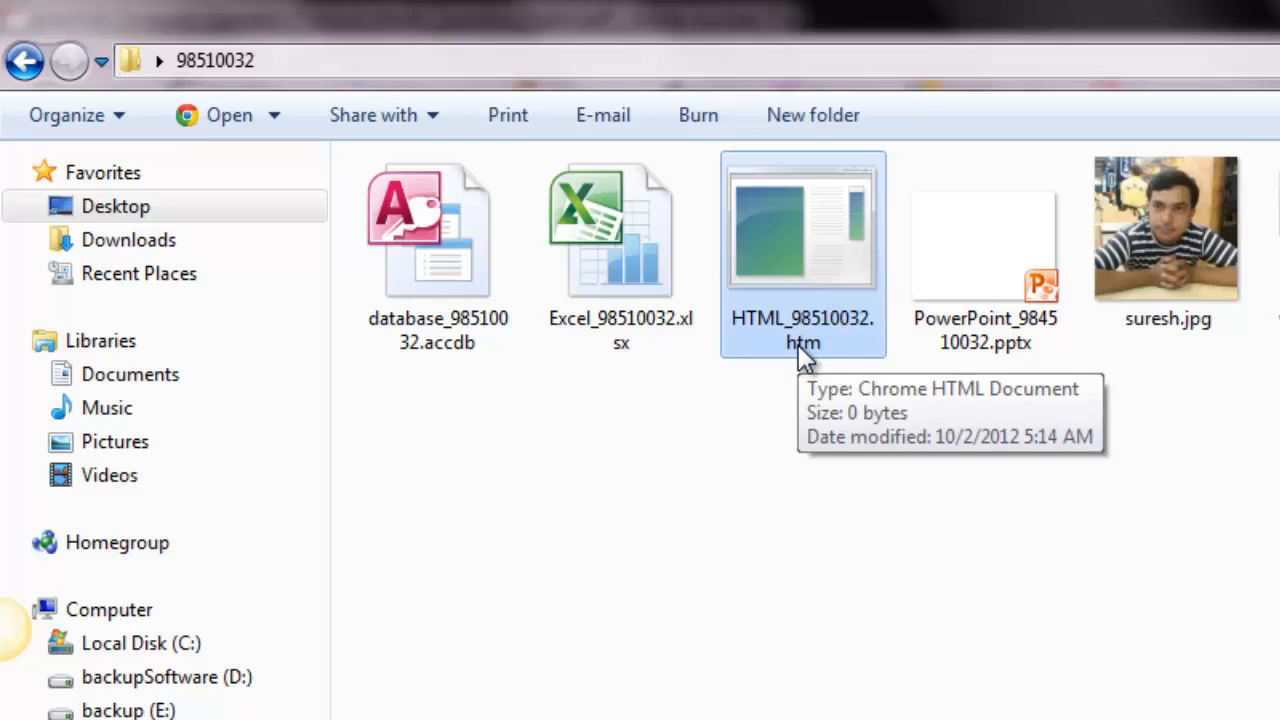
mouse_move(1220, 344)
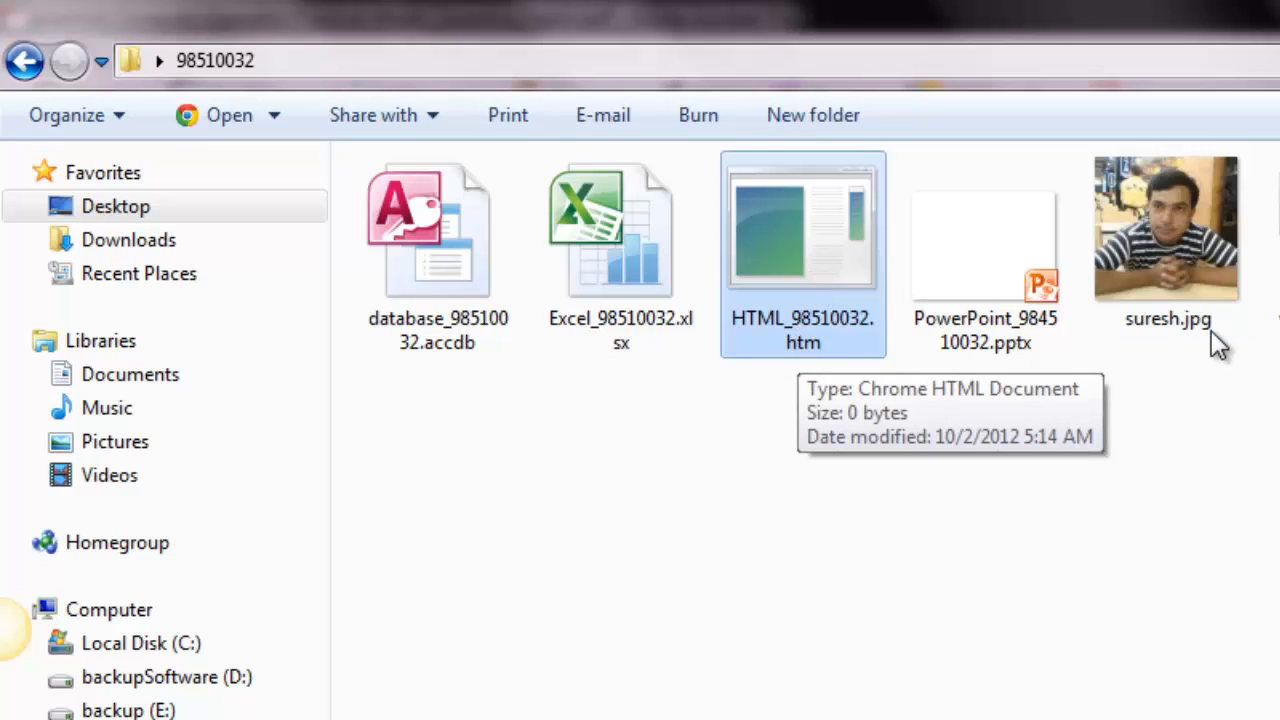
left_click(1168, 240)
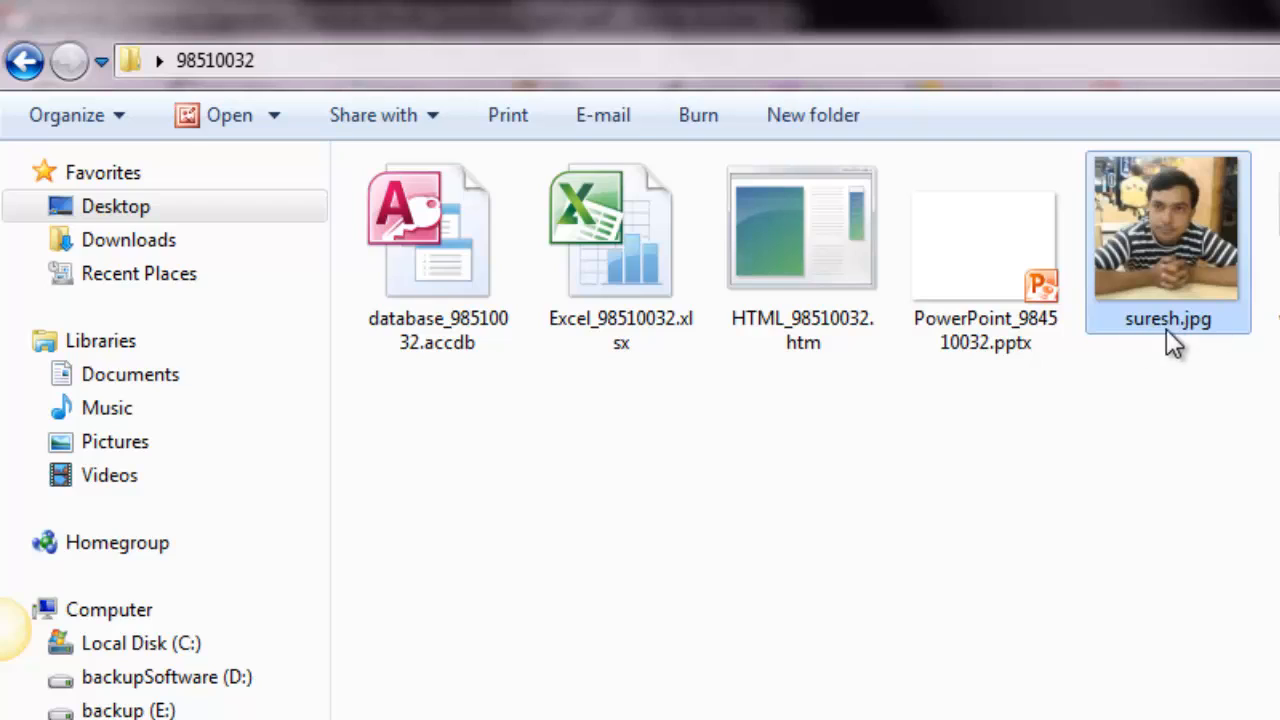
mouse_move(1228, 612)
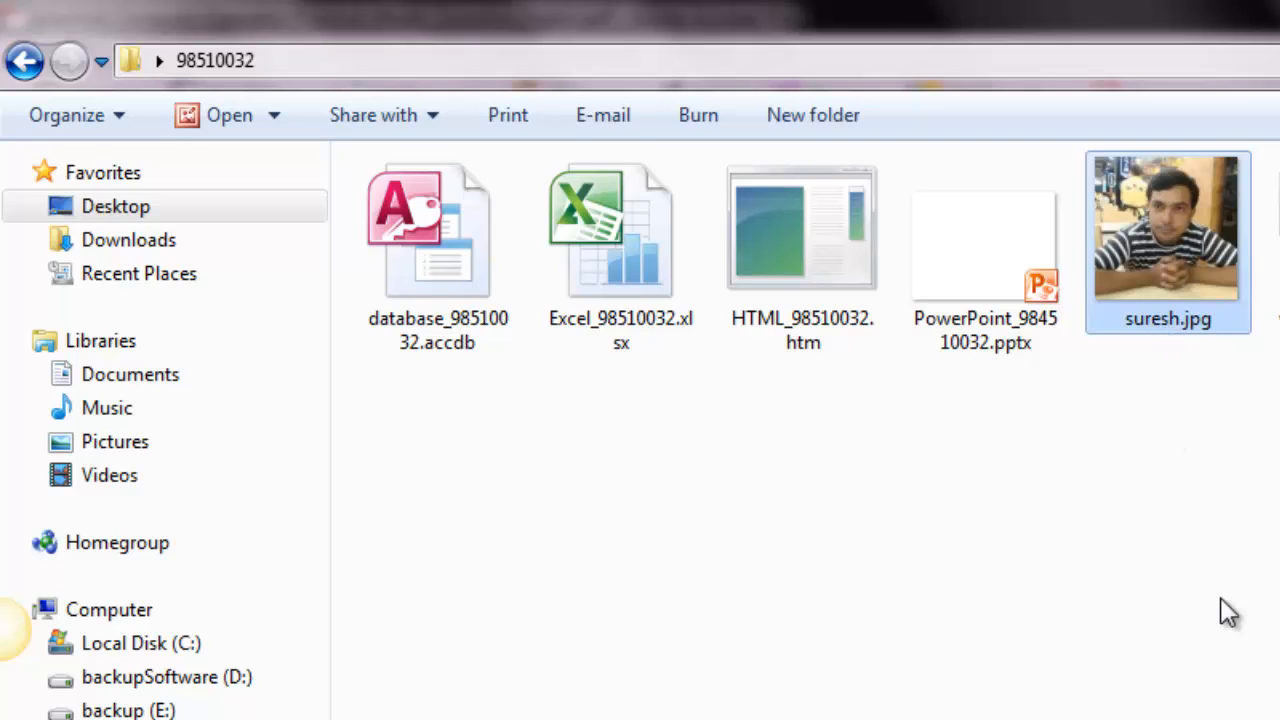
mouse_move(1184, 330)
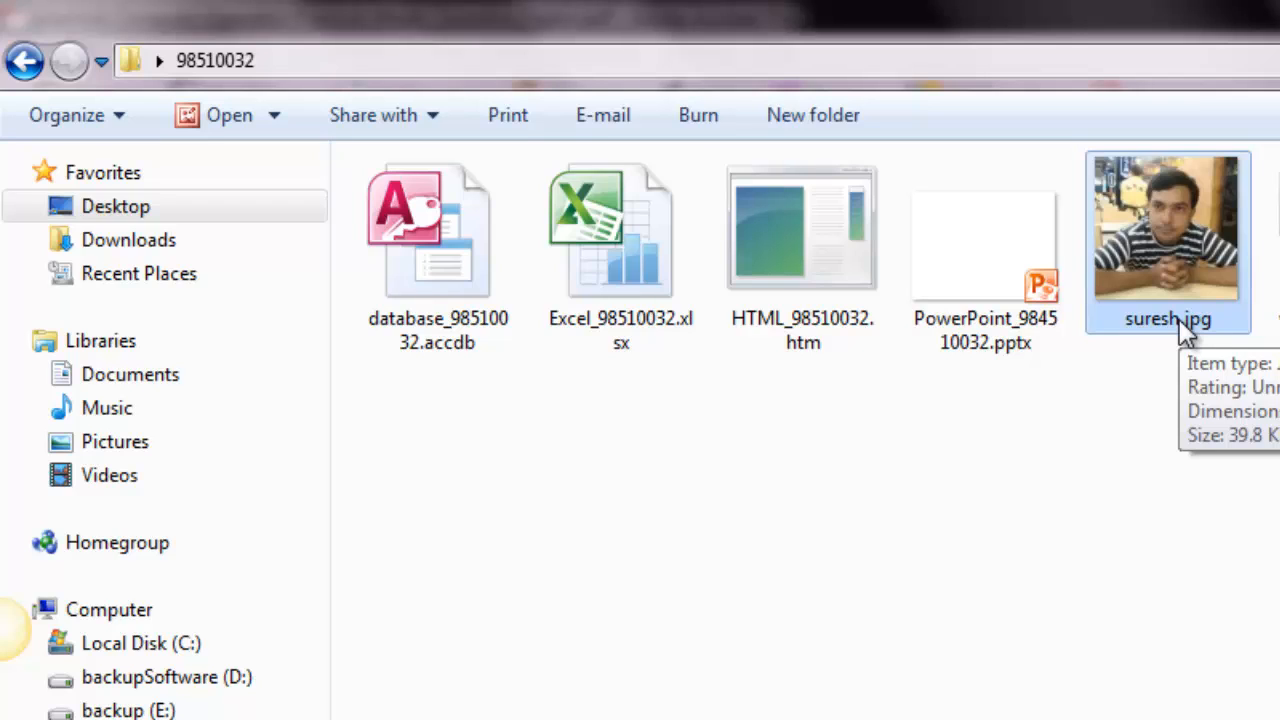
double_click(802, 228)
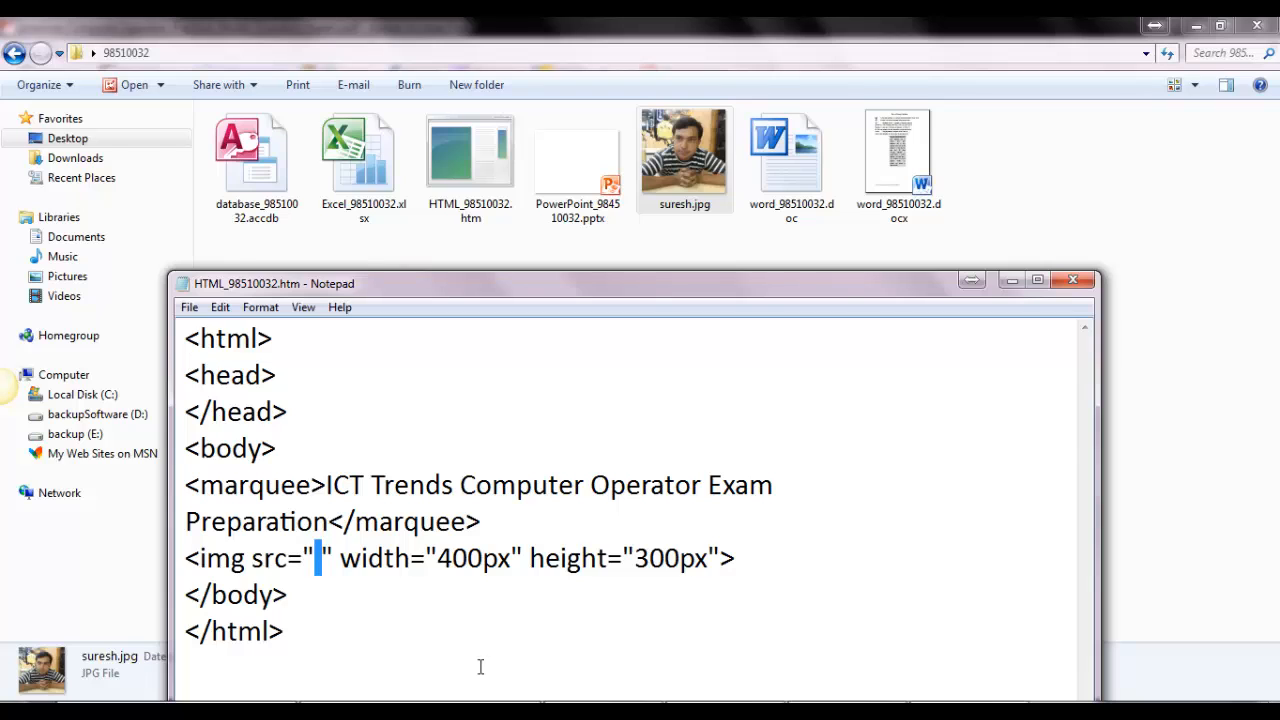
Set the img source to suresh.jpg and start a new line after the image tag.
type("suresh.jpg")
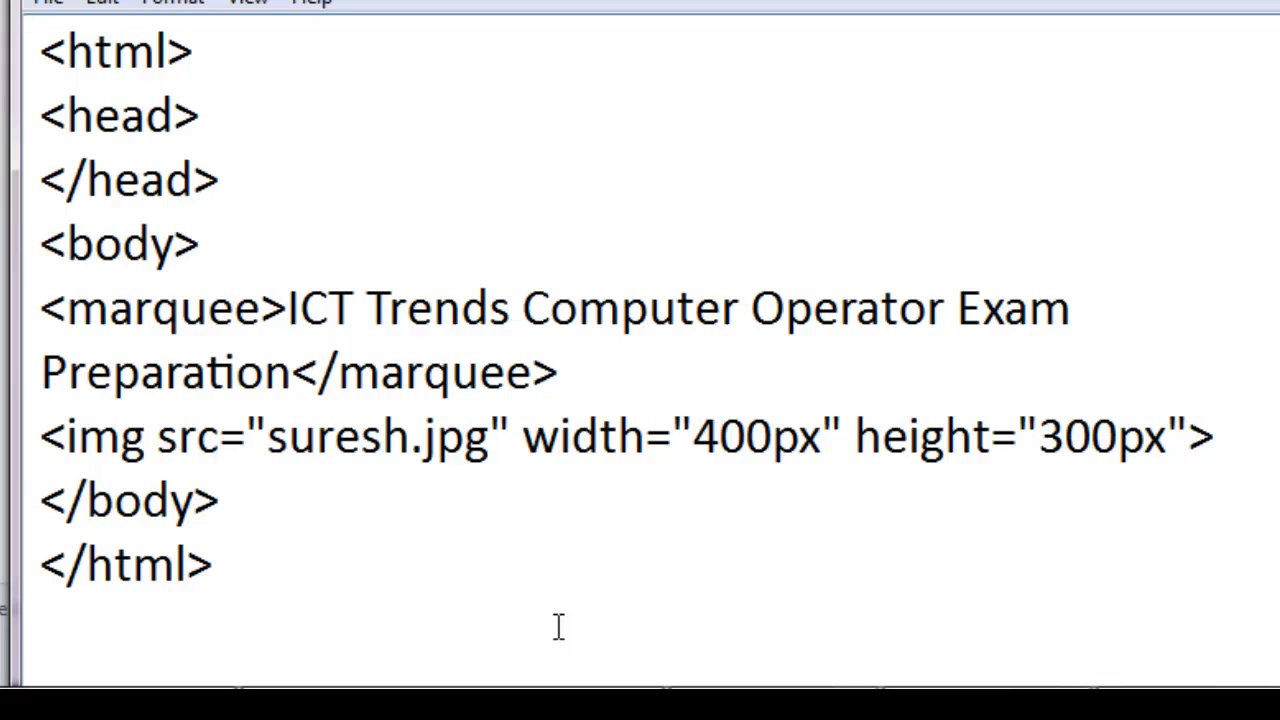
left_click(490, 436)
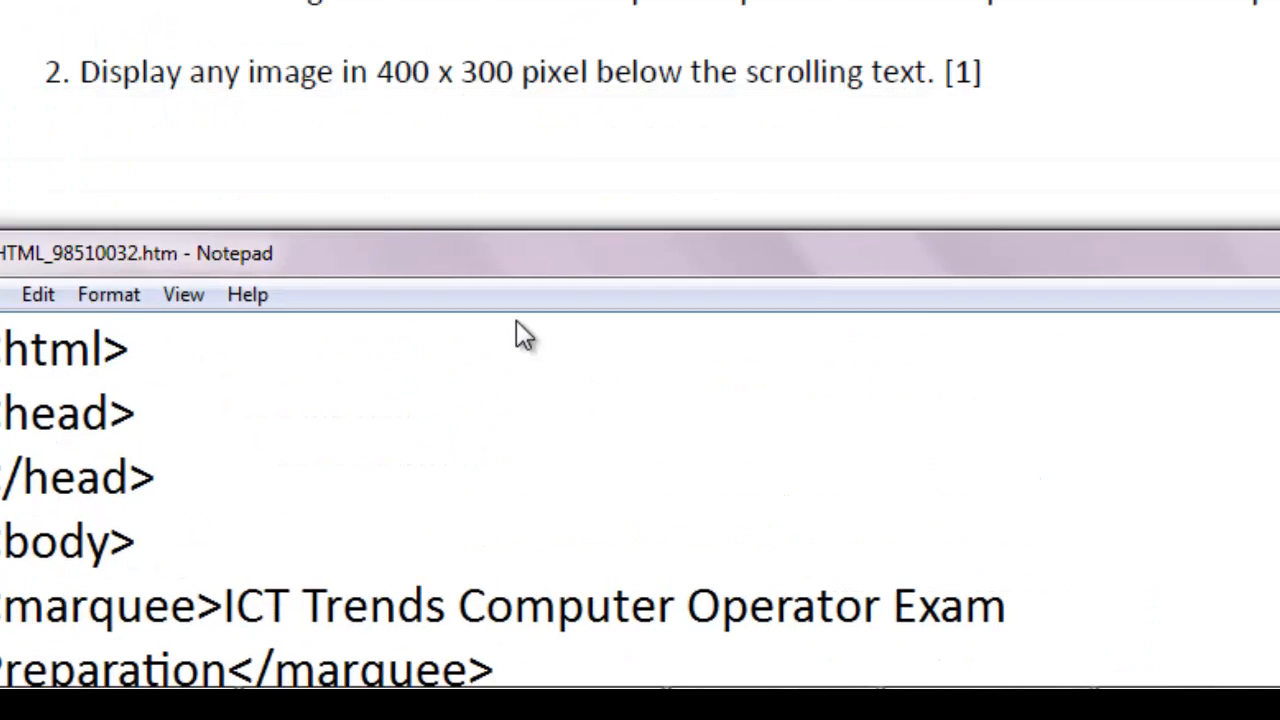
type("<img src=\"suresh.jpg\" width=\"400px\" height=\"300px\">")
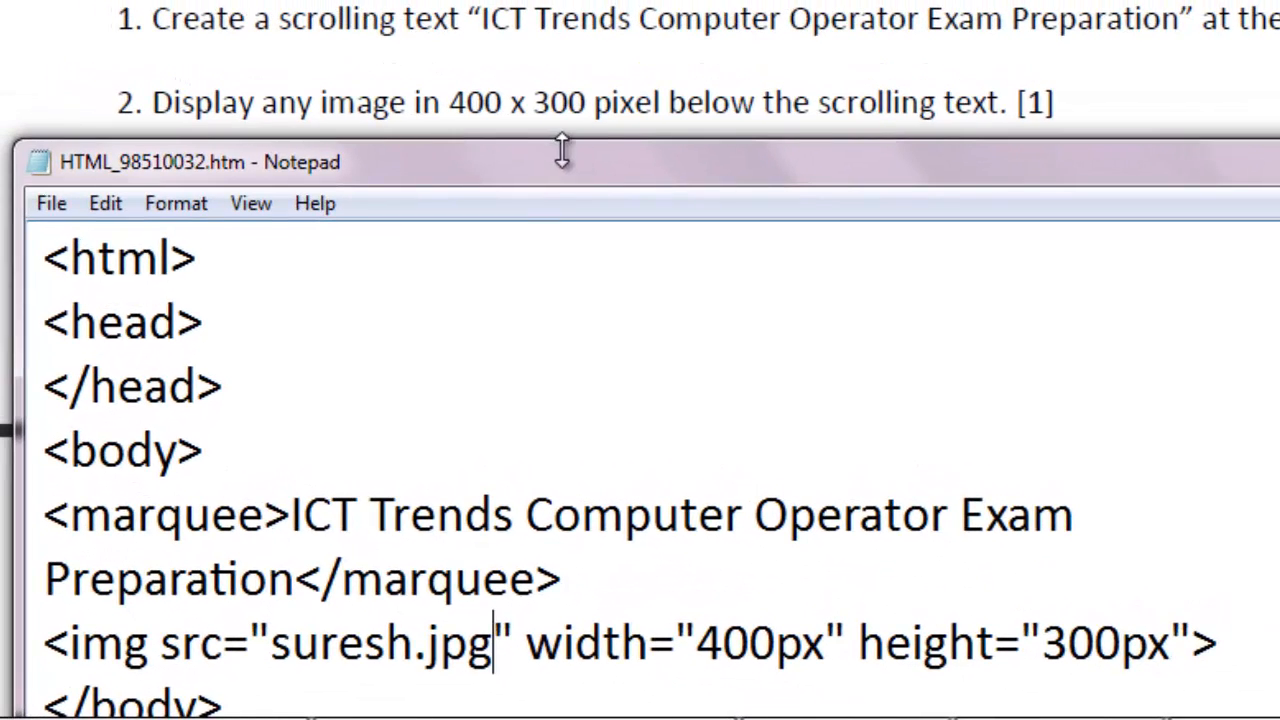
mouse_move(612, 190)
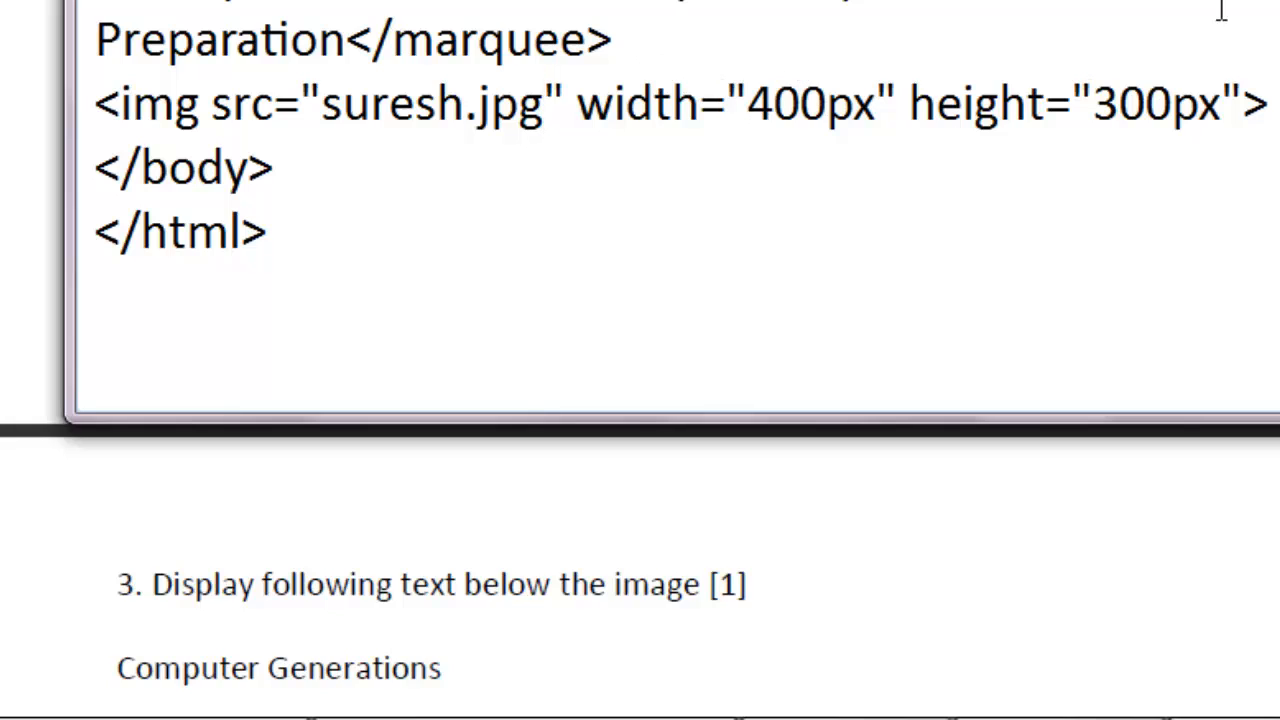
key("enter")
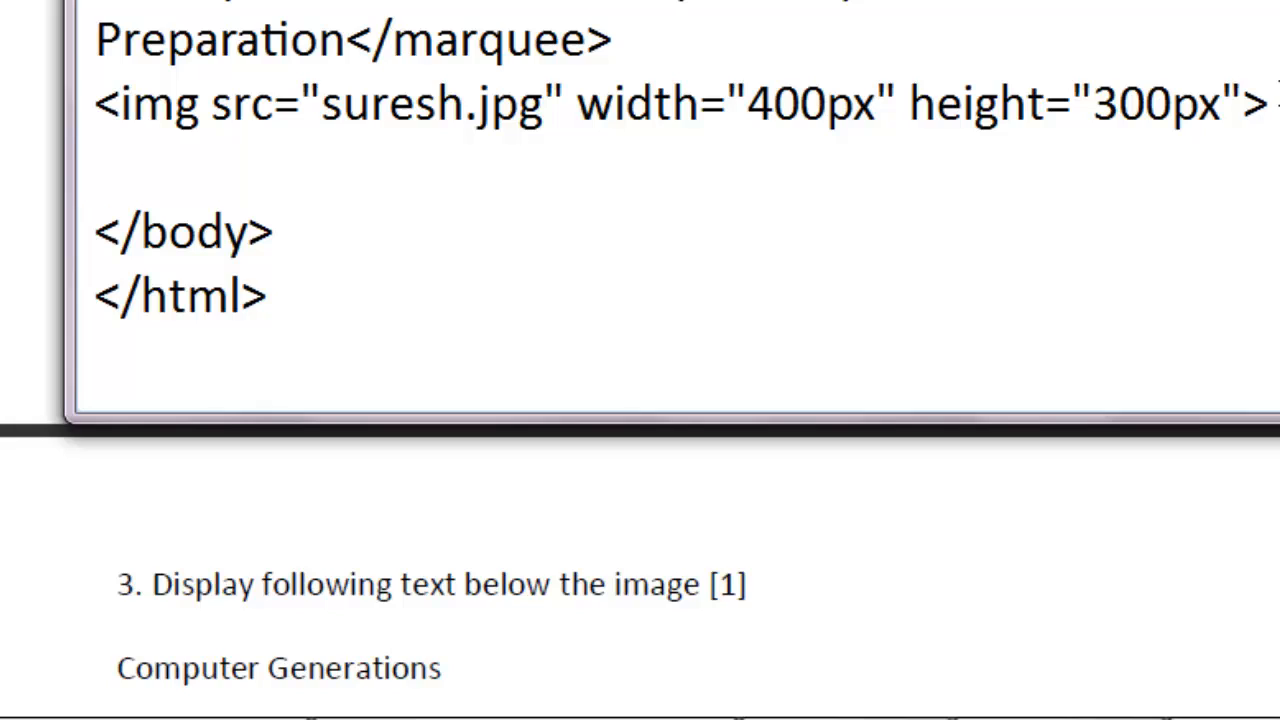
mouse_move(1090, 478)
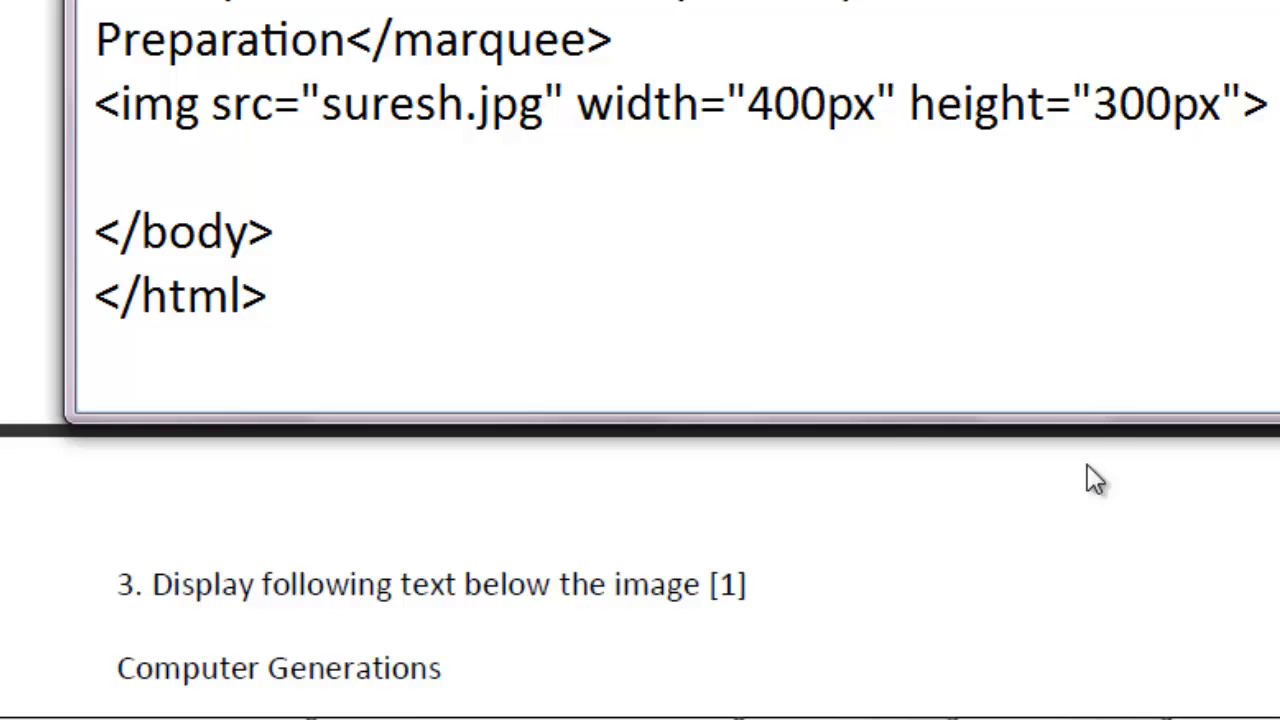
Scroll the PDF to show task 3 with the Computer Generations list.
scroll("down", 3)
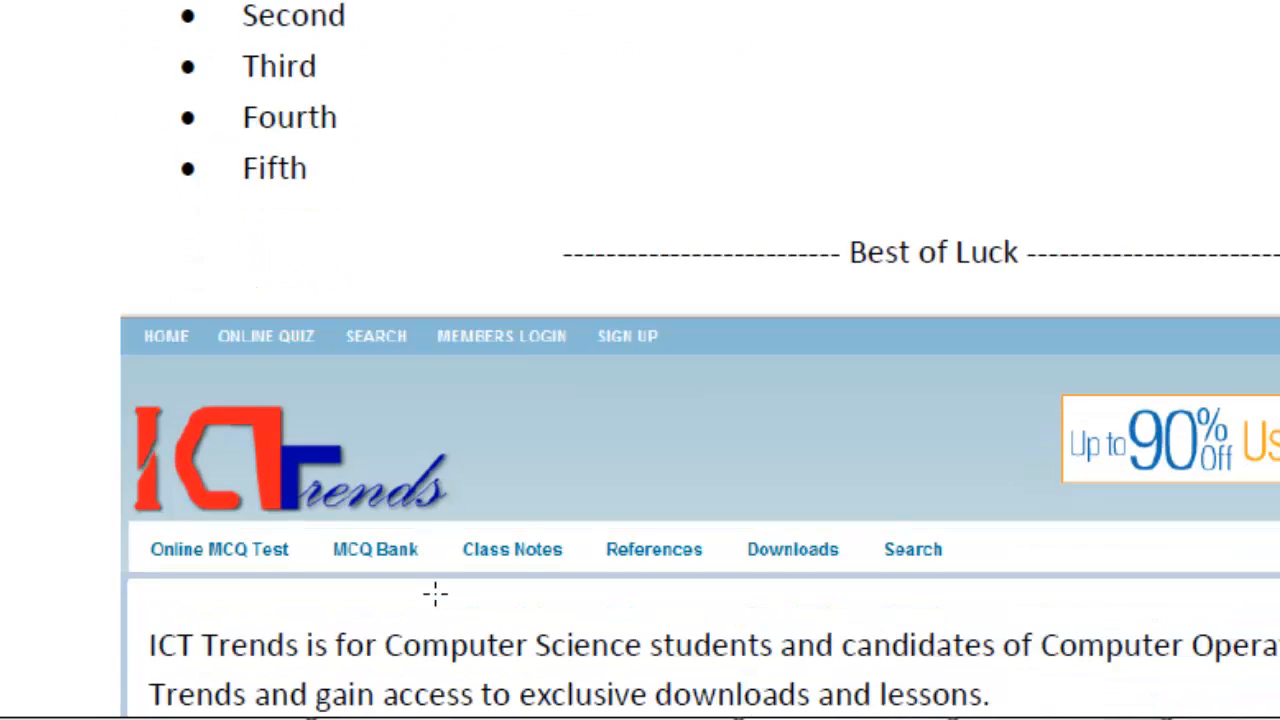
scroll("up", 3)
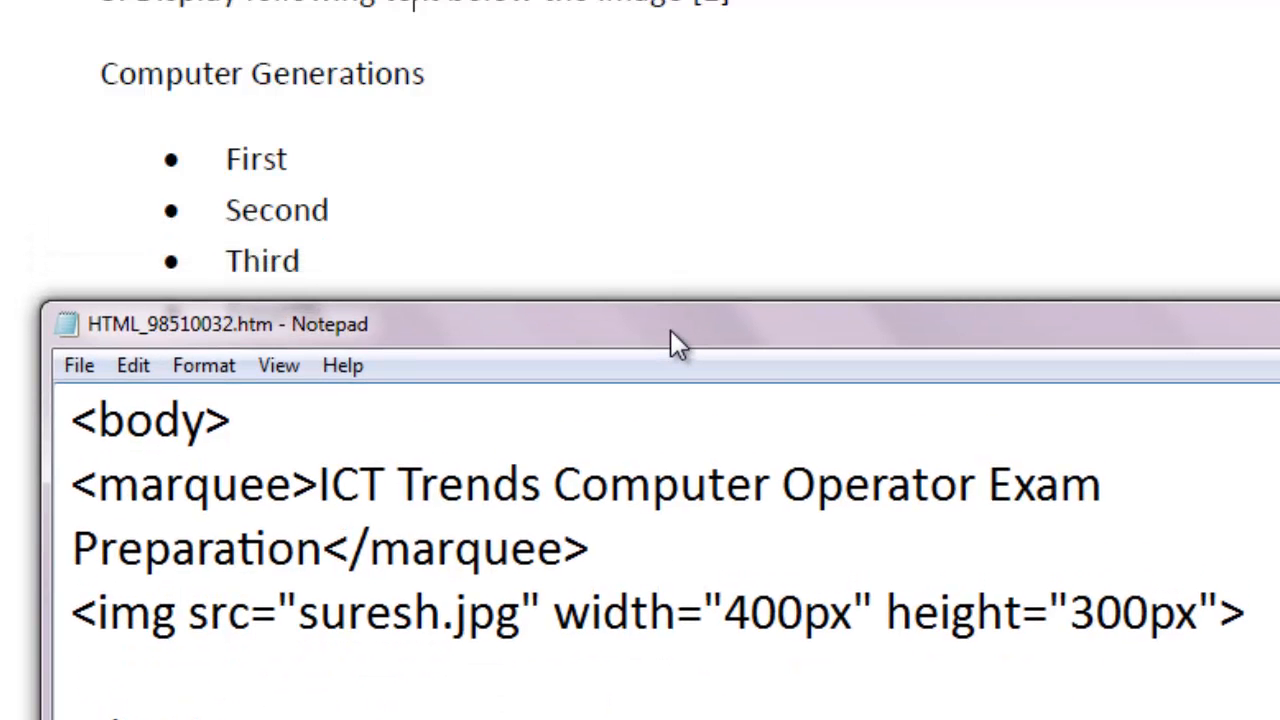
Add <p>Computer Generations</p> below the image tag.
type("<p")
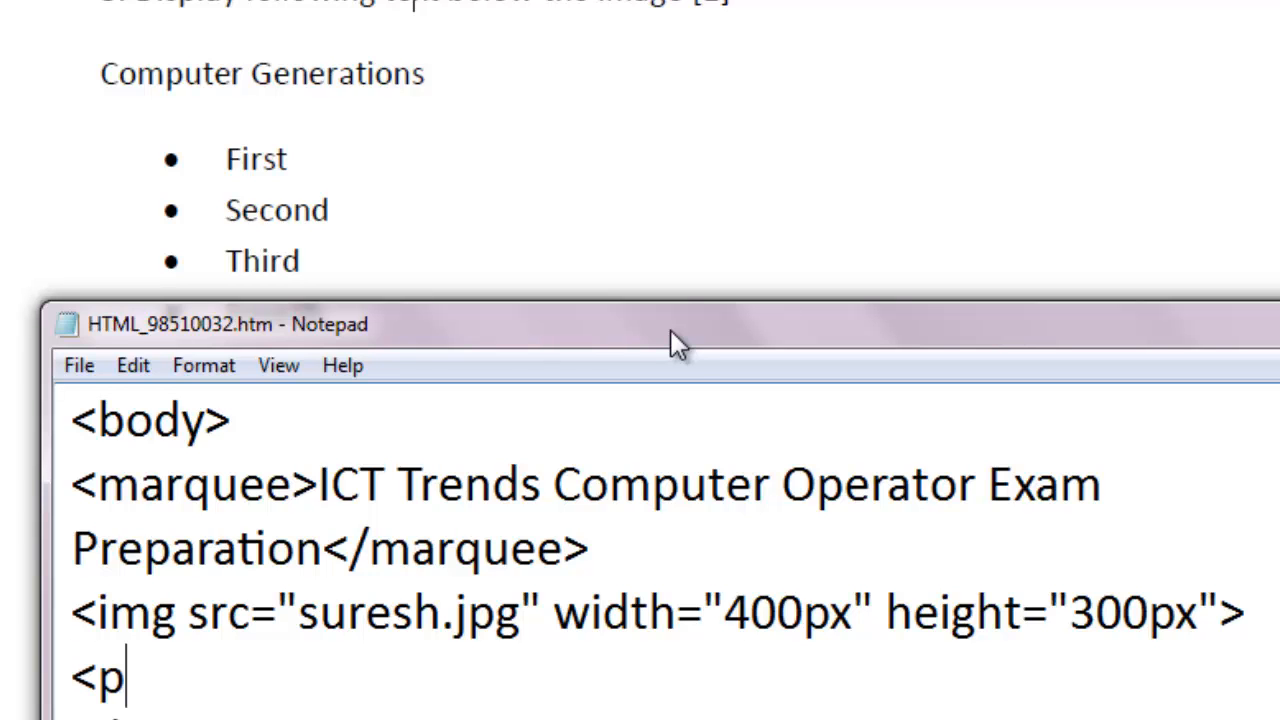
type(">Computer Generat")
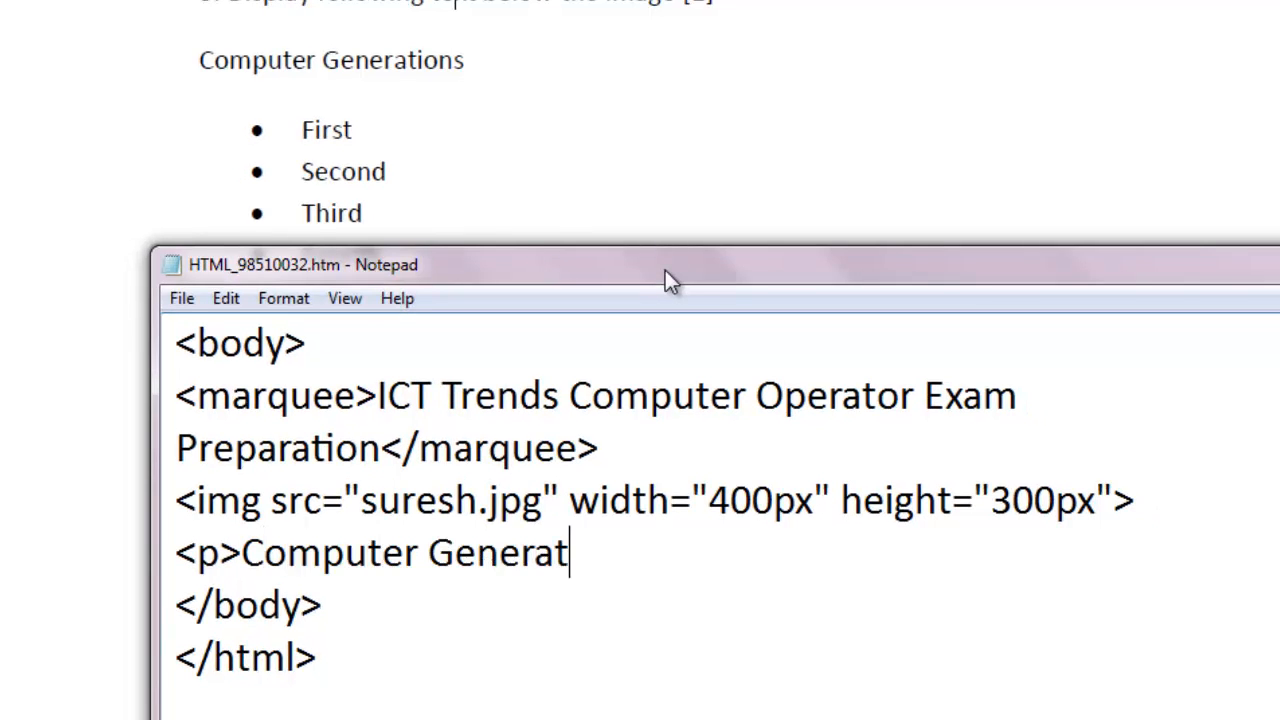
type("ions</")
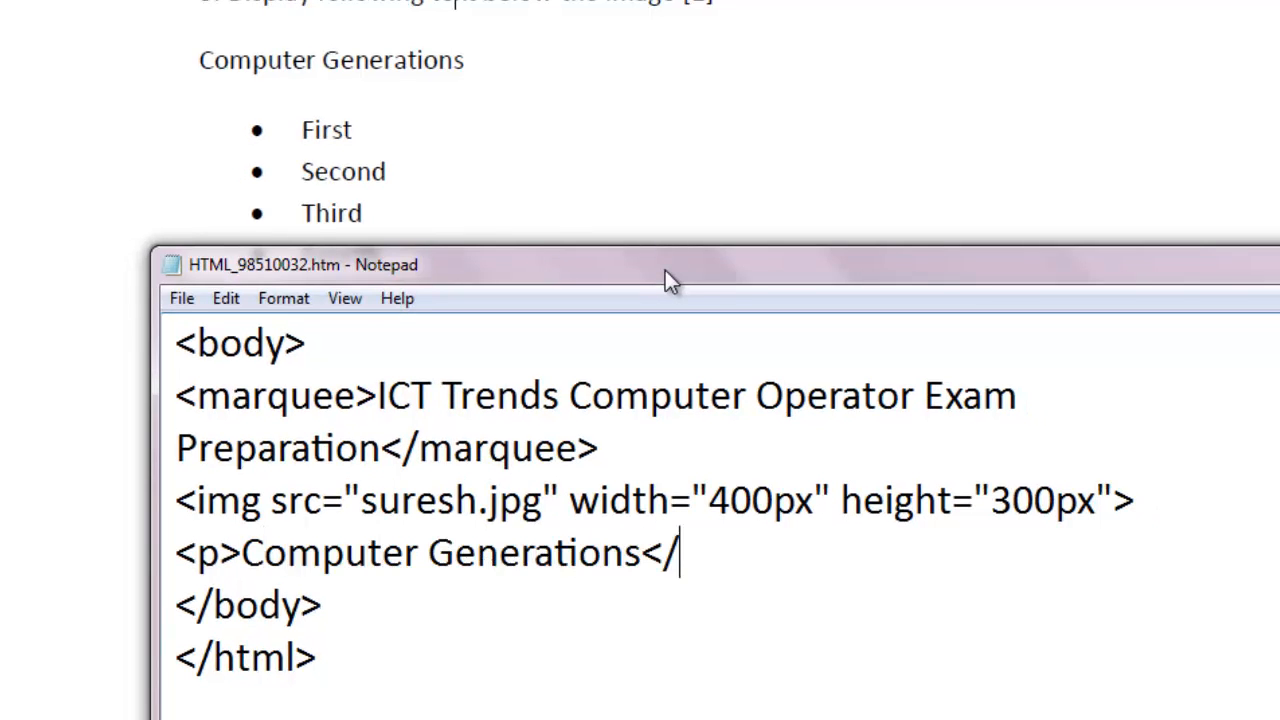
type("p>")
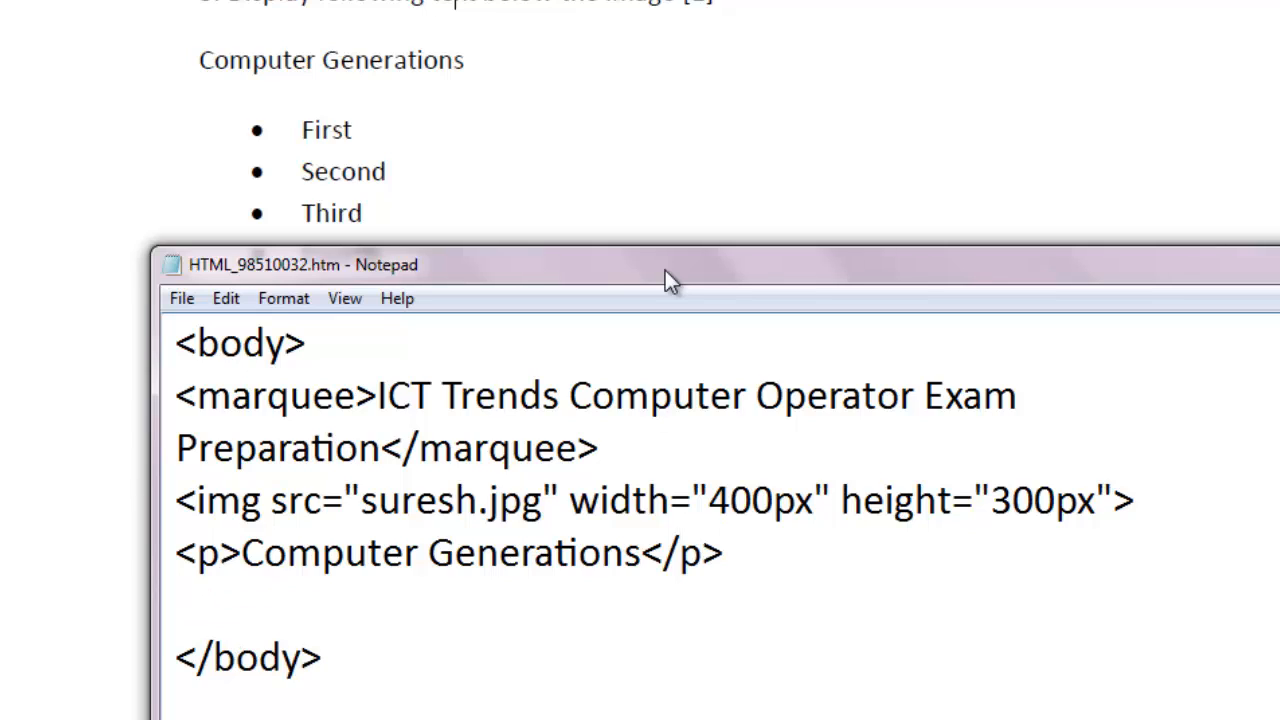
Finish the <ul> tag and add the First and Second list items.
type("<")
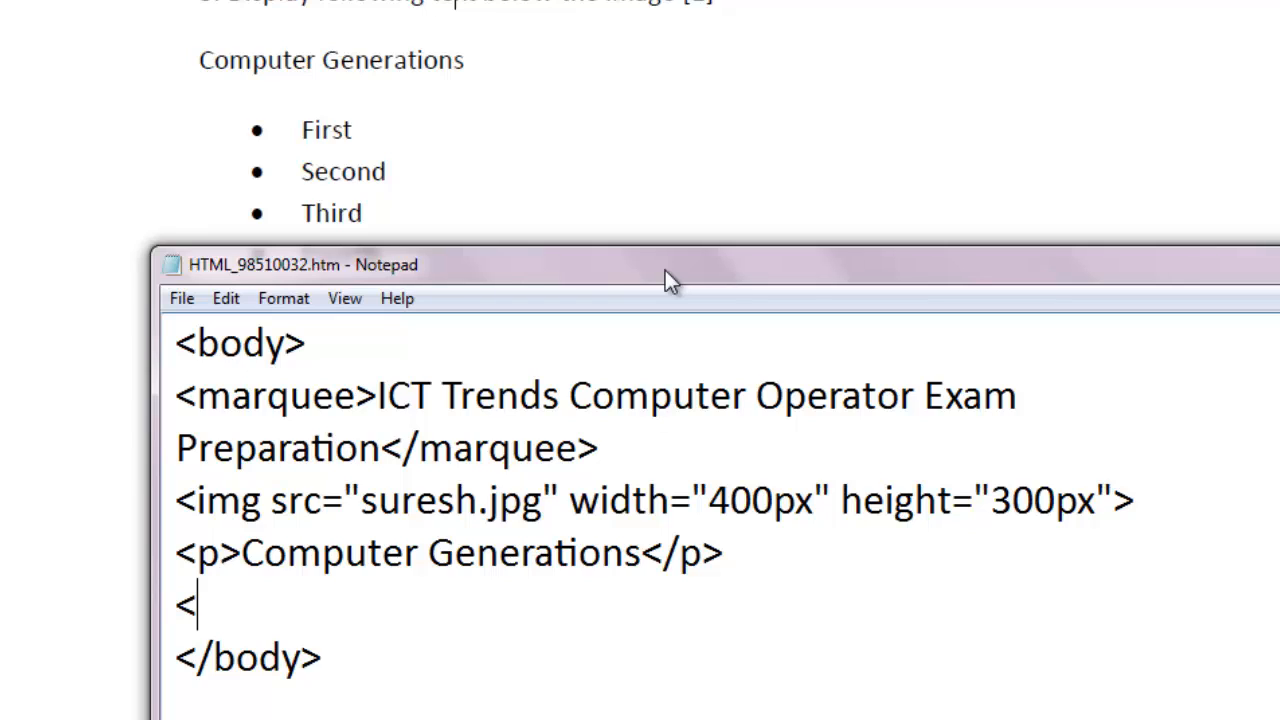
type("o")
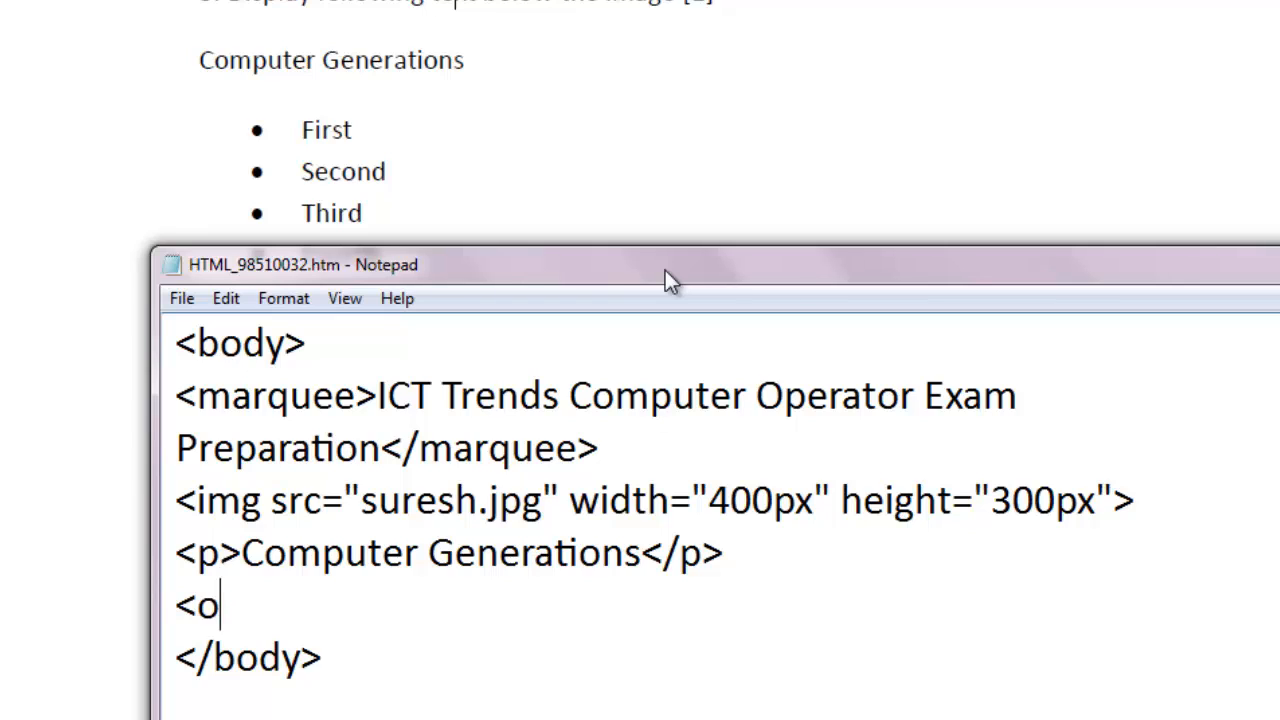
type("ul>")
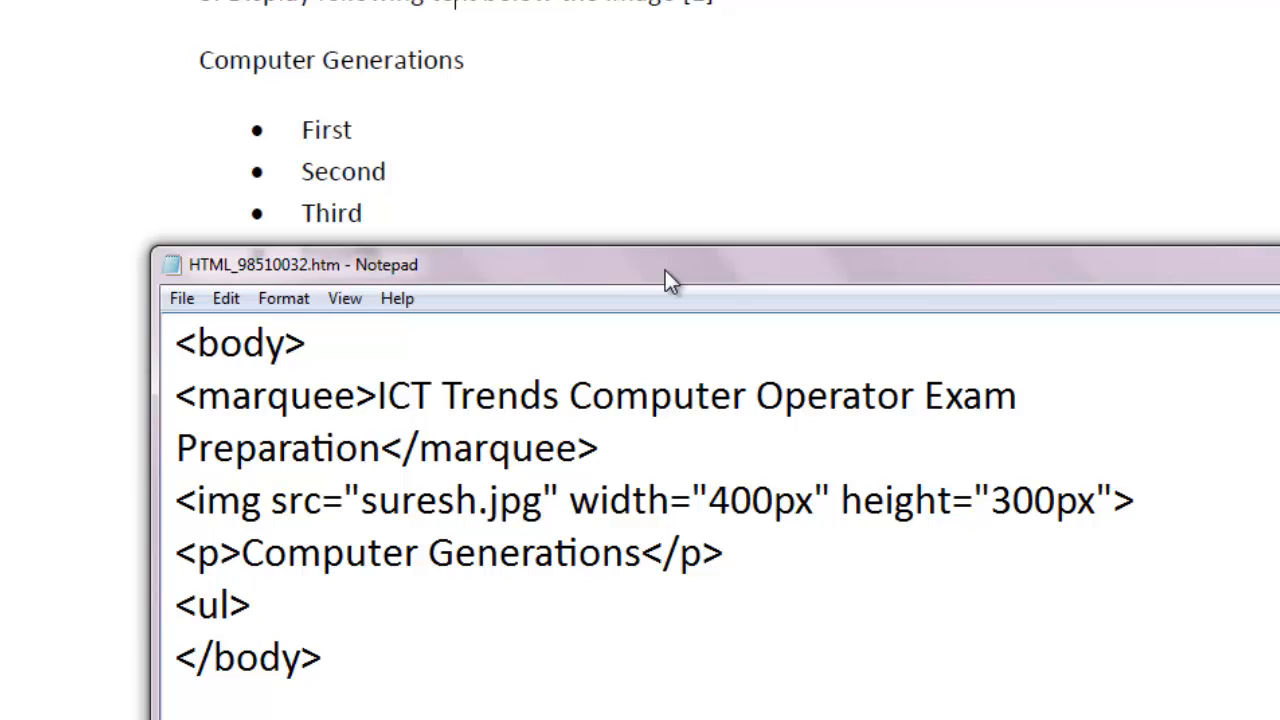
left_click(252, 604)
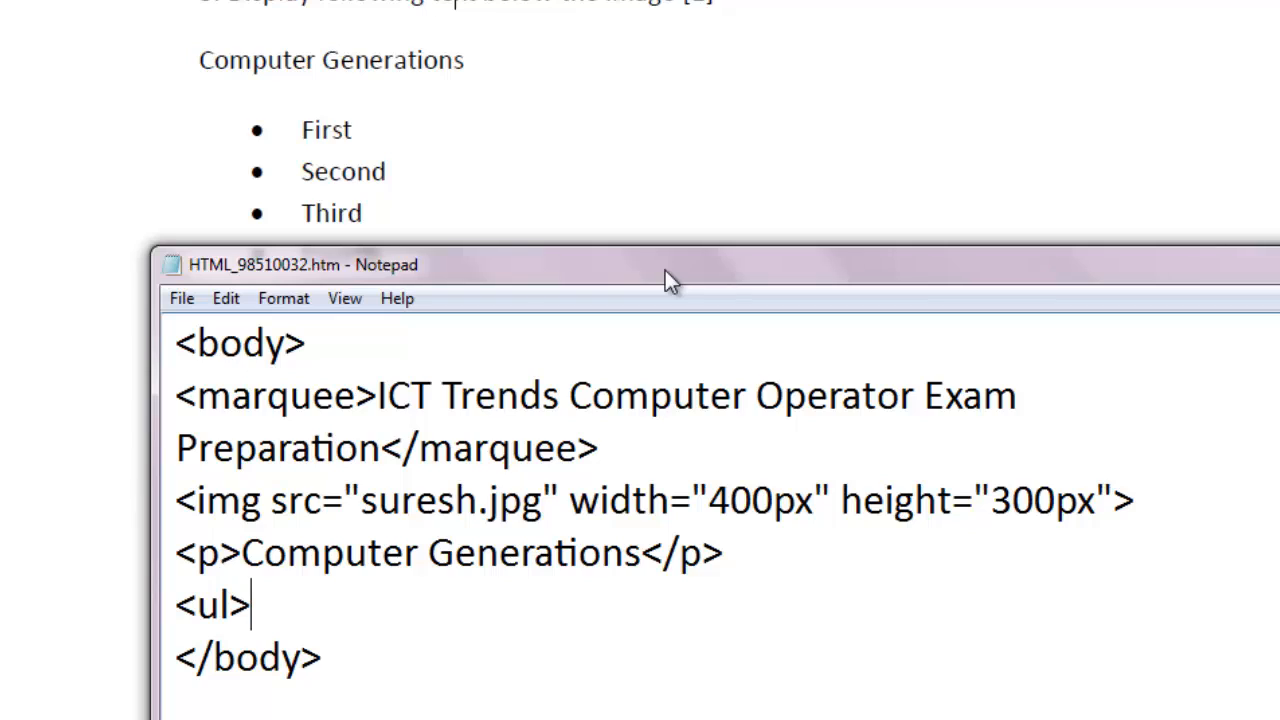
type("<")
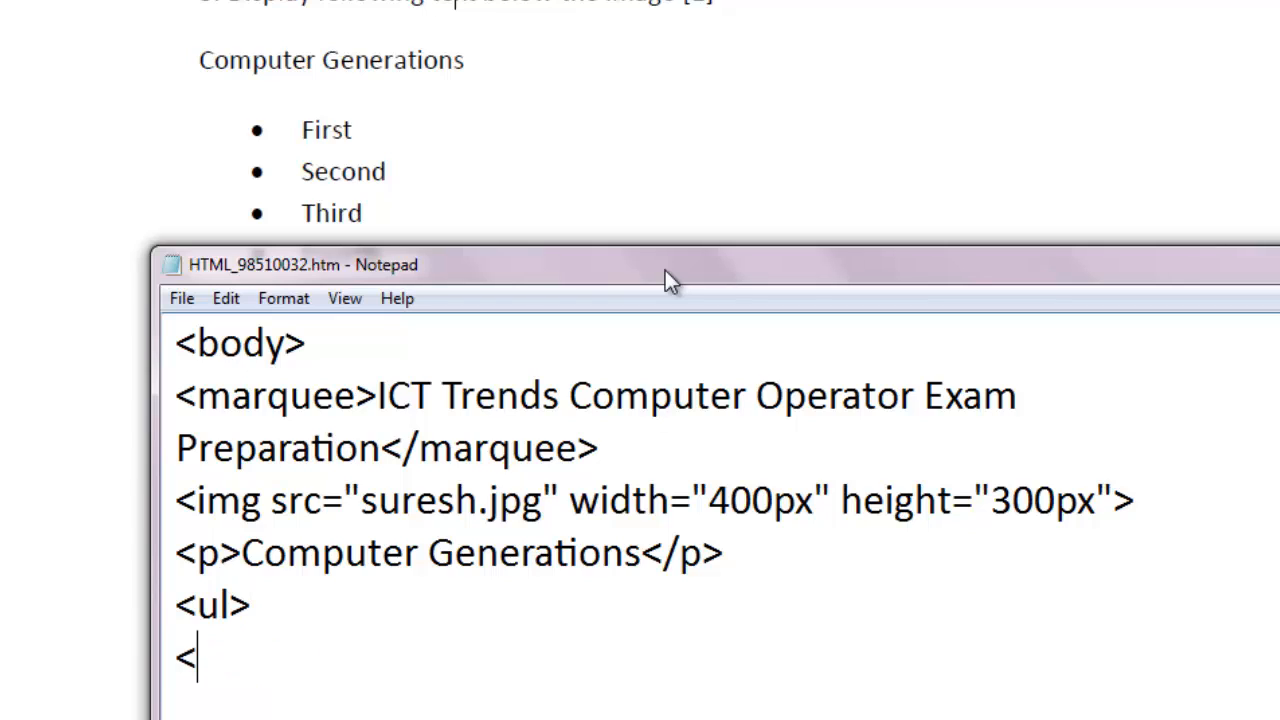
type("li")
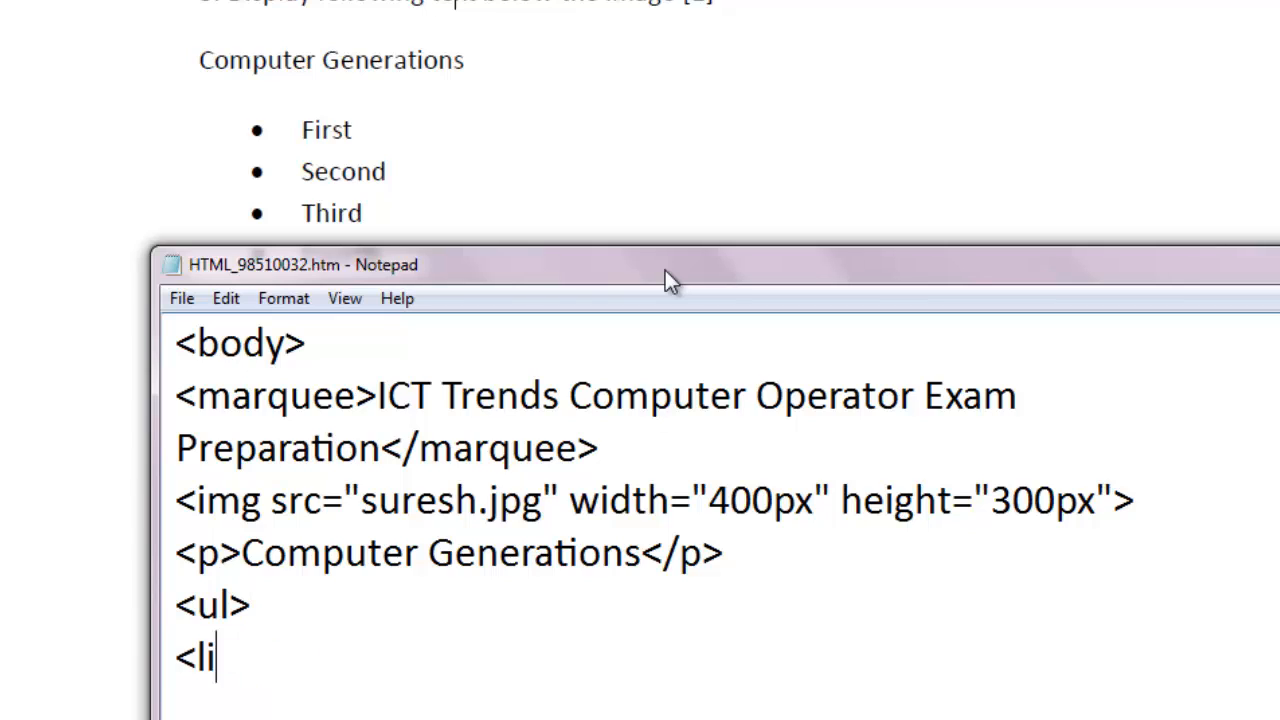
type(">First")
type("<")
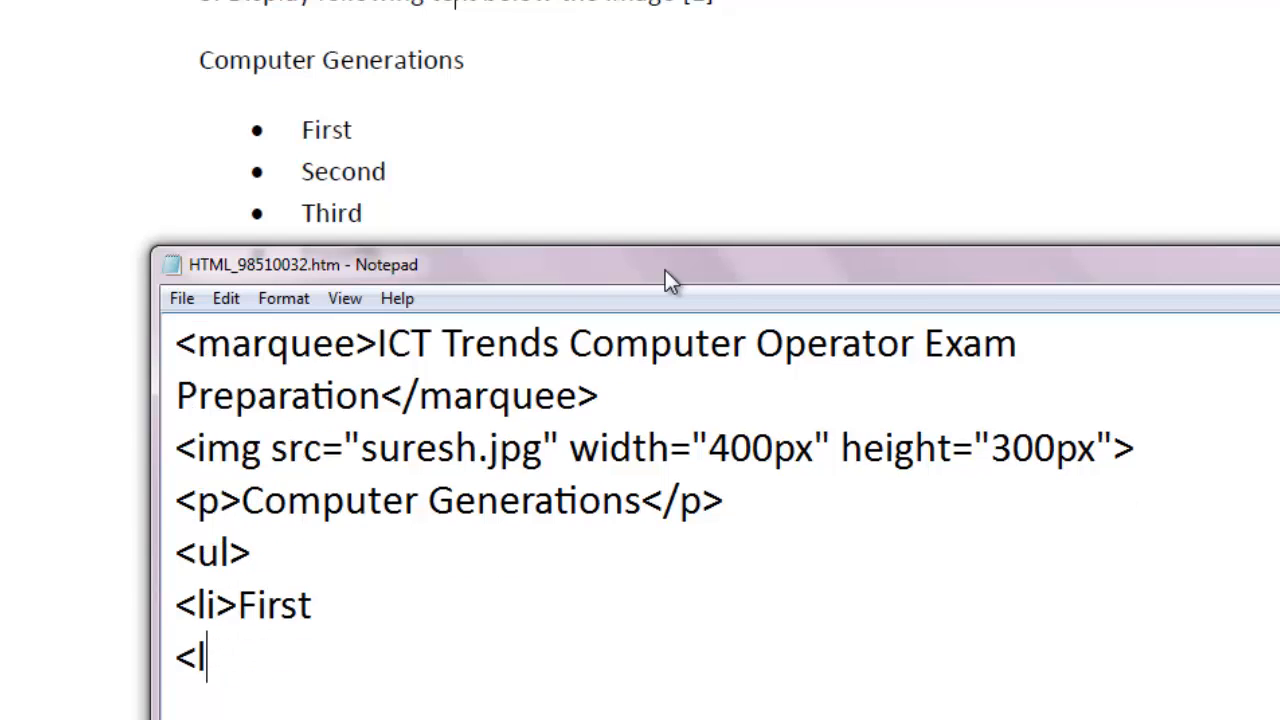
type("li>second")
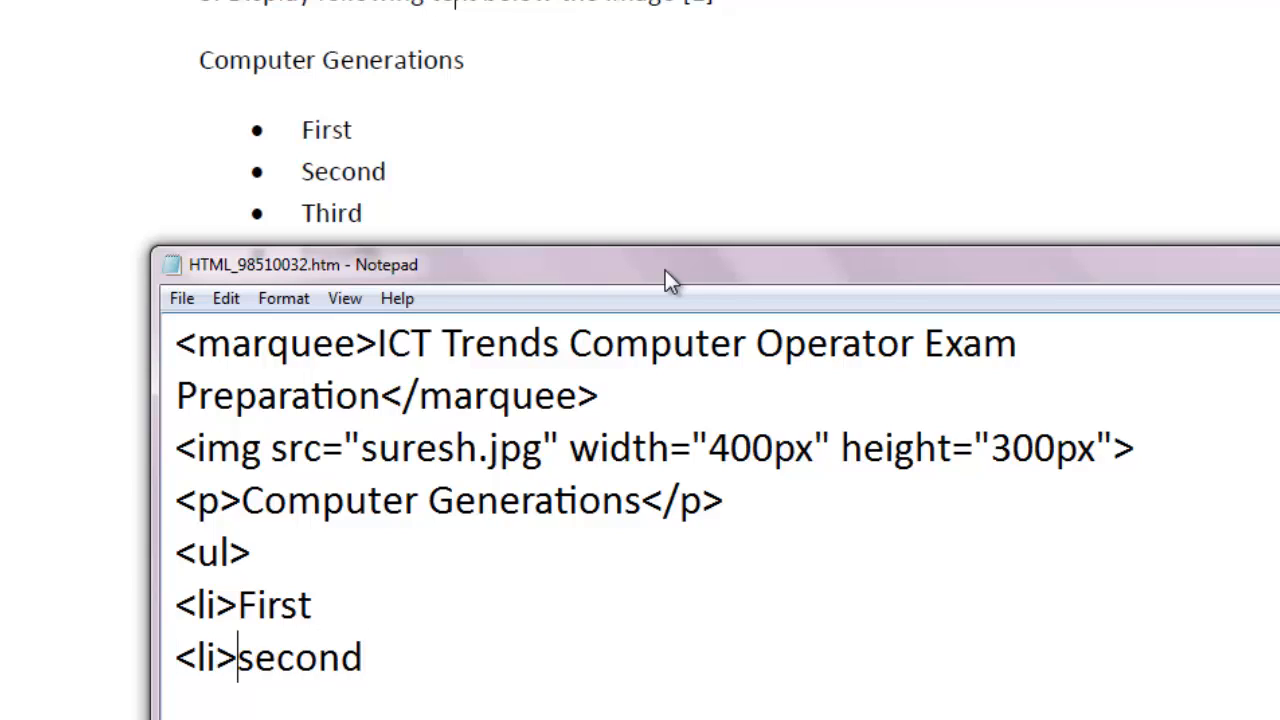
type("Second")
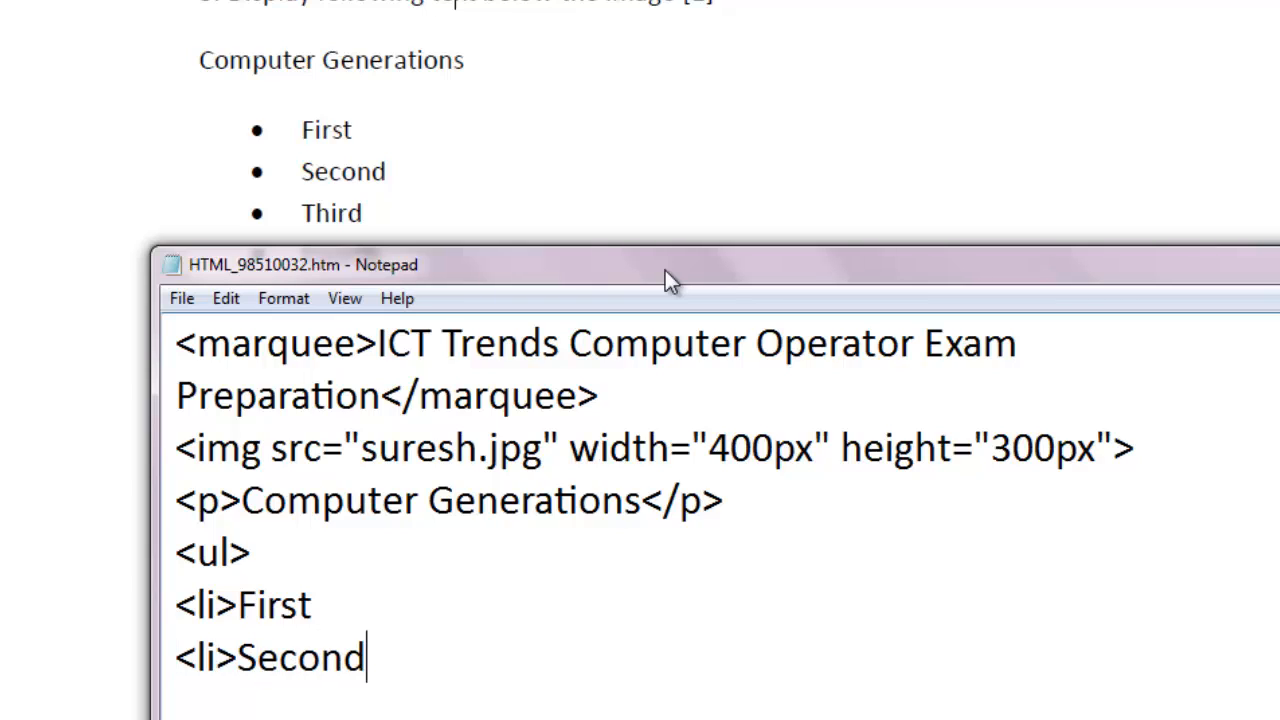
type("</li")
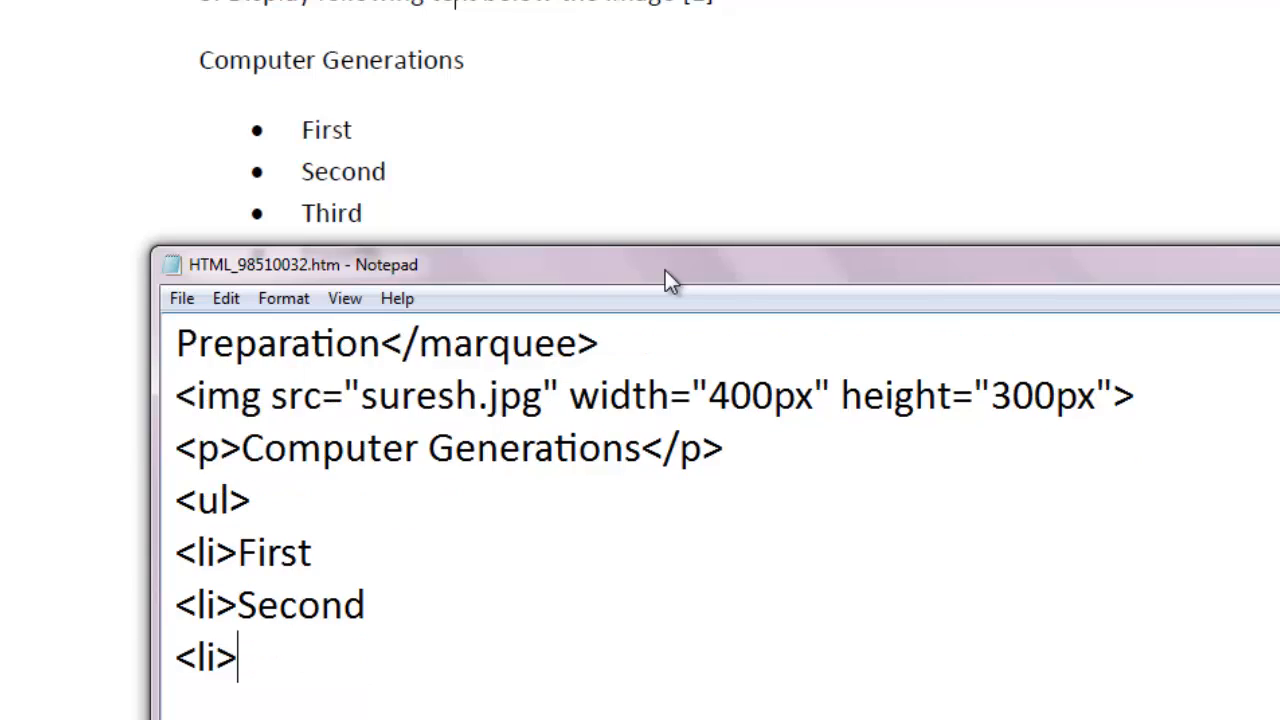
Add the Third, Fourth and Fifth list items and close the list with </ul>.
type("Third")
type("<li>")
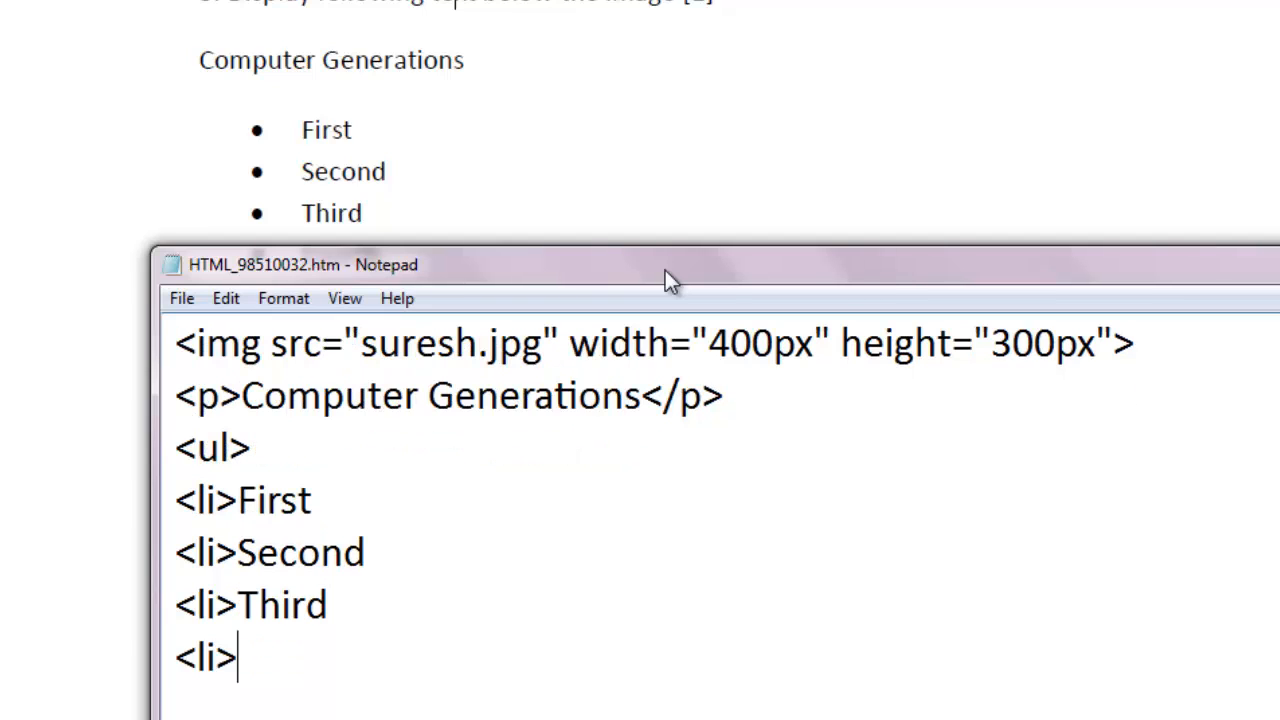
type("Fourth")
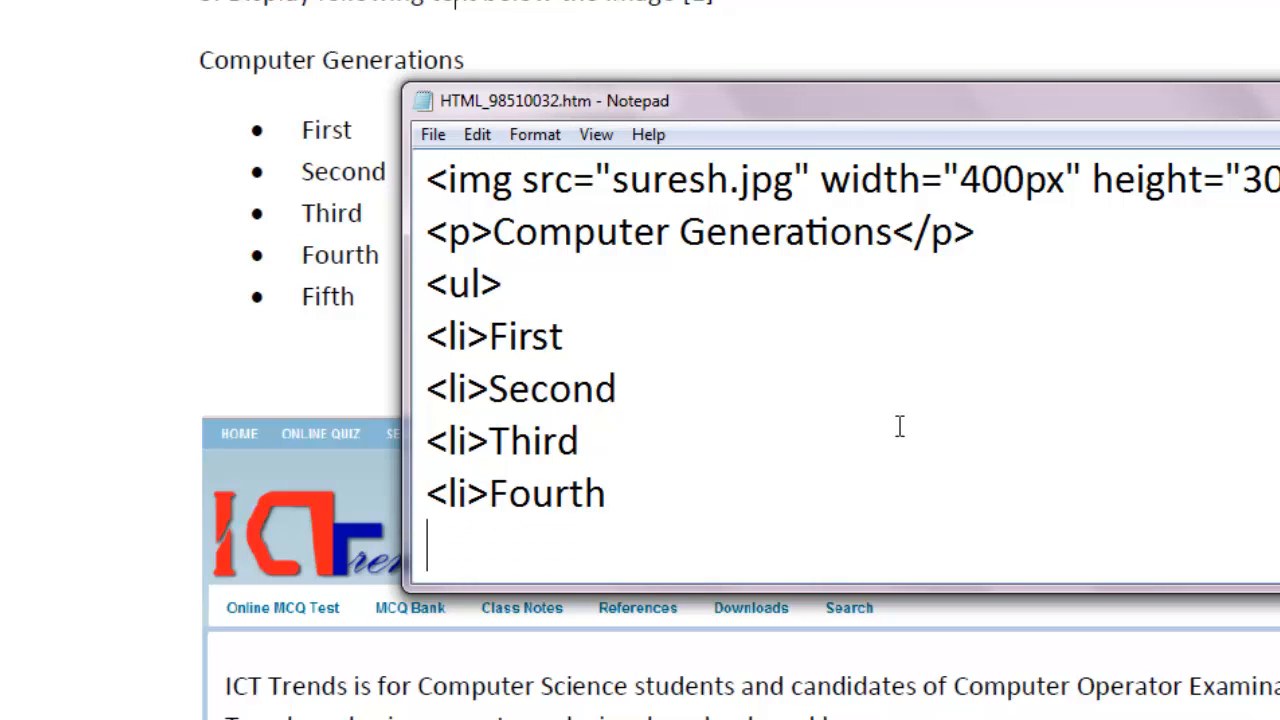
type("<li>F")
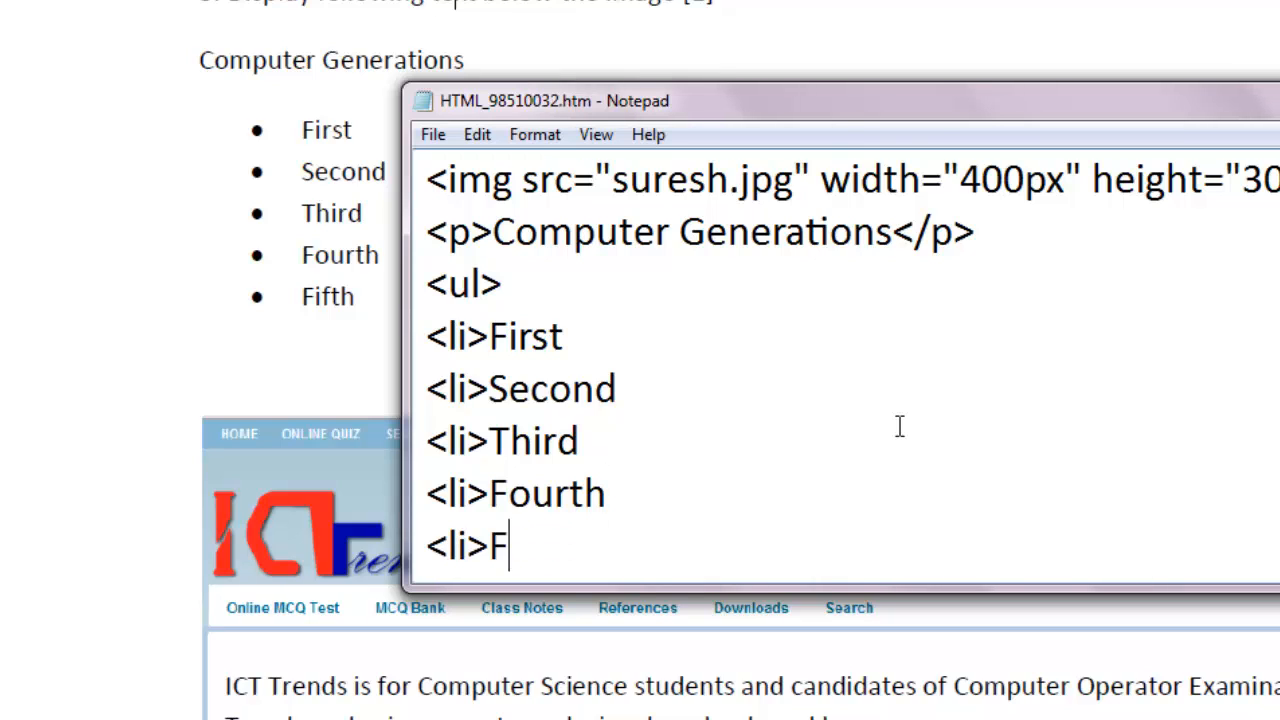
type("ifth")
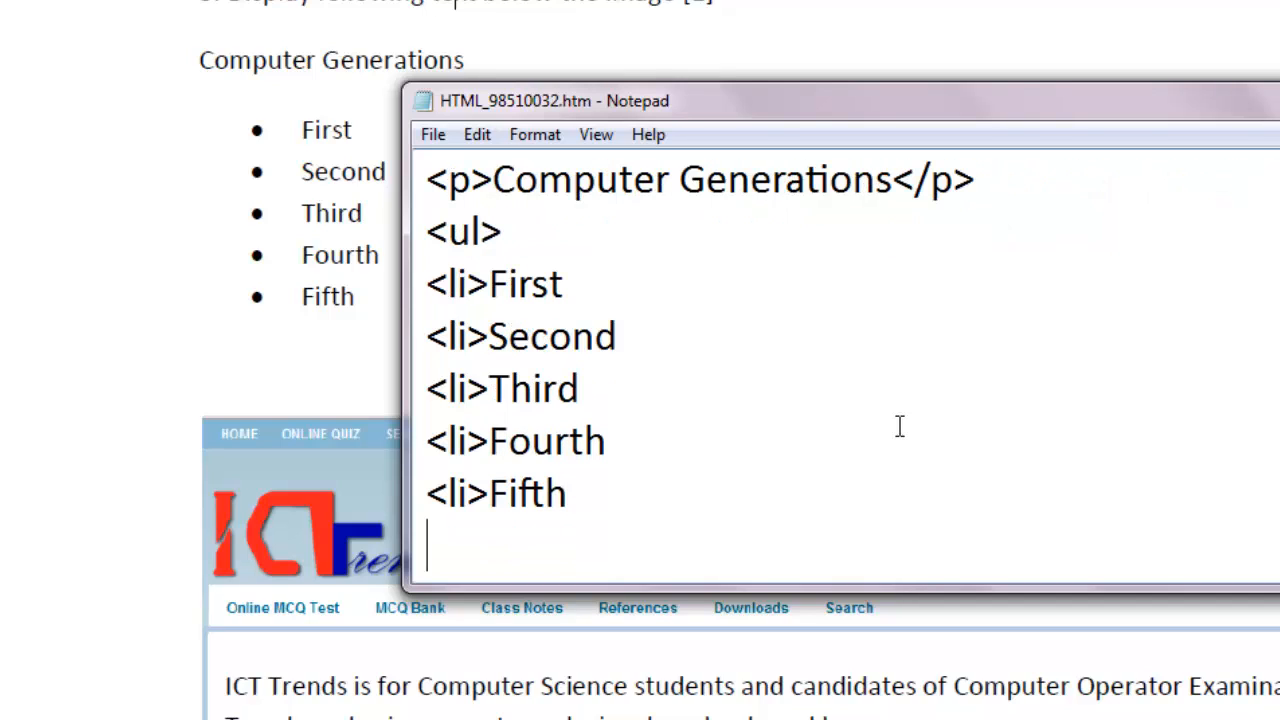
type("</")
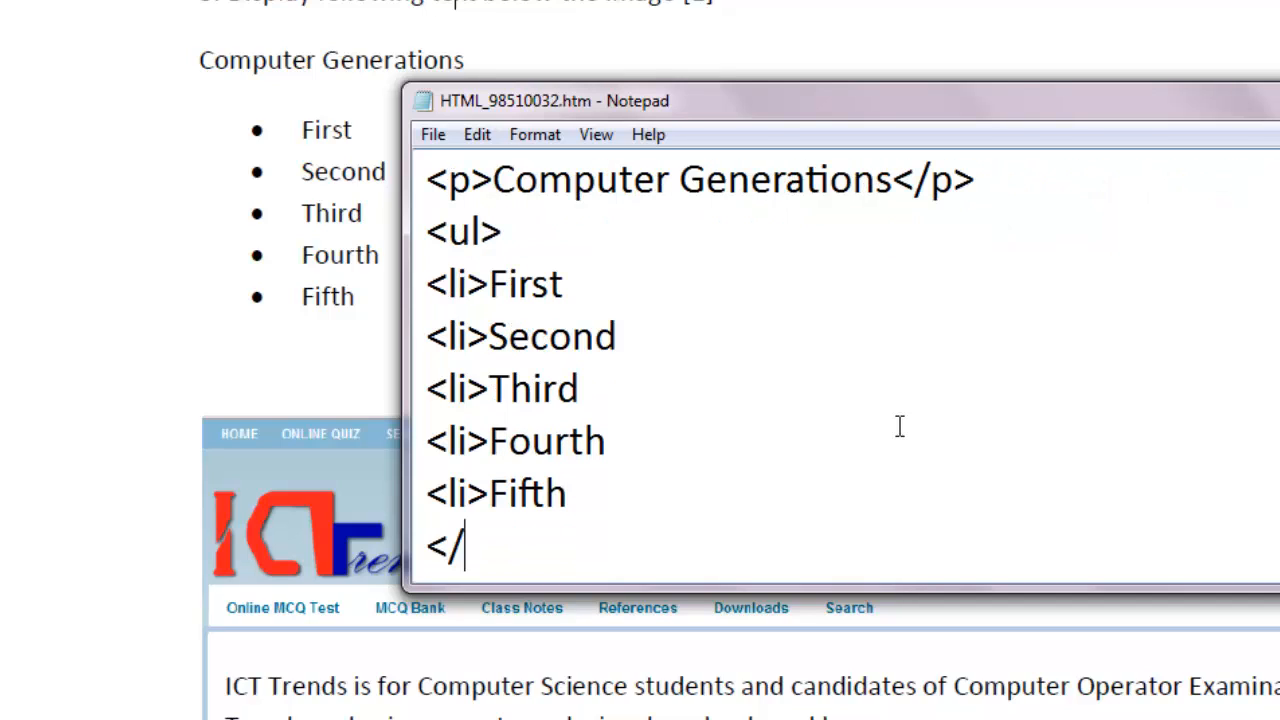
type("ul>")
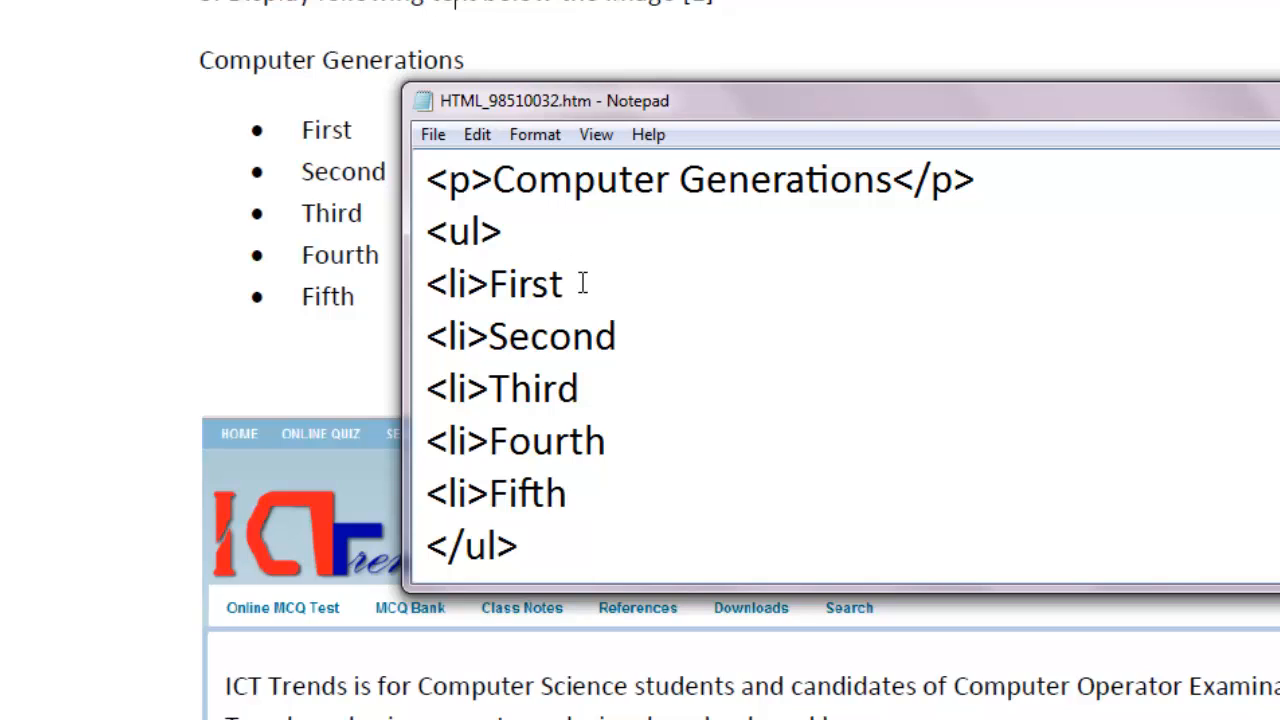
mouse_move(564, 492)
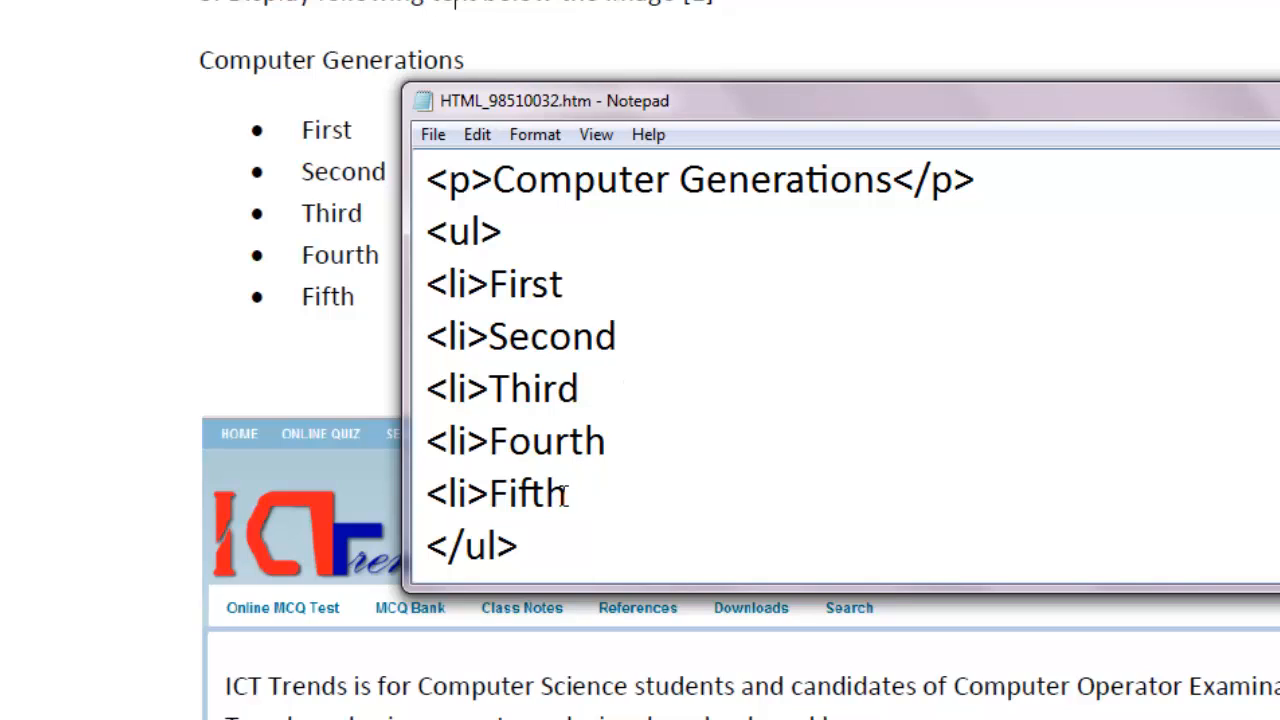
left_click(540, 548)
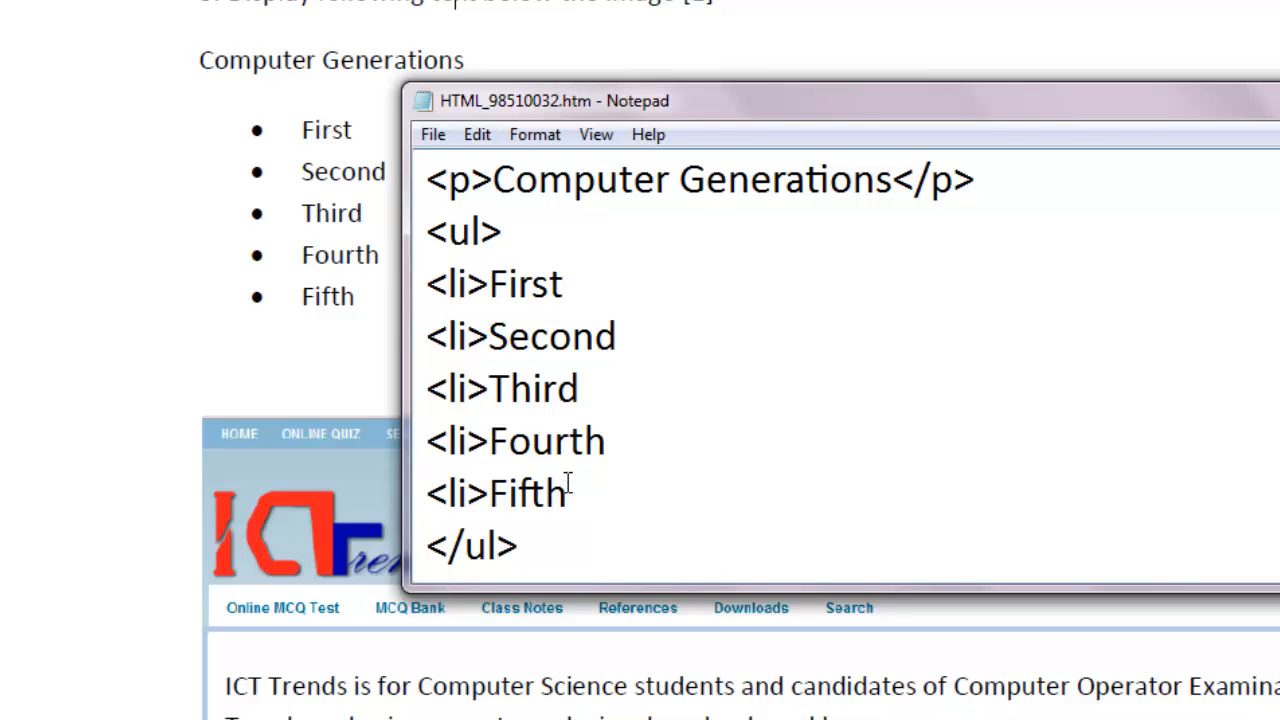
scroll("down", 3)
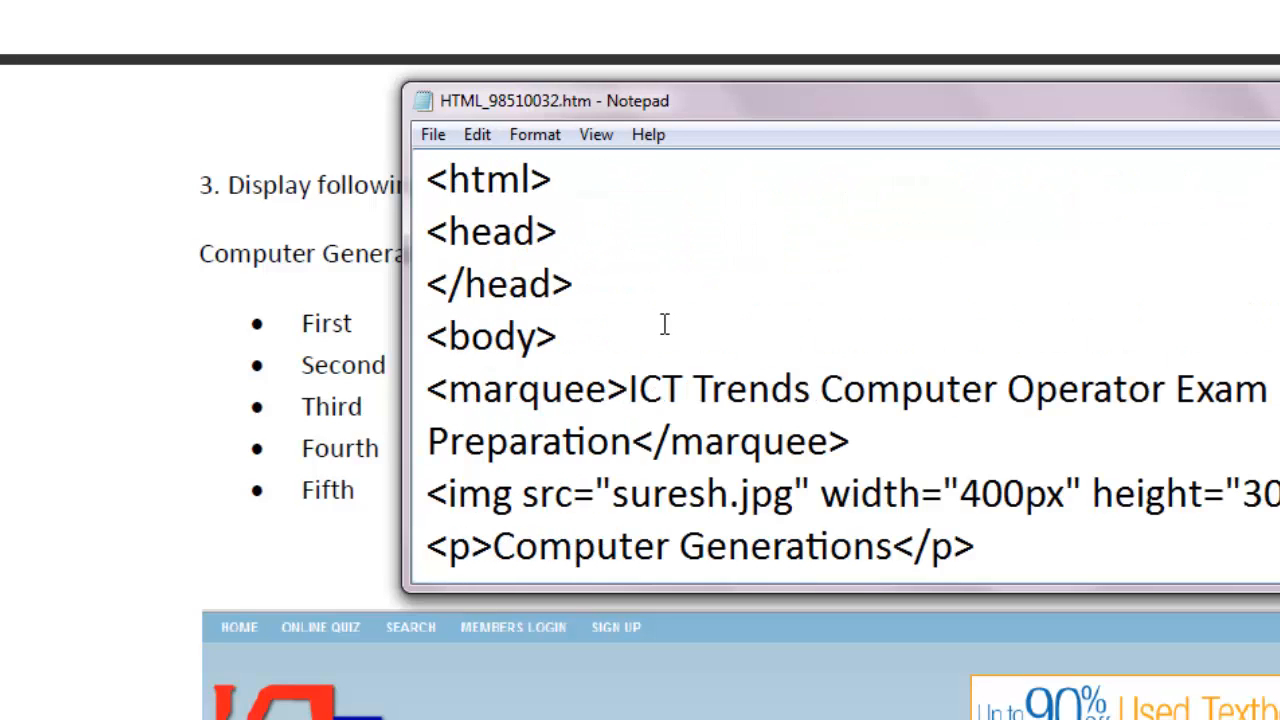
left_click(432, 134)
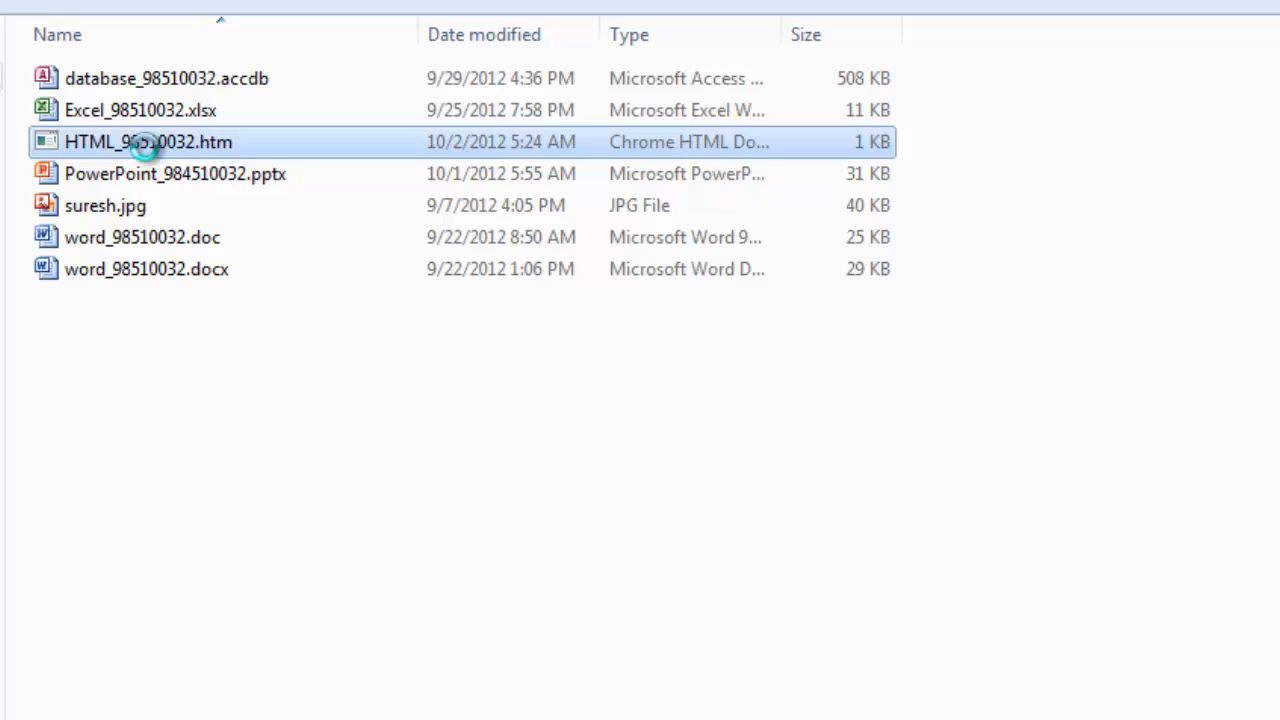
Check the Open with choices for HTML_98510032.htm, then launch it in the browser.
right_click(148, 140)
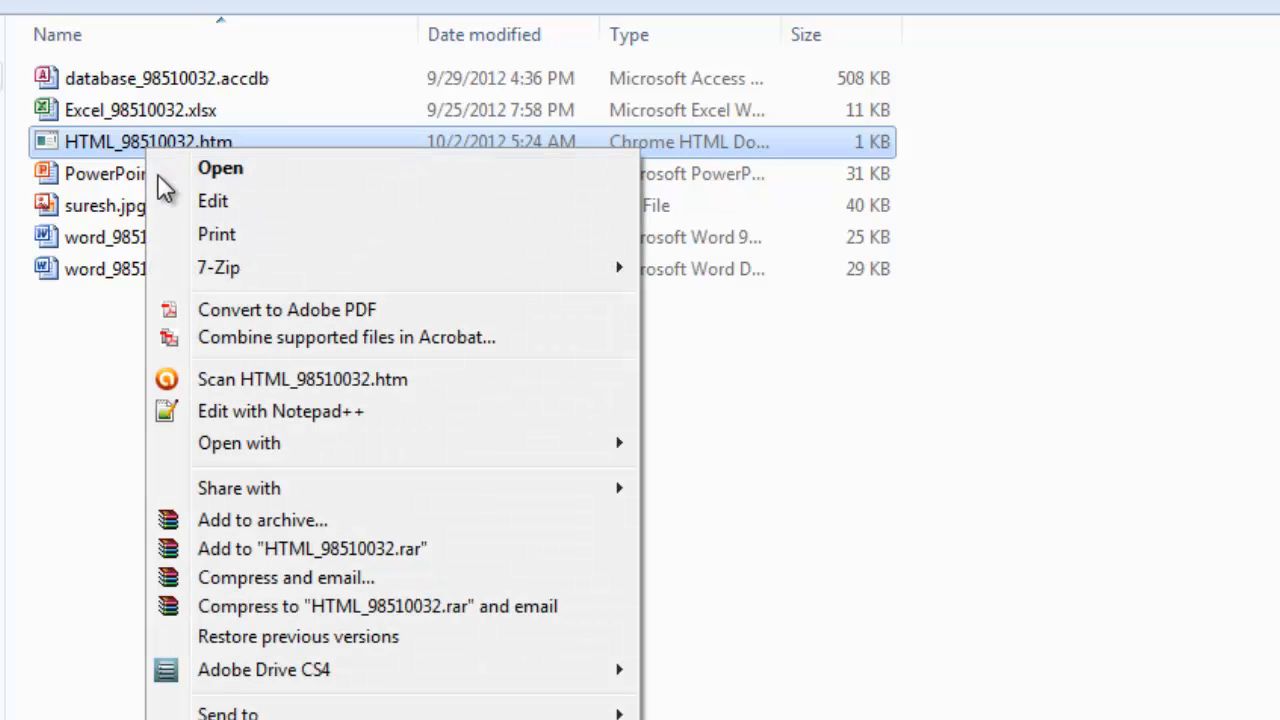
mouse_move(360, 444)
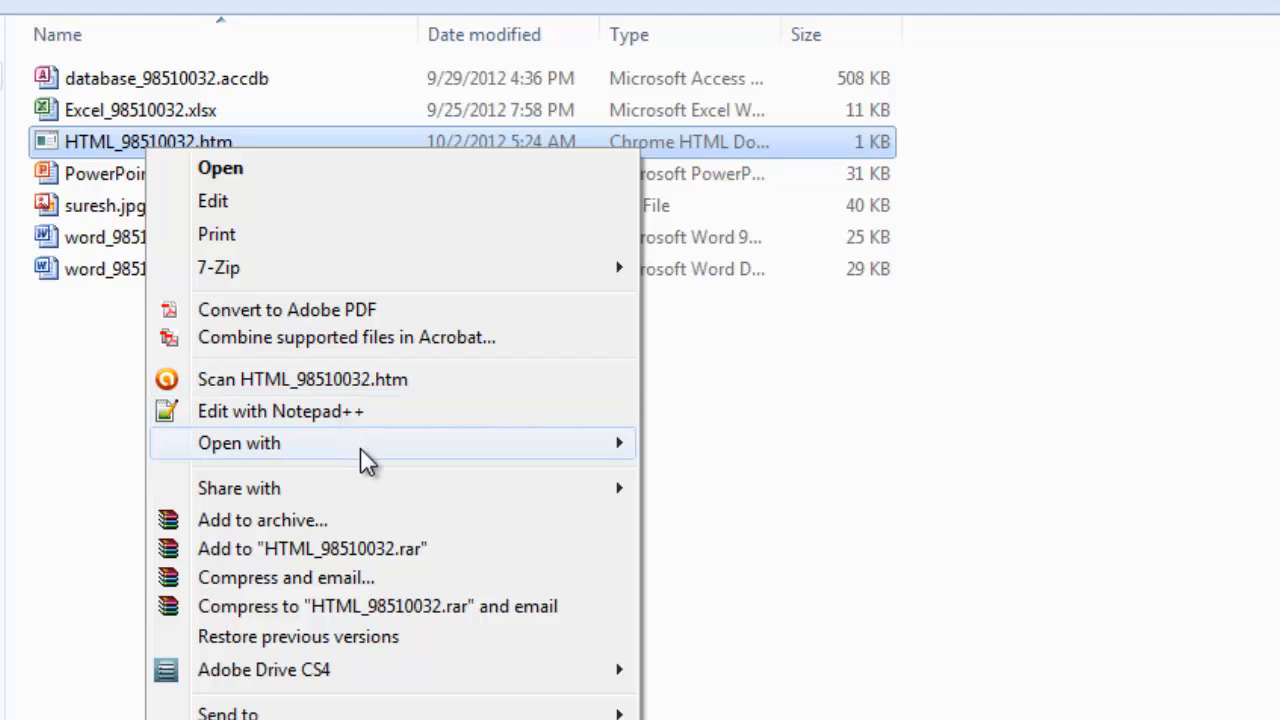
left_click(240, 444)
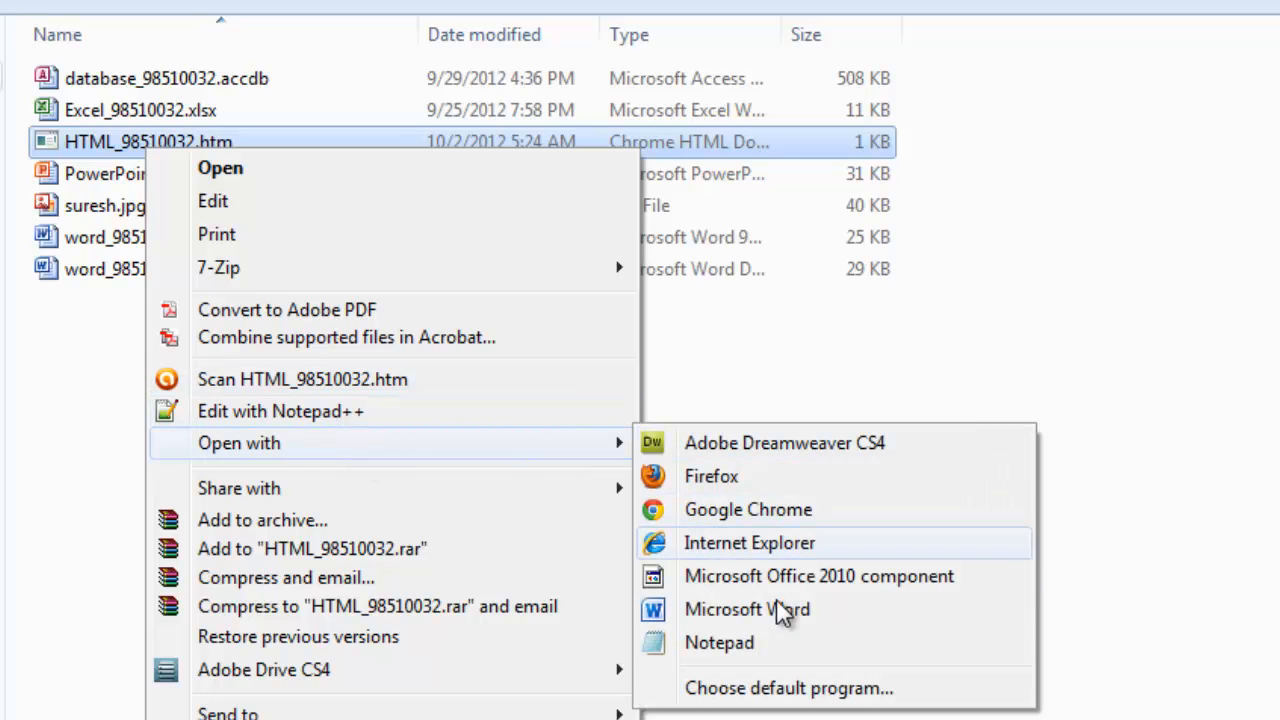
mouse_move(776, 556)
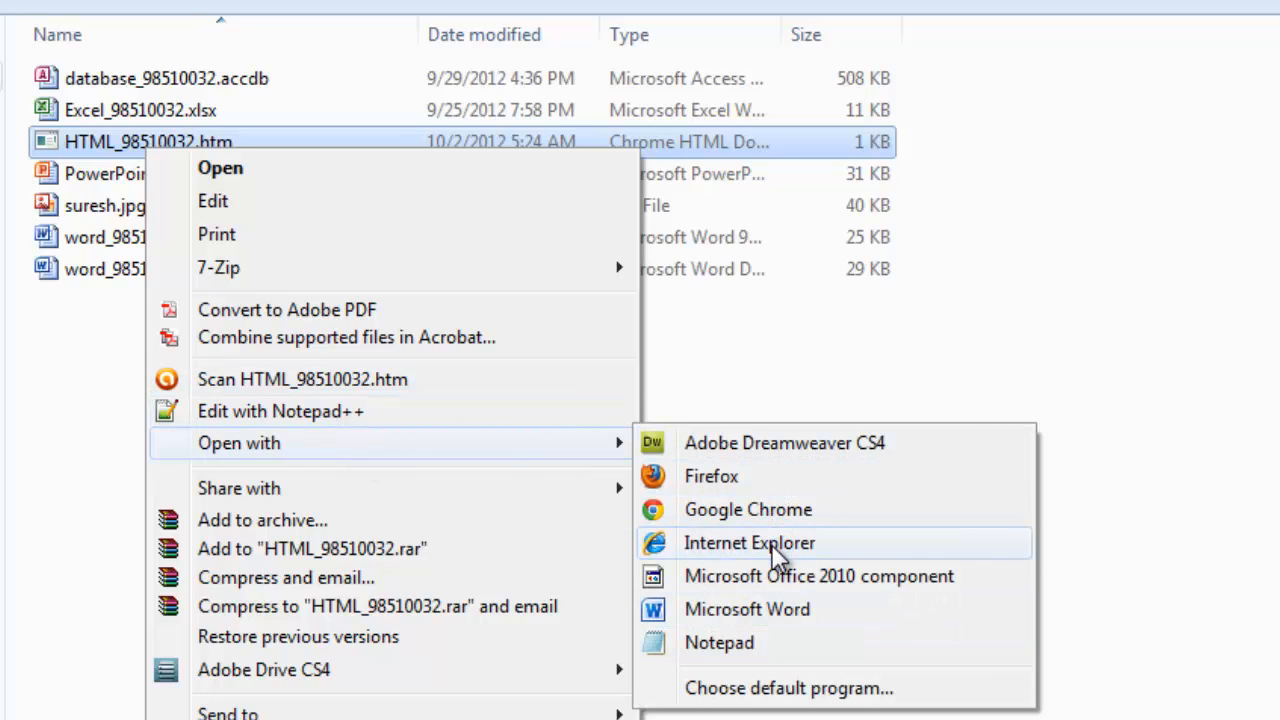
mouse_move(748, 510)
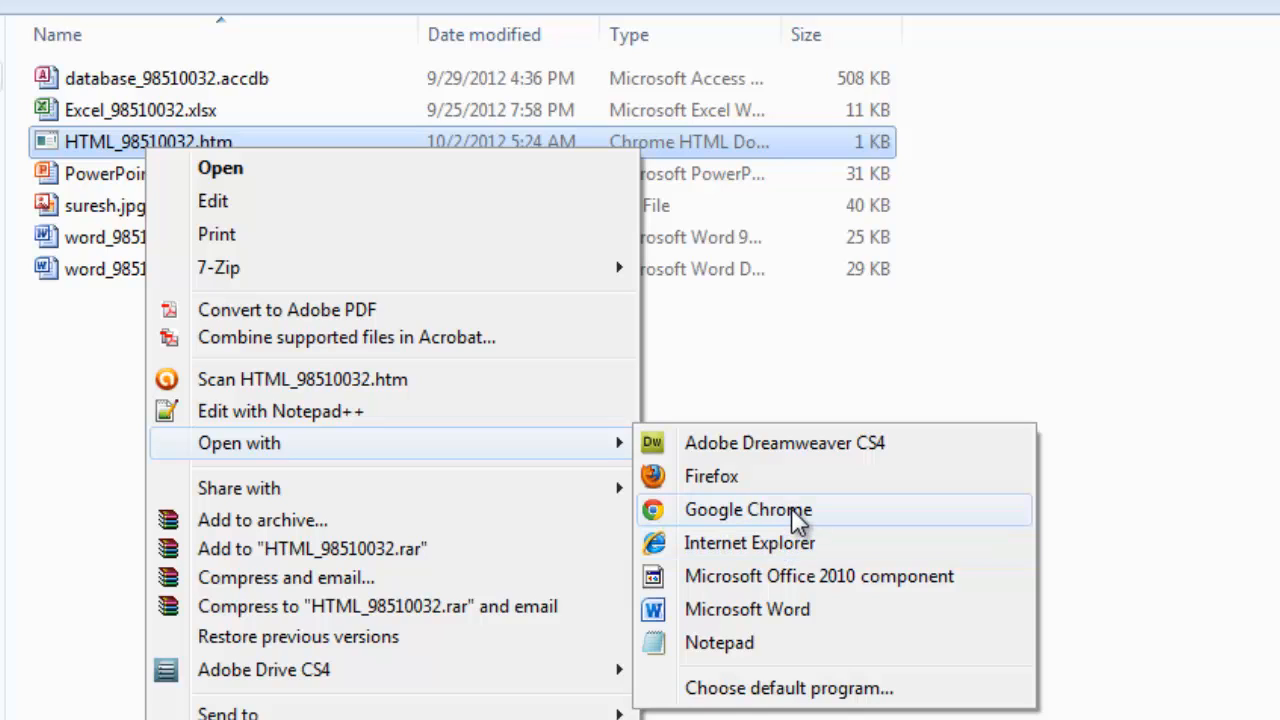
mouse_move(740, 476)
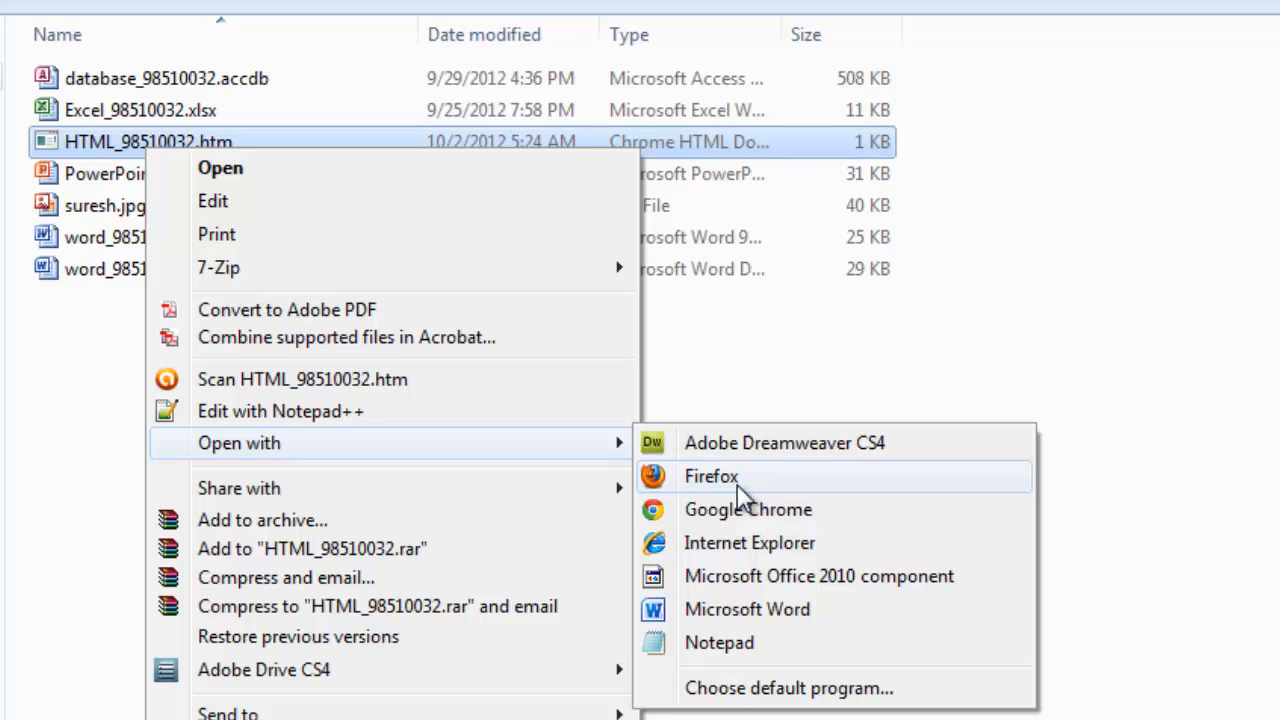
left_click(712, 476)
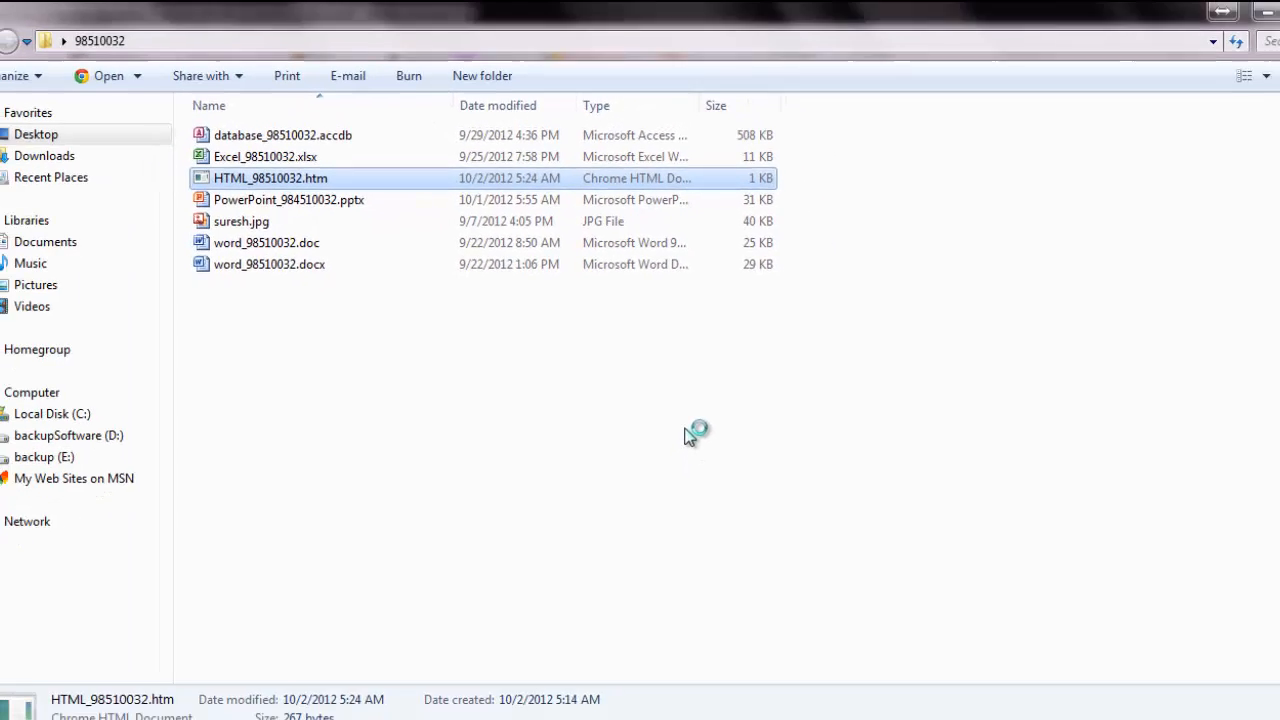
double_click(270, 178)
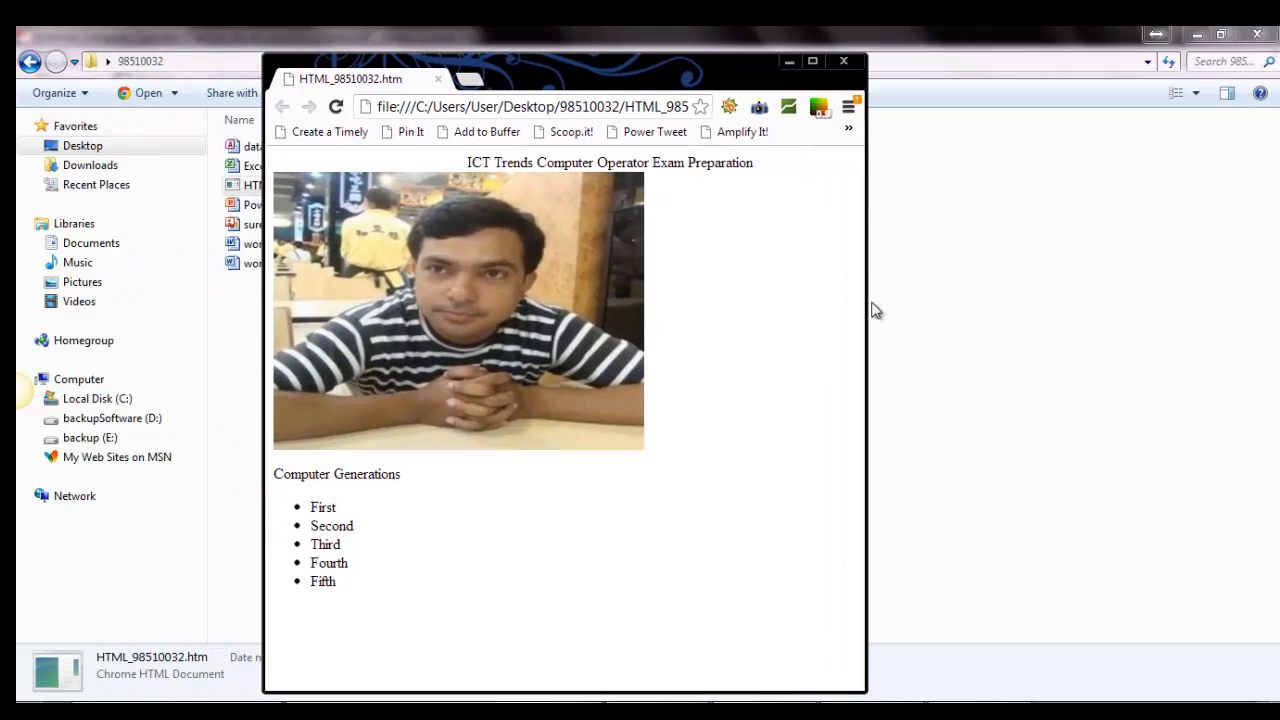
Enlarge the Chrome window to review the marquee, photo, paragraph and bulleted list.
left_click_drag(866, 310, 1048, 302)
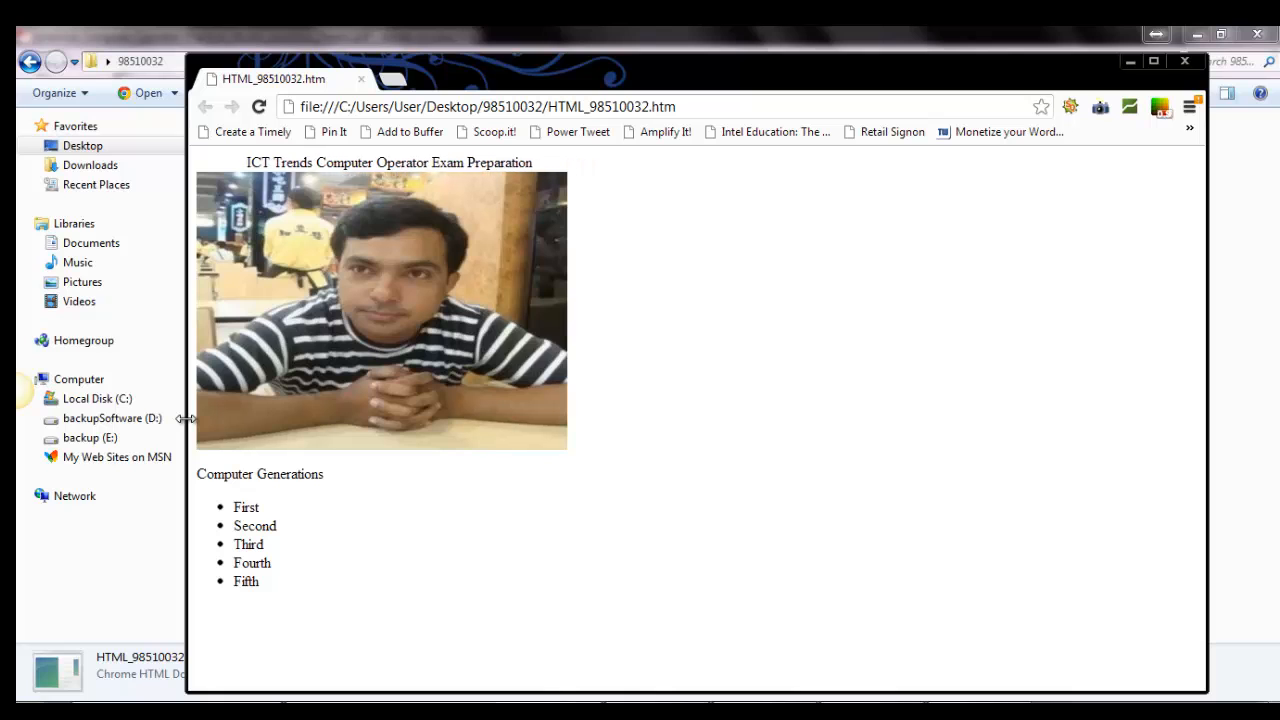
left_click(1152, 60)
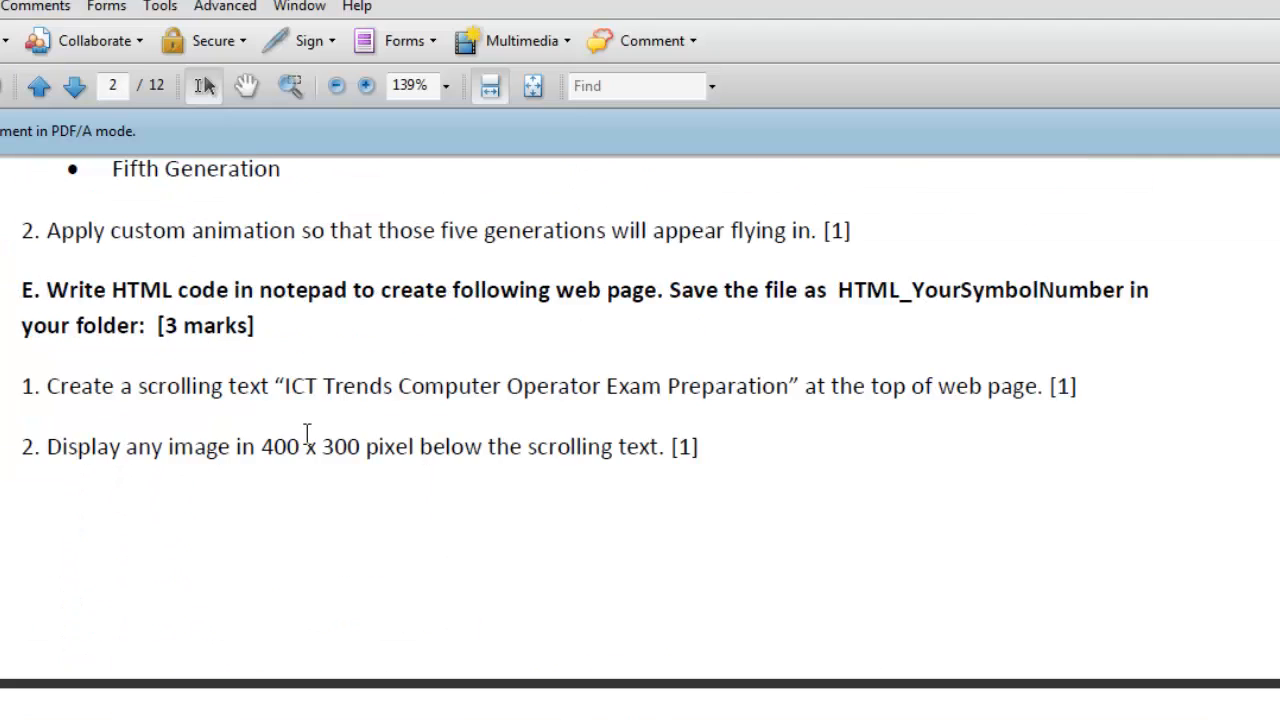
Scroll the exam PDF down to page 4, the Sample Set - 02 paper.
scroll("down", 3)
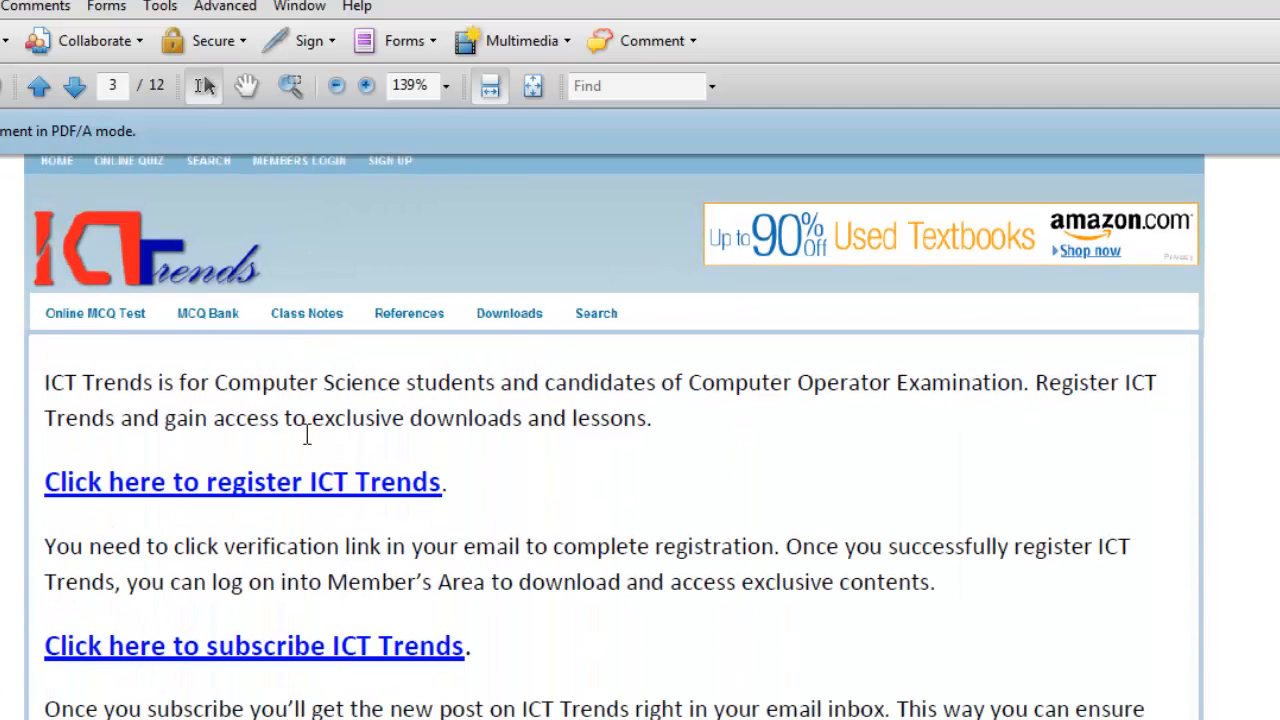
scroll("down", 3)
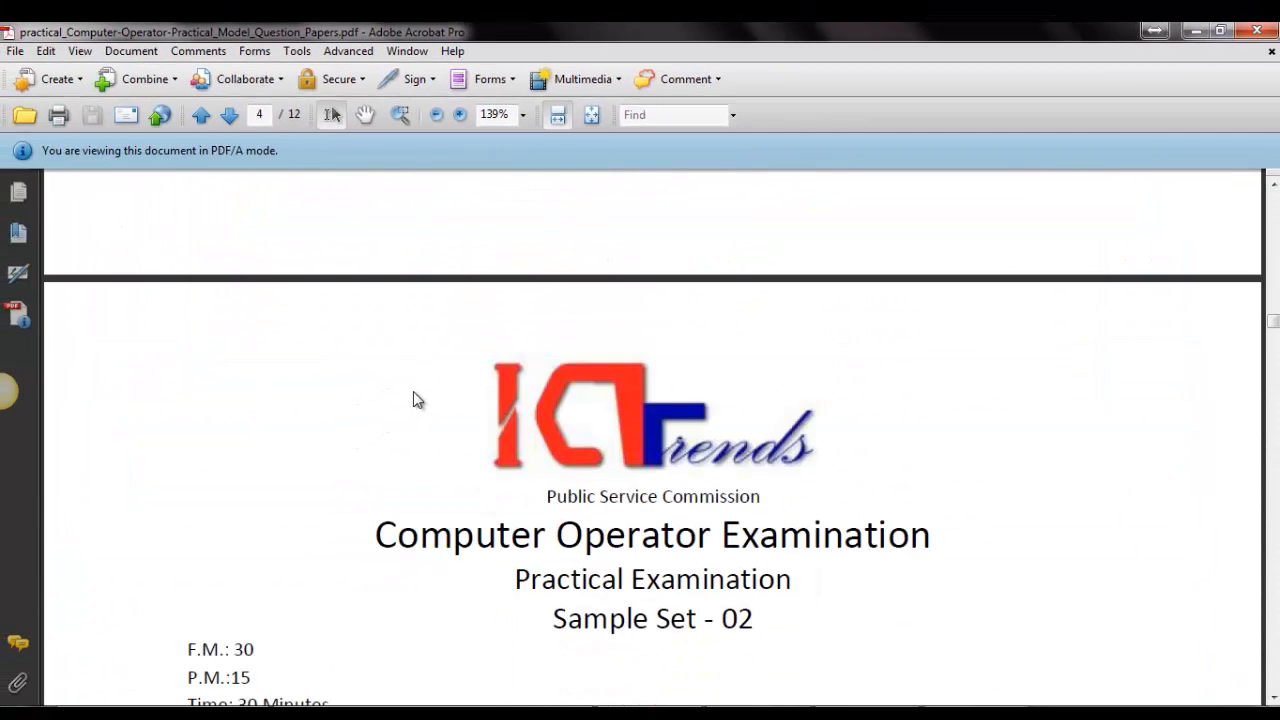
scroll("down", 3)
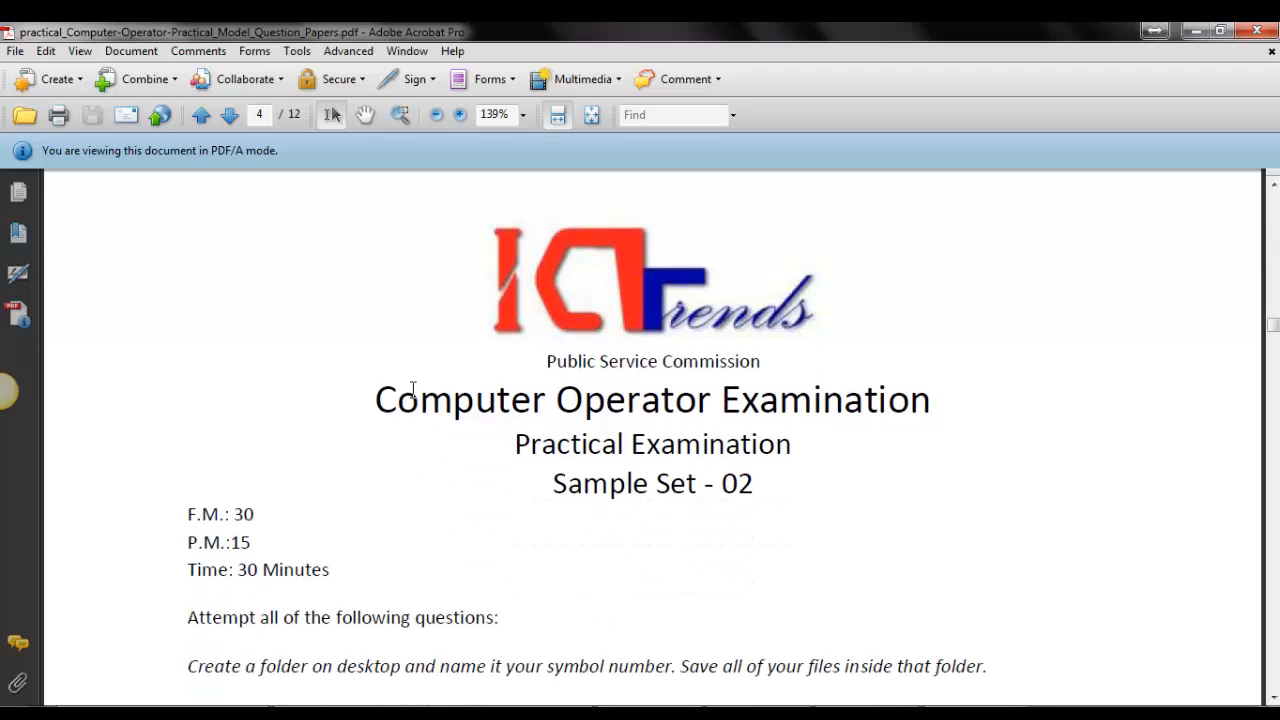